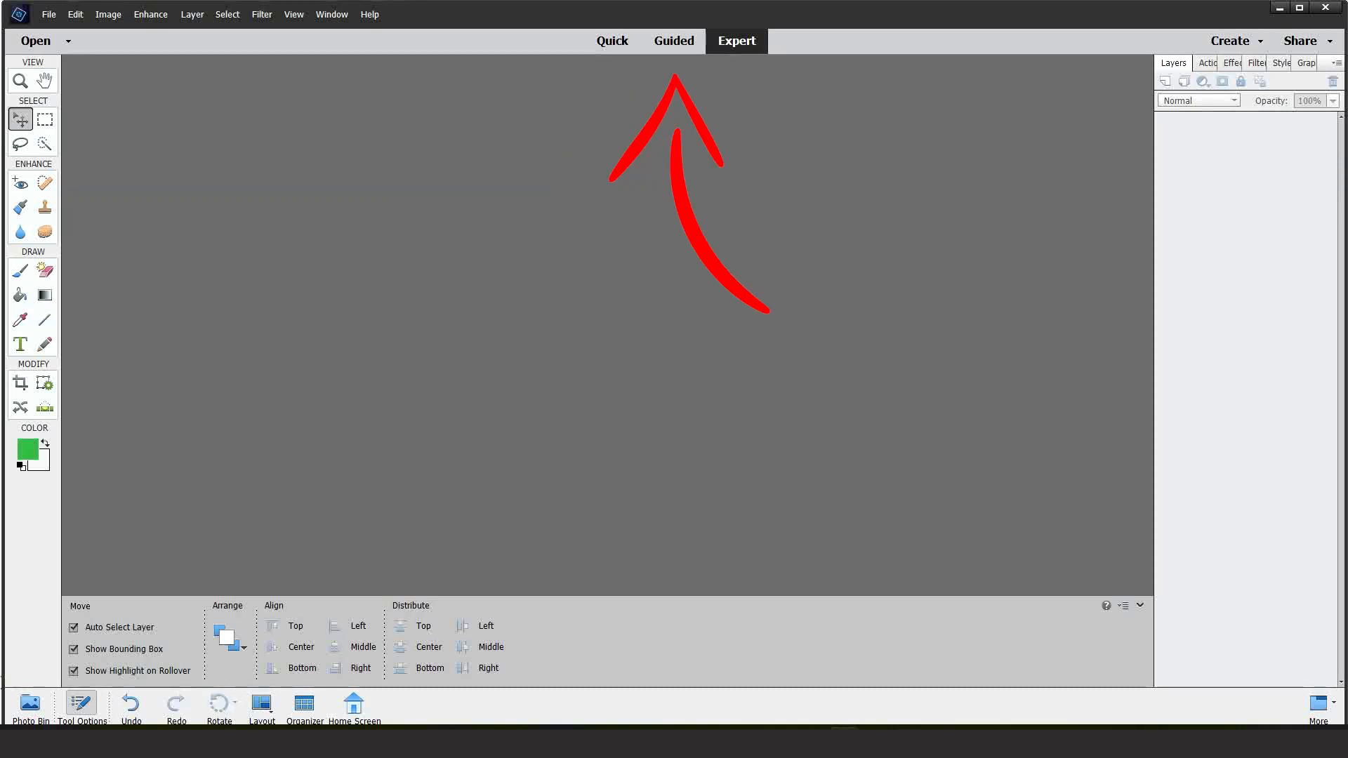
mouse_move(672, 41)
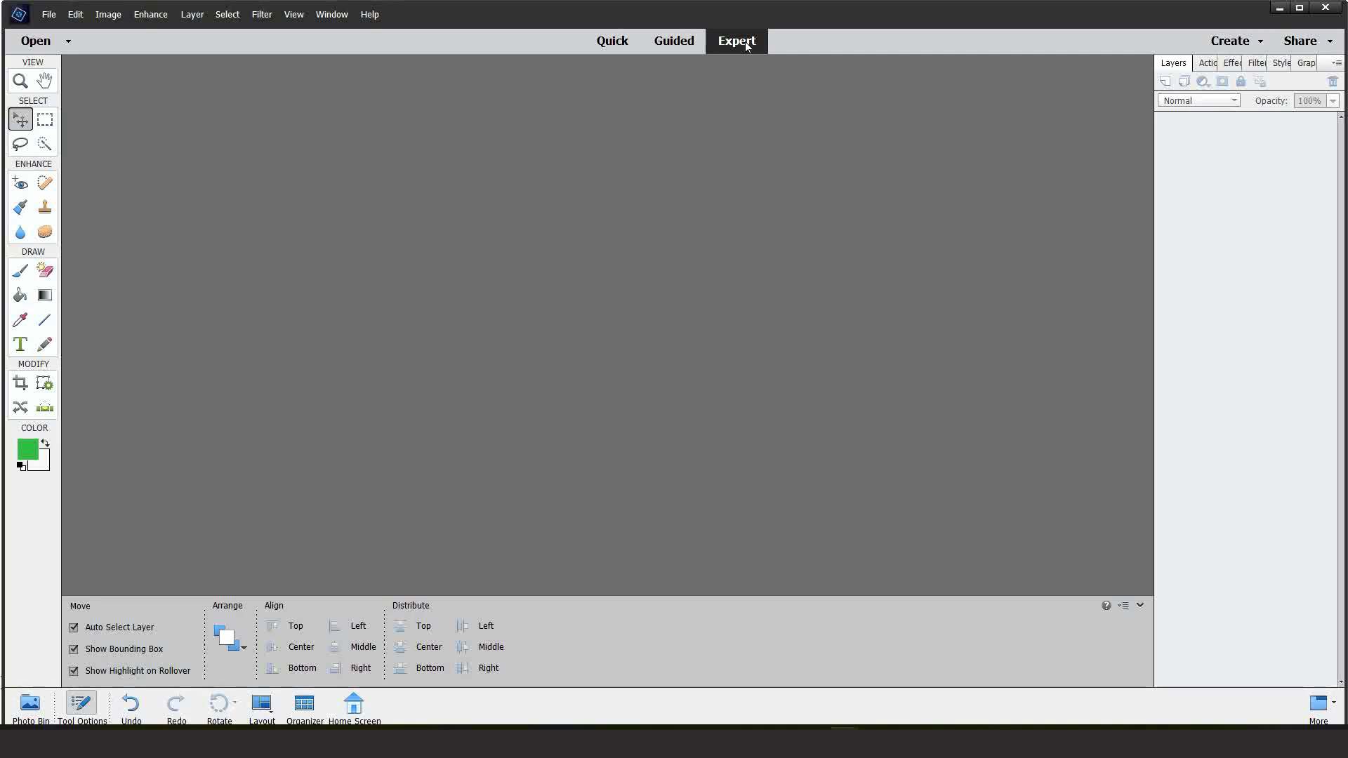
Open the wonder mom floral JPG and transparent PNG files together from the For Tutorials folder
left_click(48, 14)
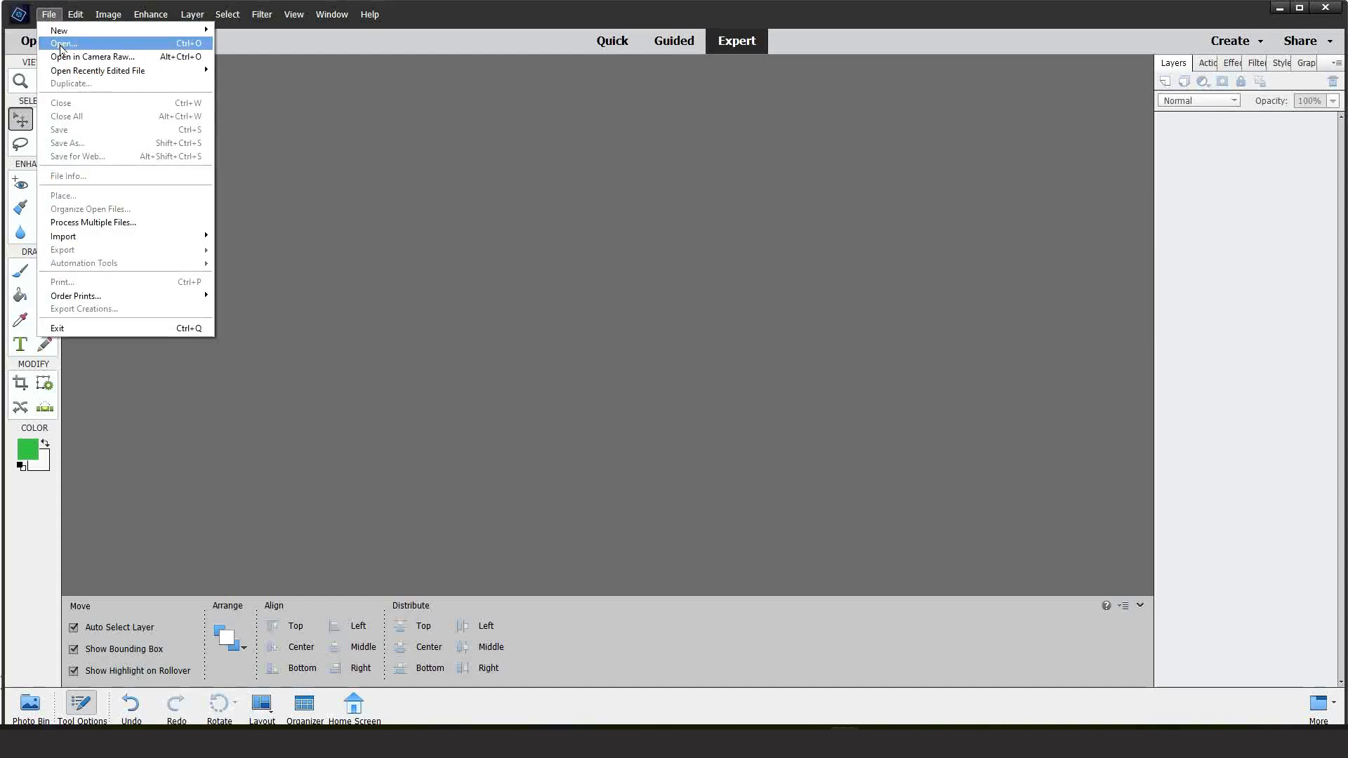
left_click(62, 43)
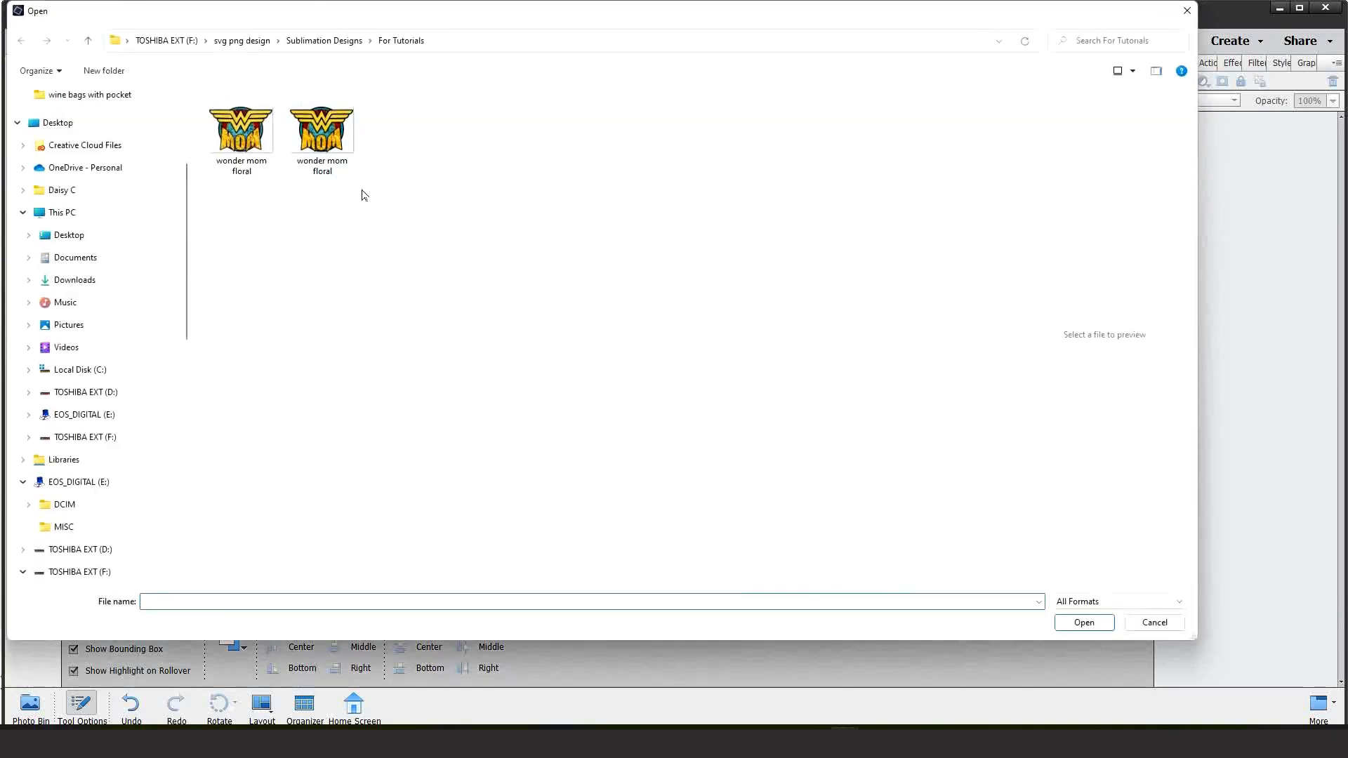
left_click(321, 131)
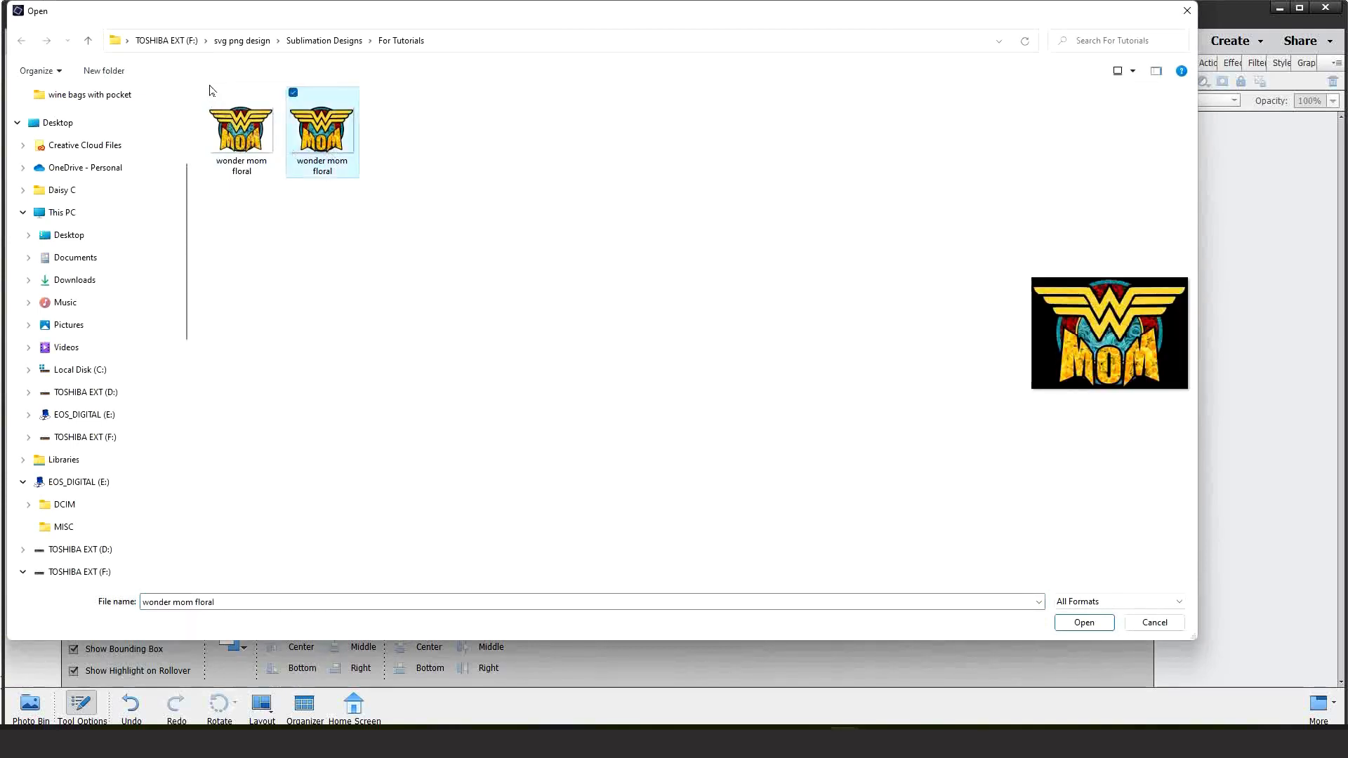
left_click(242, 129)
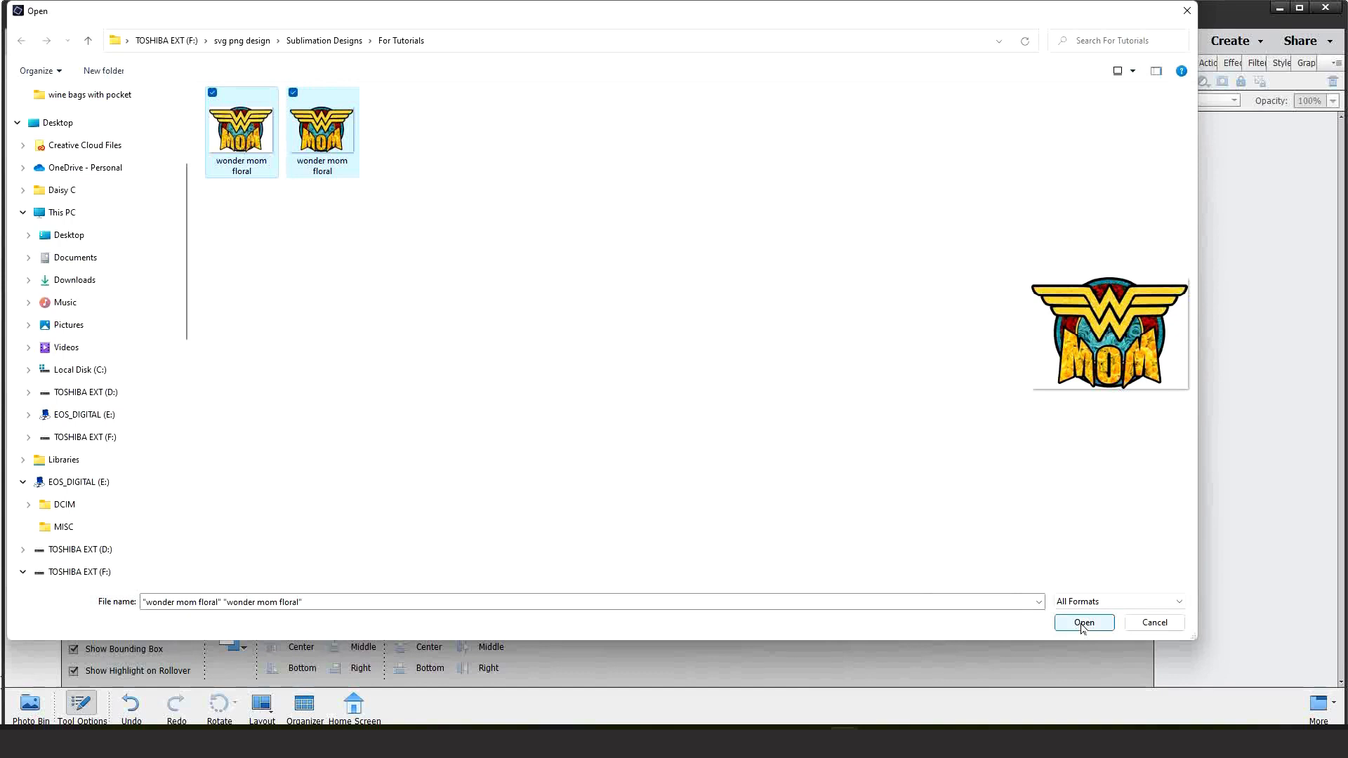
left_click(1083, 623)
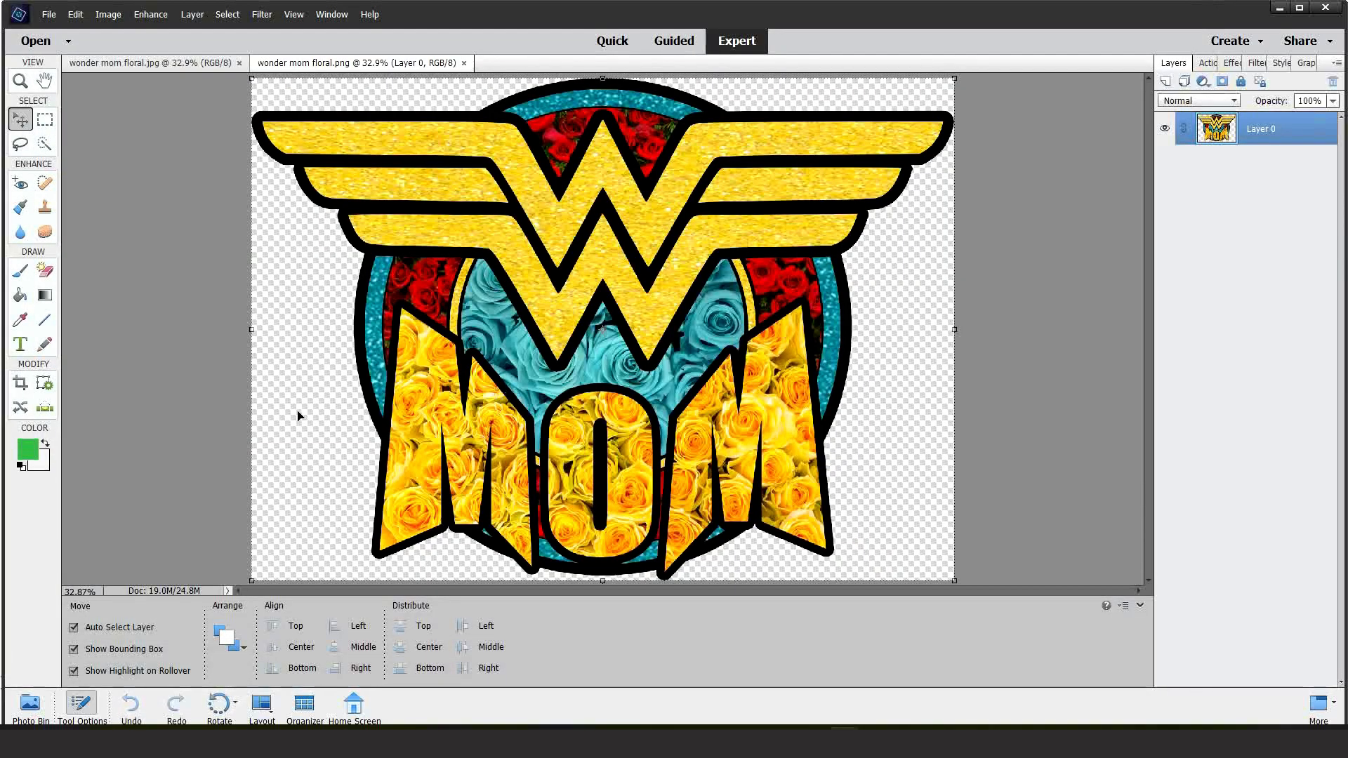
mouse_move(300, 423)
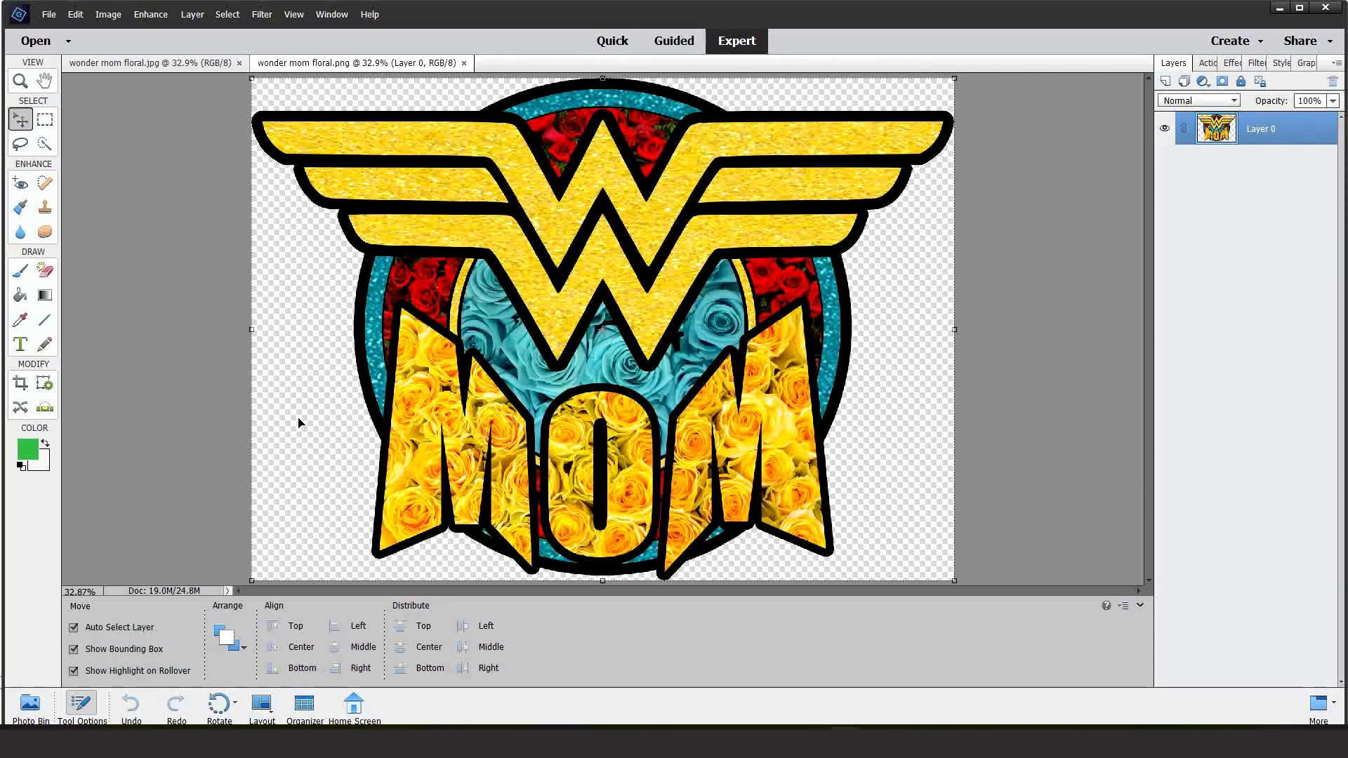
mouse_move(911, 347)
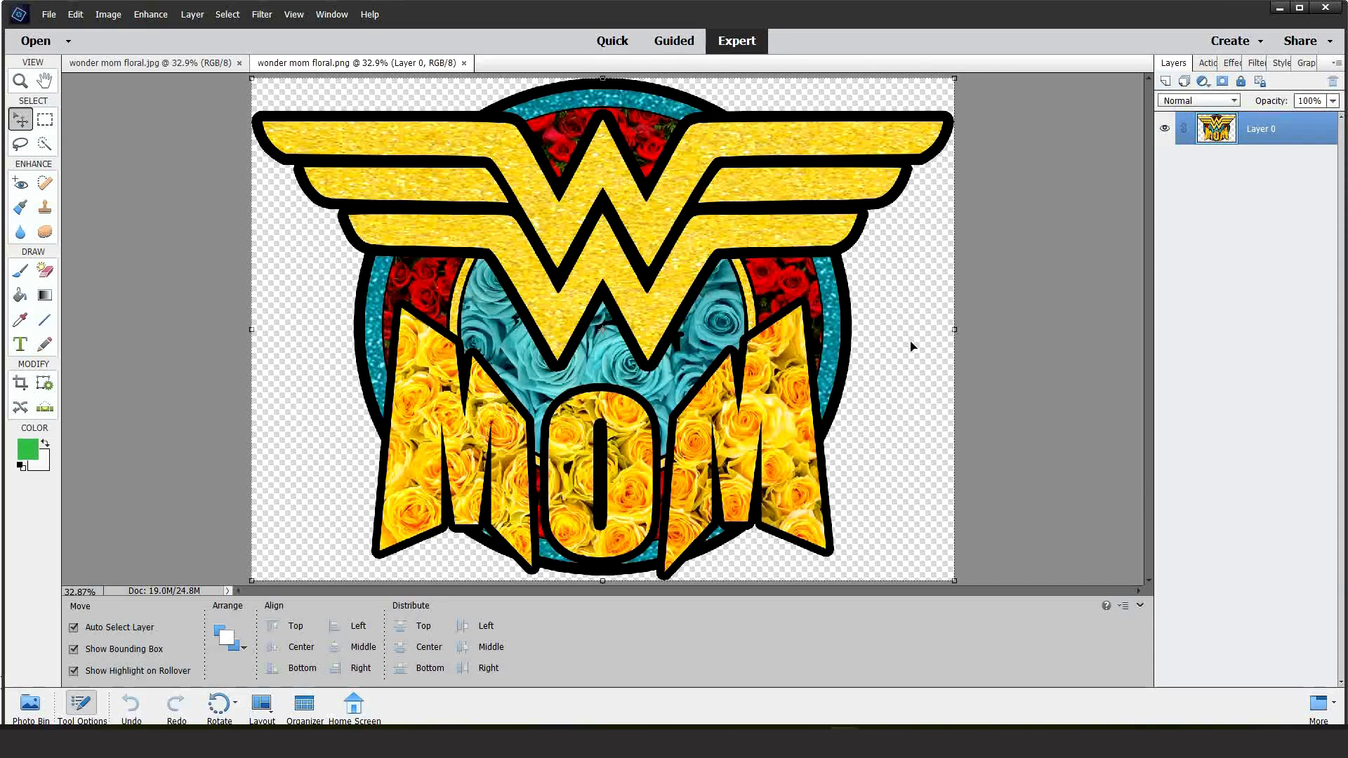
mouse_move(302, 456)
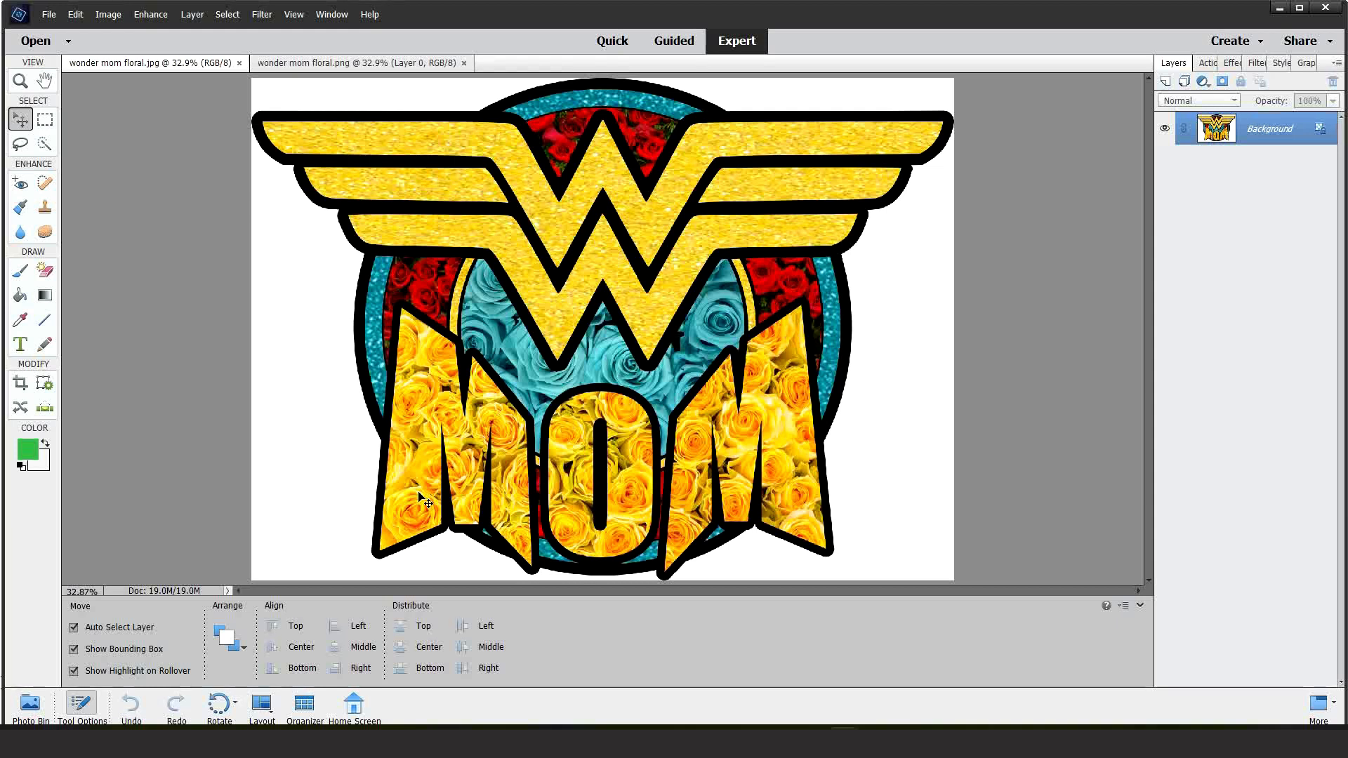
mouse_move(335, 486)
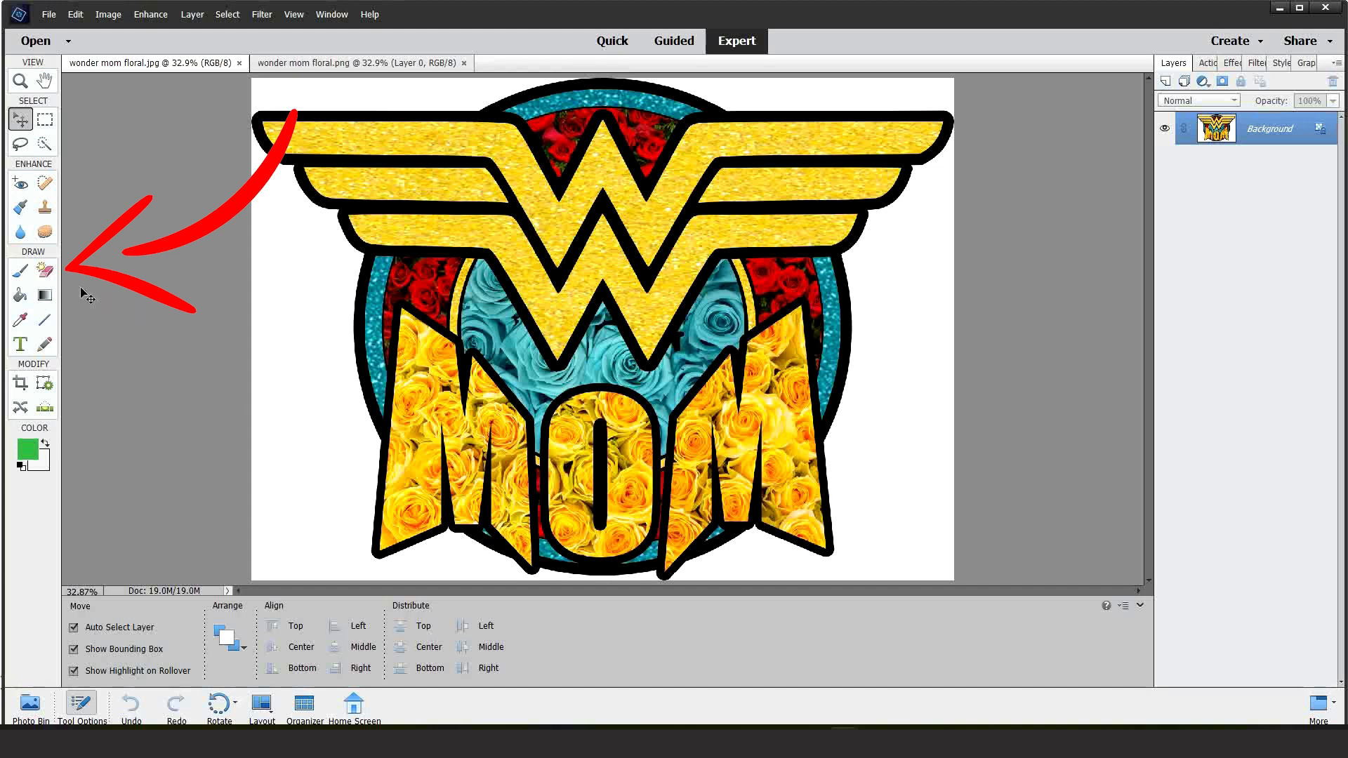
Erase the JPG design's white background to transparency with the Magic Eraser
left_click(45, 271)
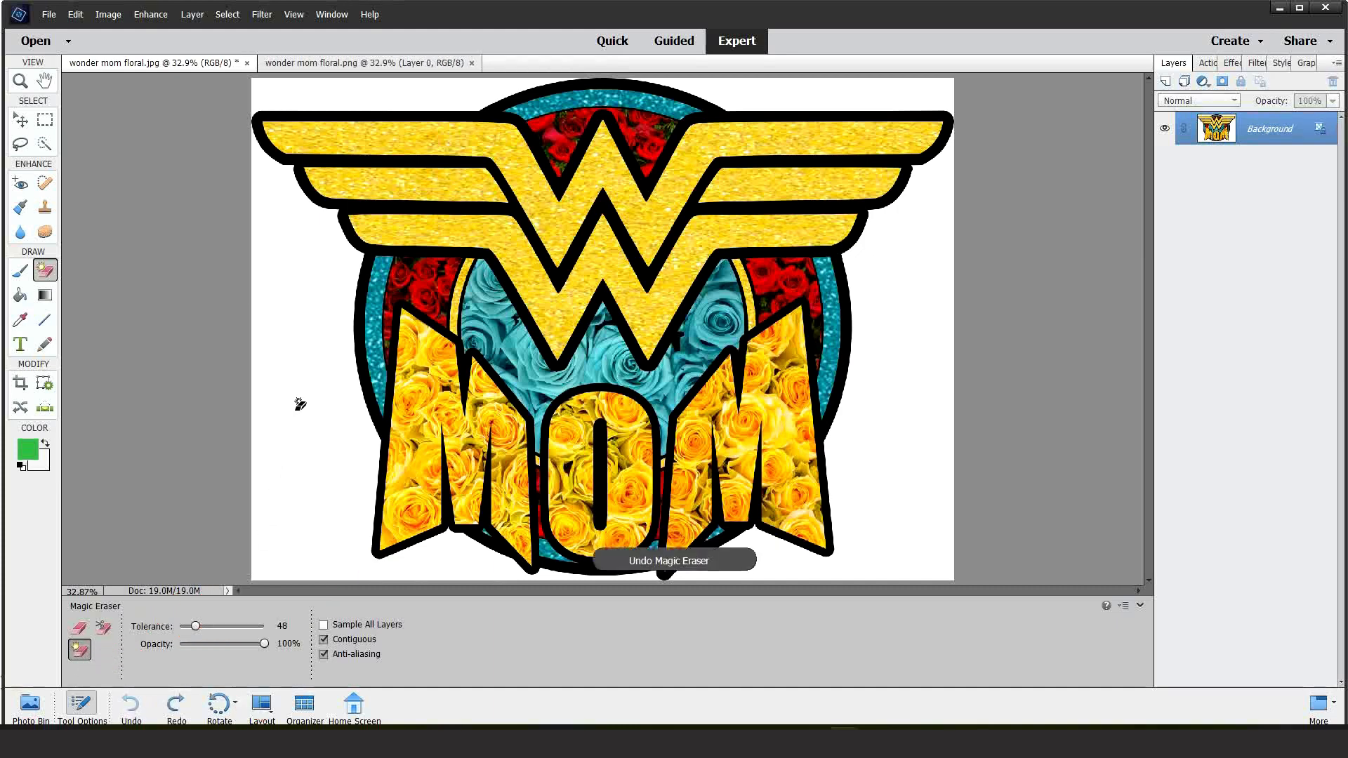
left_click(301, 403)
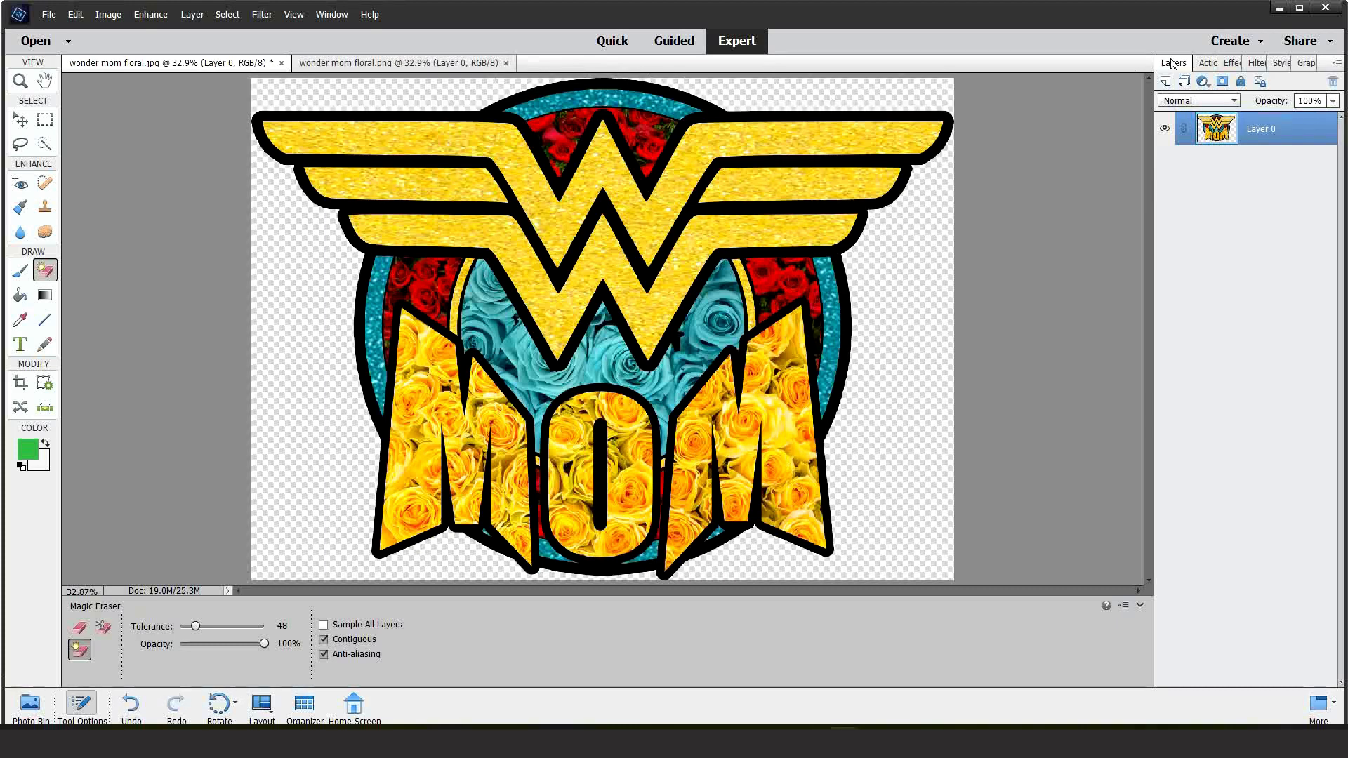
mouse_move(1174, 63)
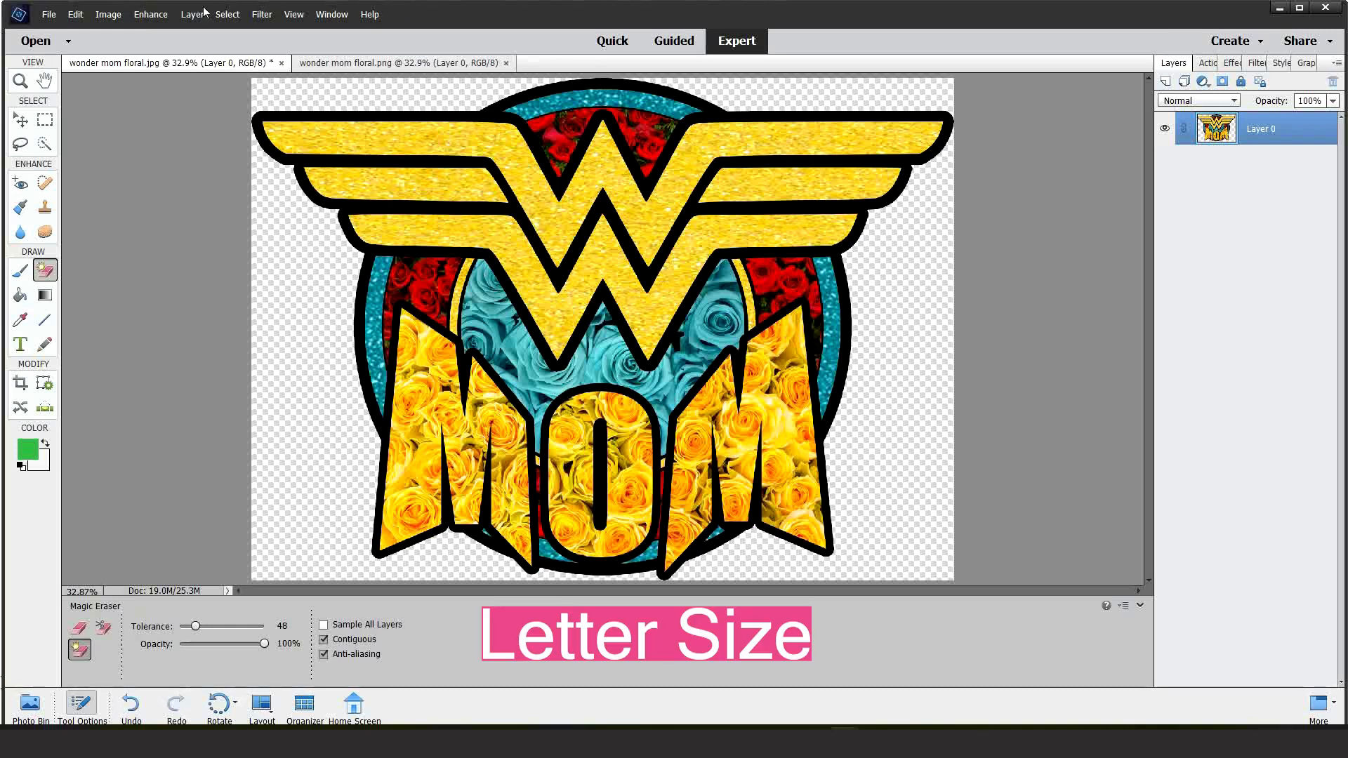
Create a blank U.S. Paper Letter document, 8.5 by 11 inches at 300 ppi
left_click(48, 14)
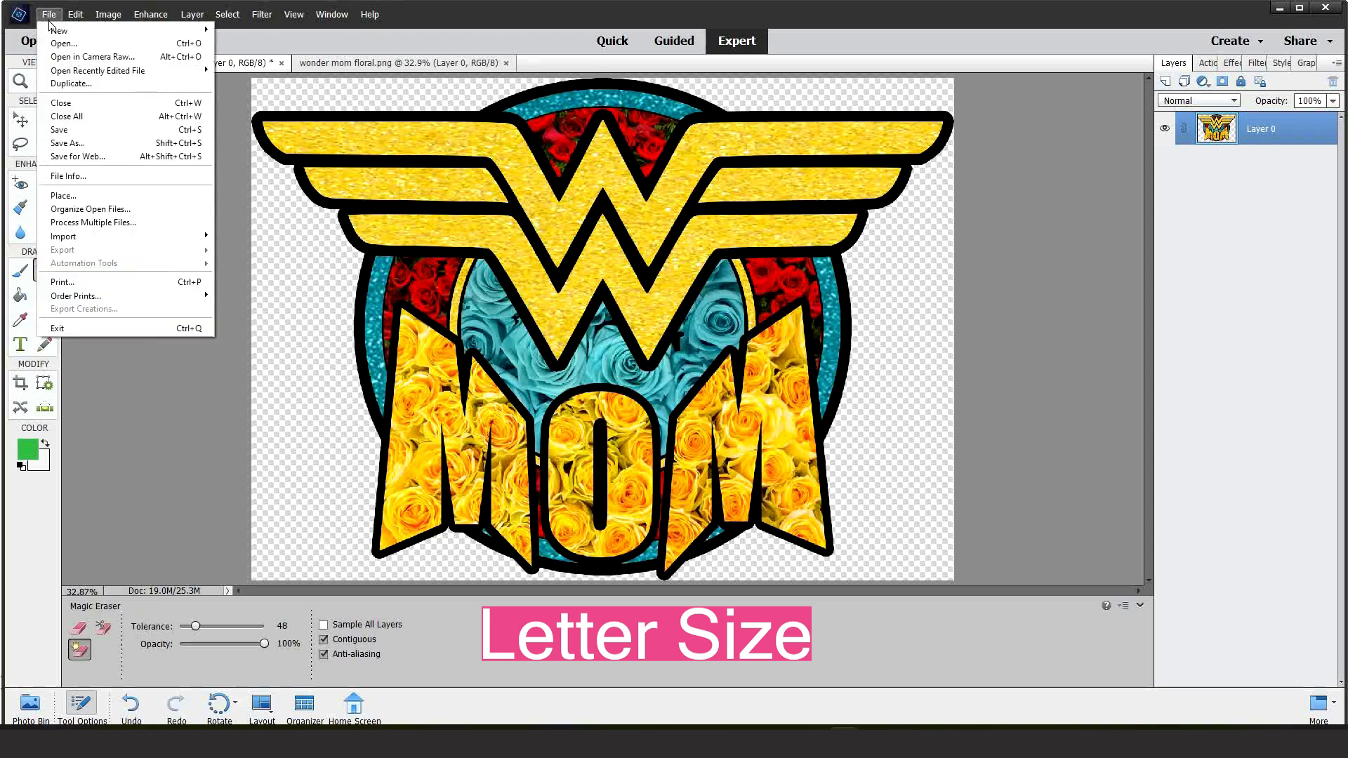
mouse_move(59, 30)
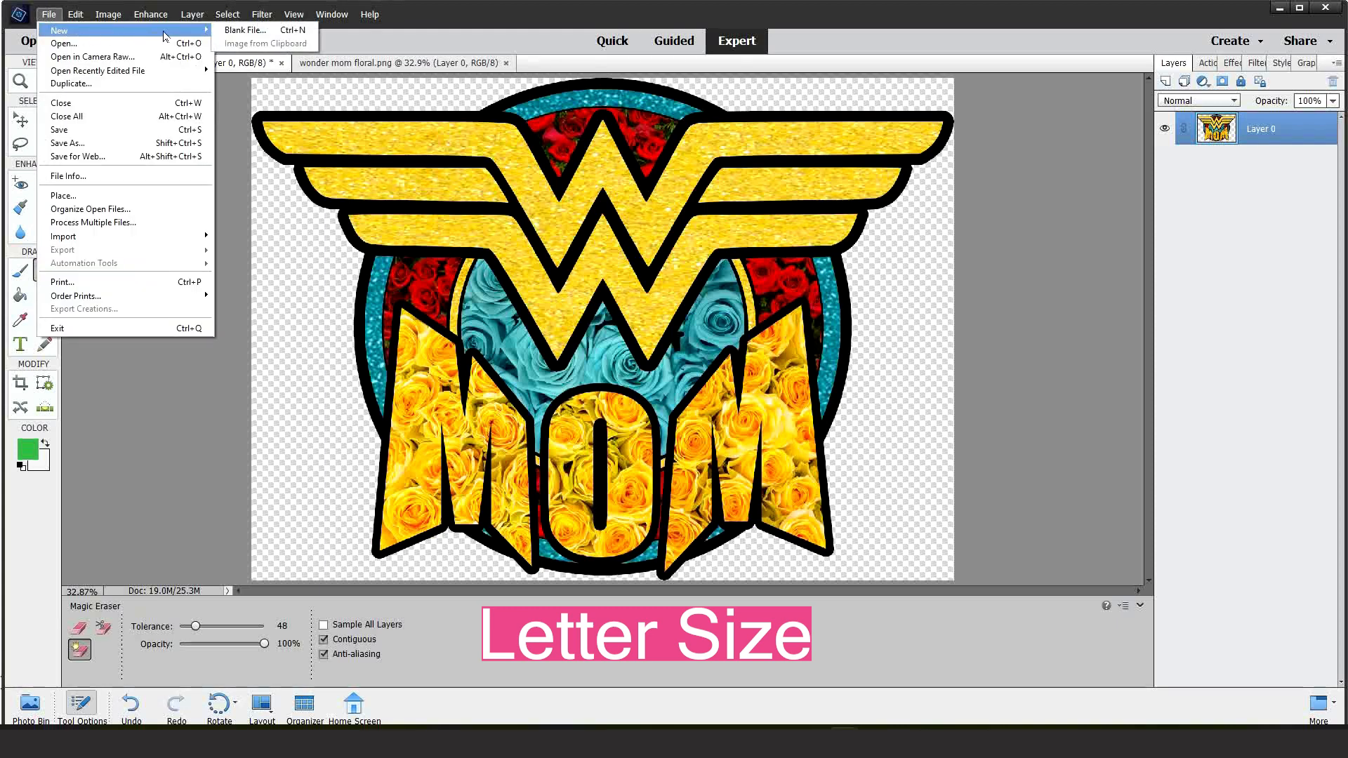
mouse_move(244, 29)
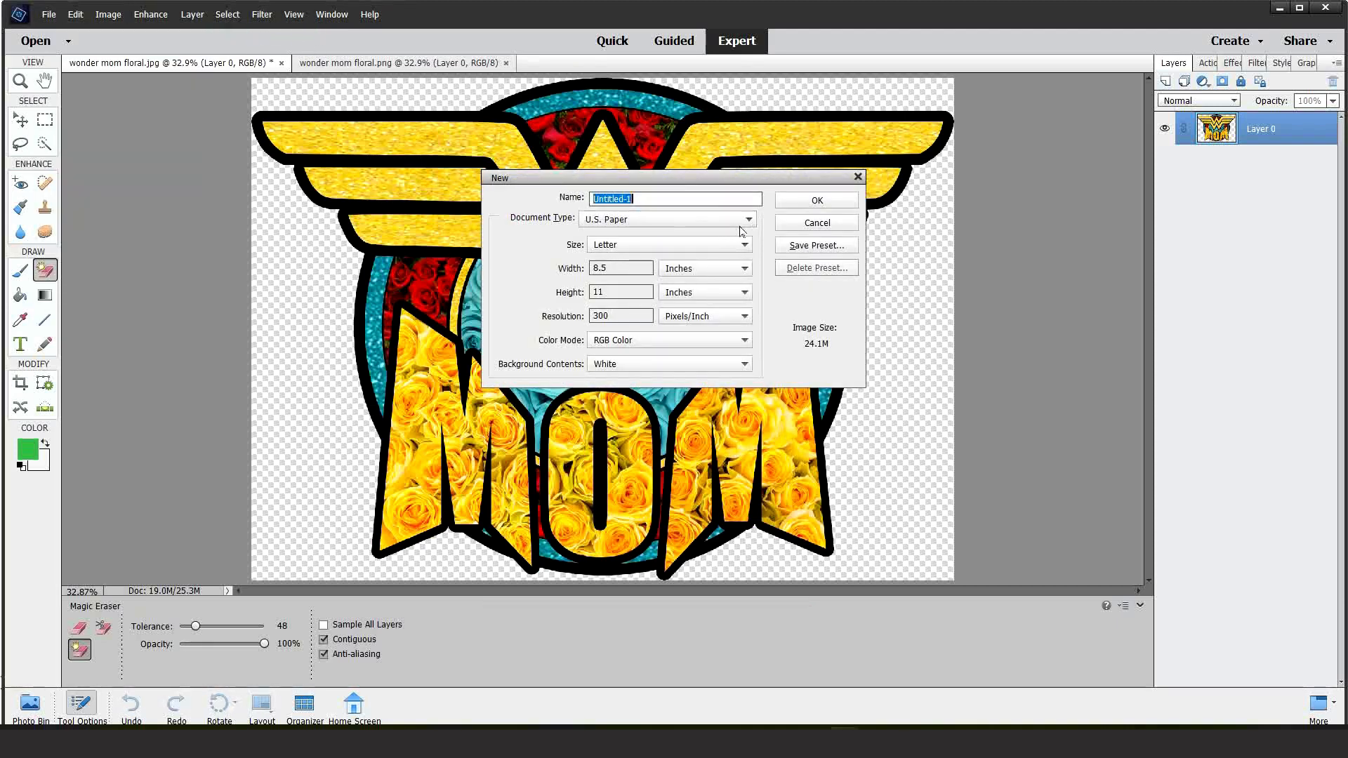
mouse_move(591, 232)
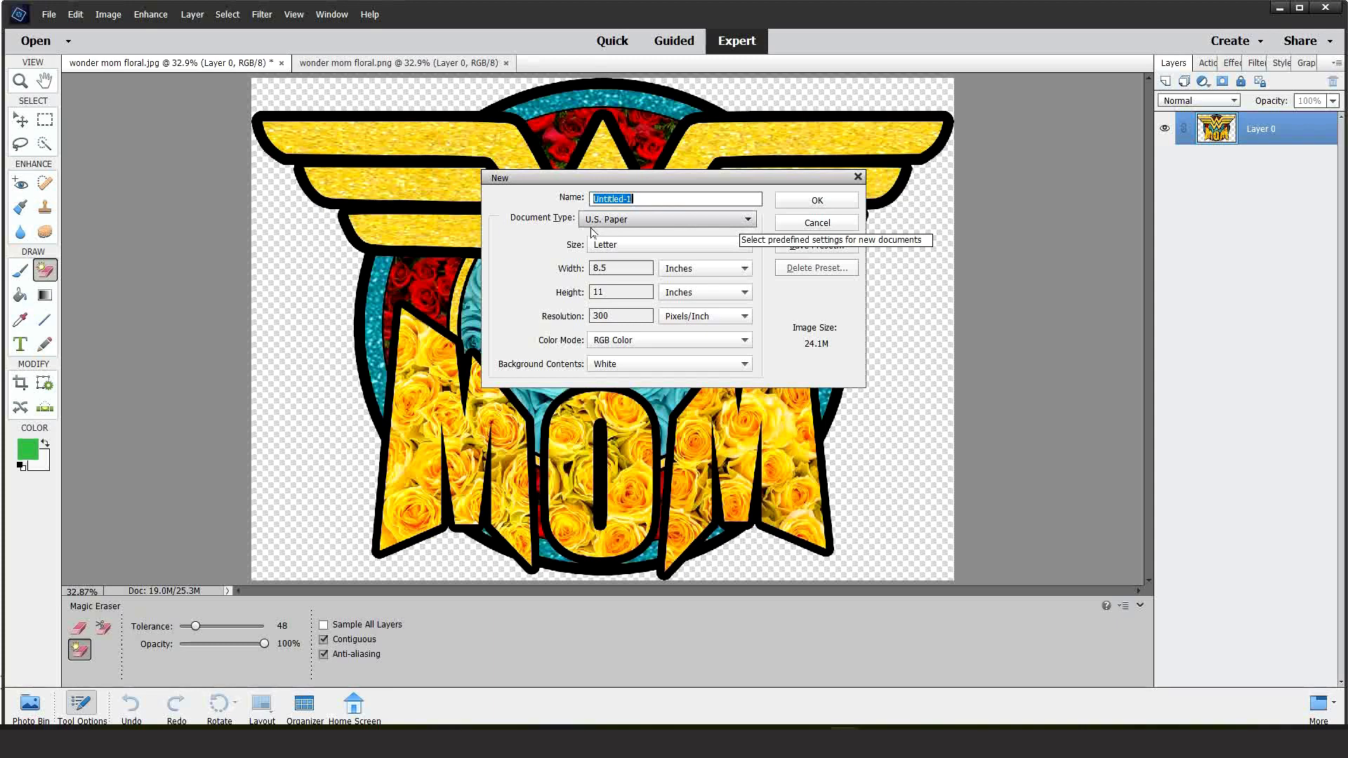
mouse_move(735, 249)
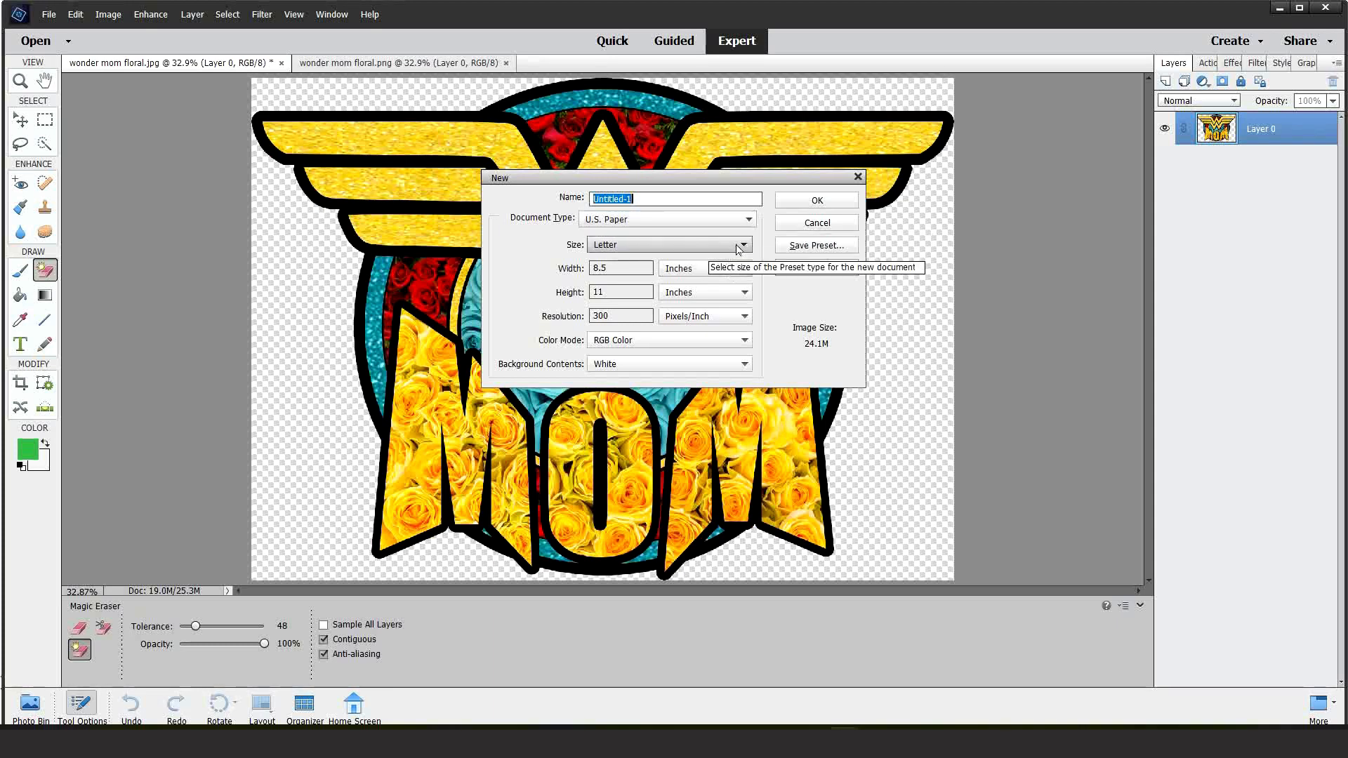
left_click(742, 244)
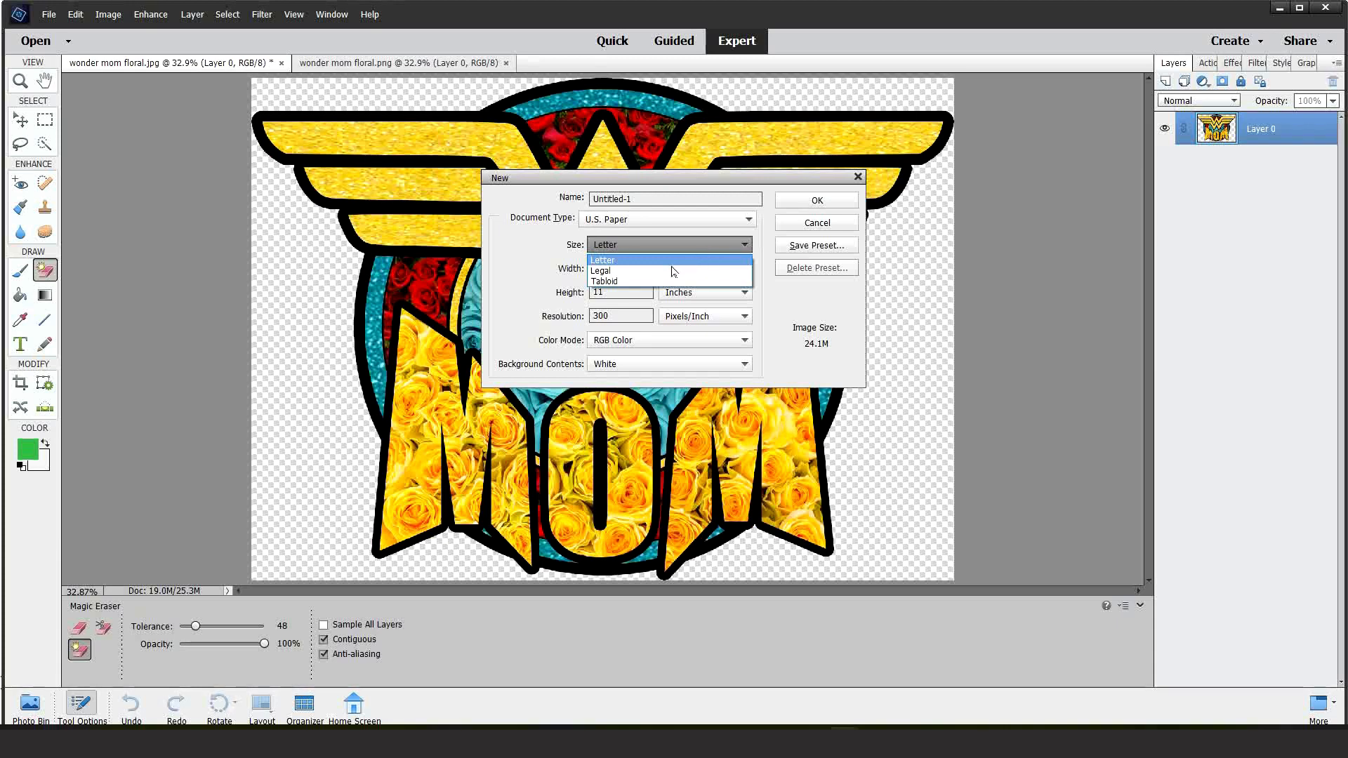
left_click(602, 259)
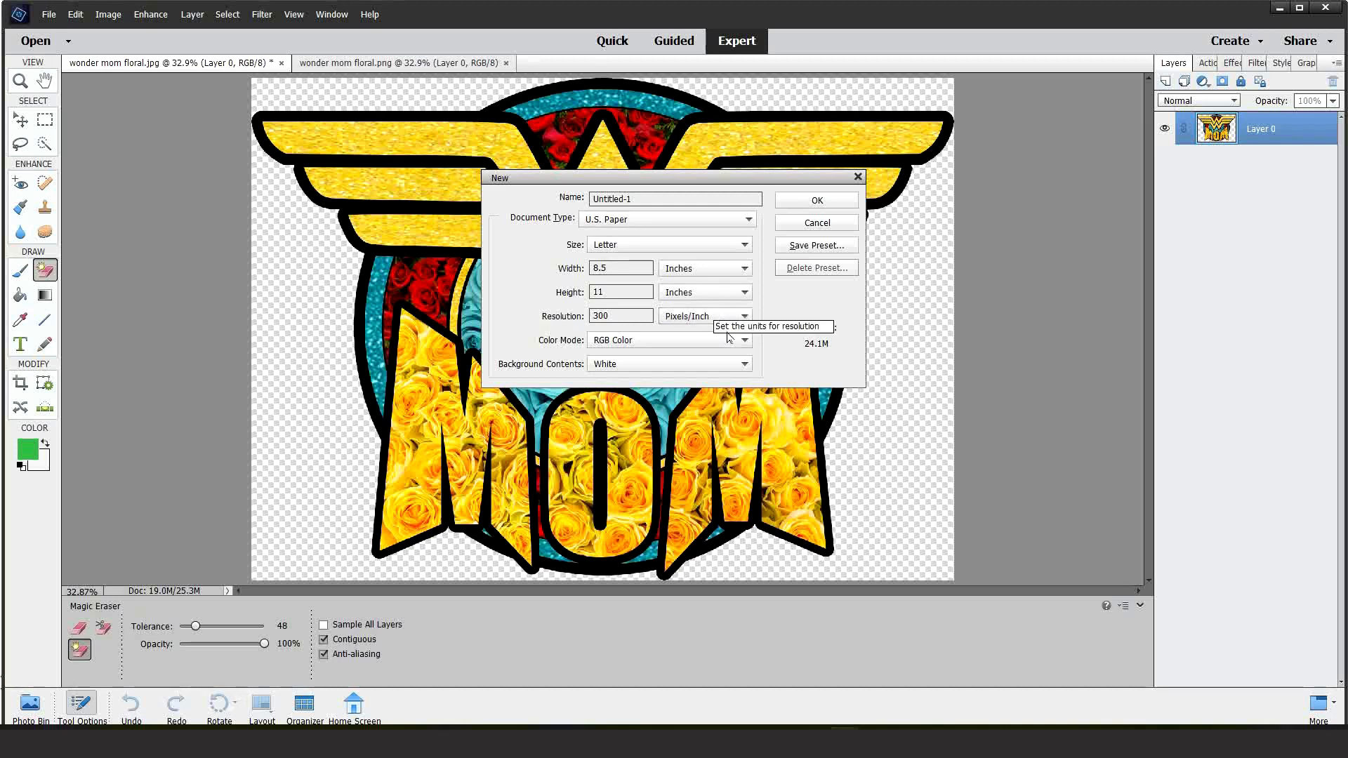
left_click(815, 199)
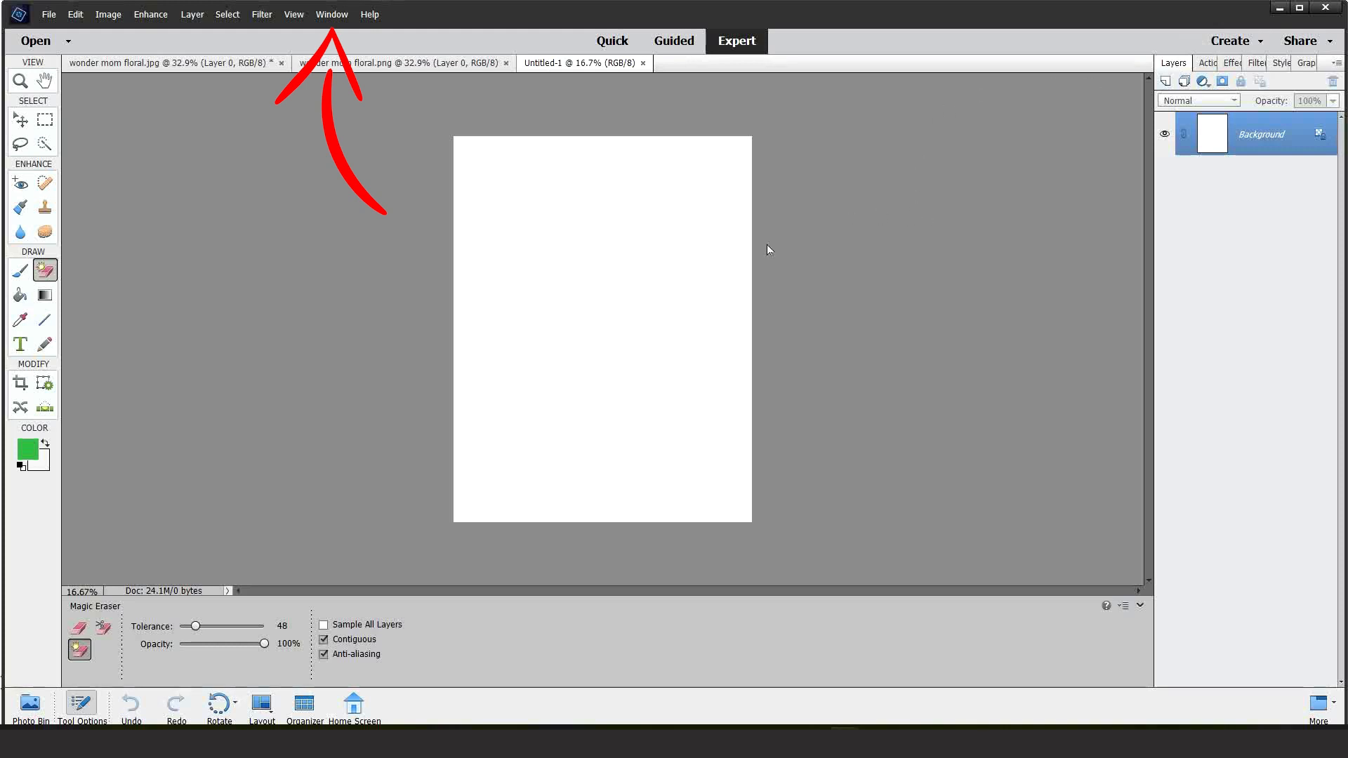
Tile the documents side by side and rotate the blank letter page to landscape
left_click(331, 14)
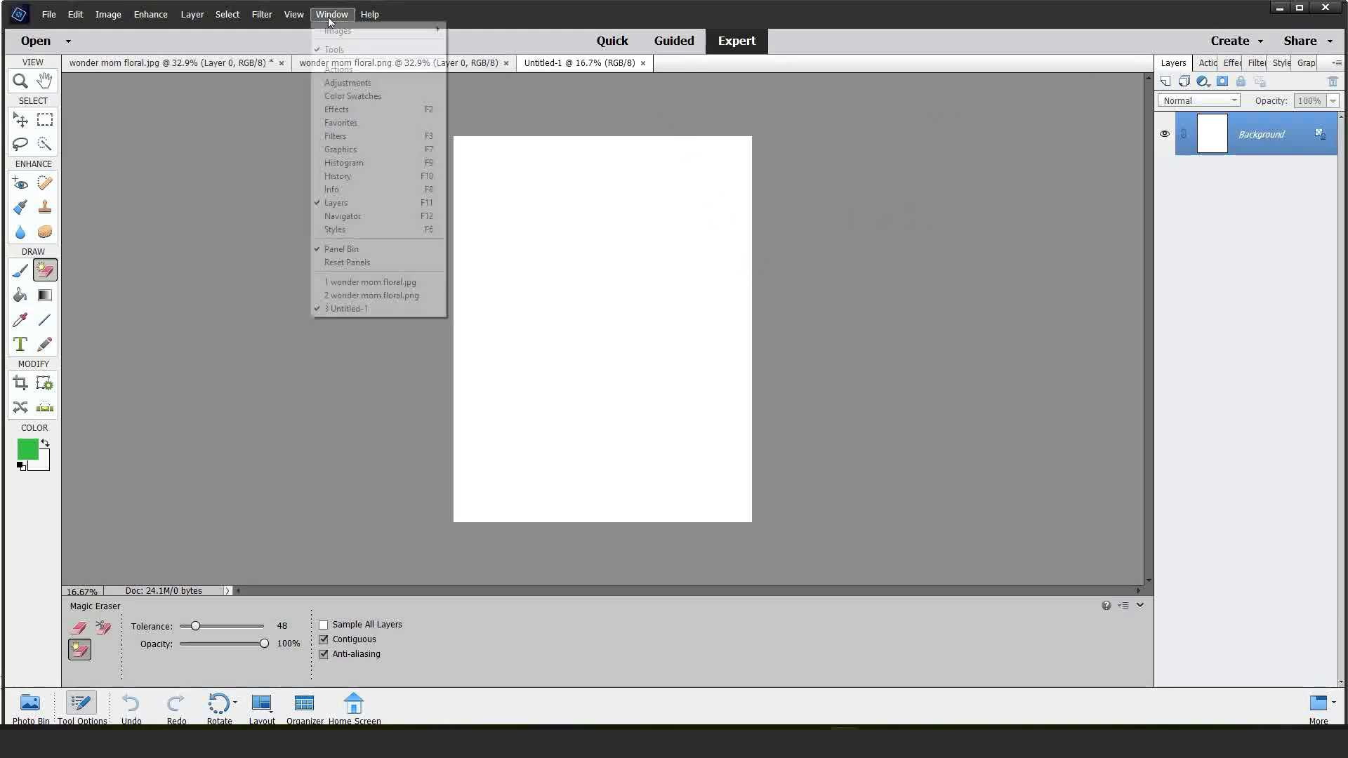
mouse_move(378, 29)
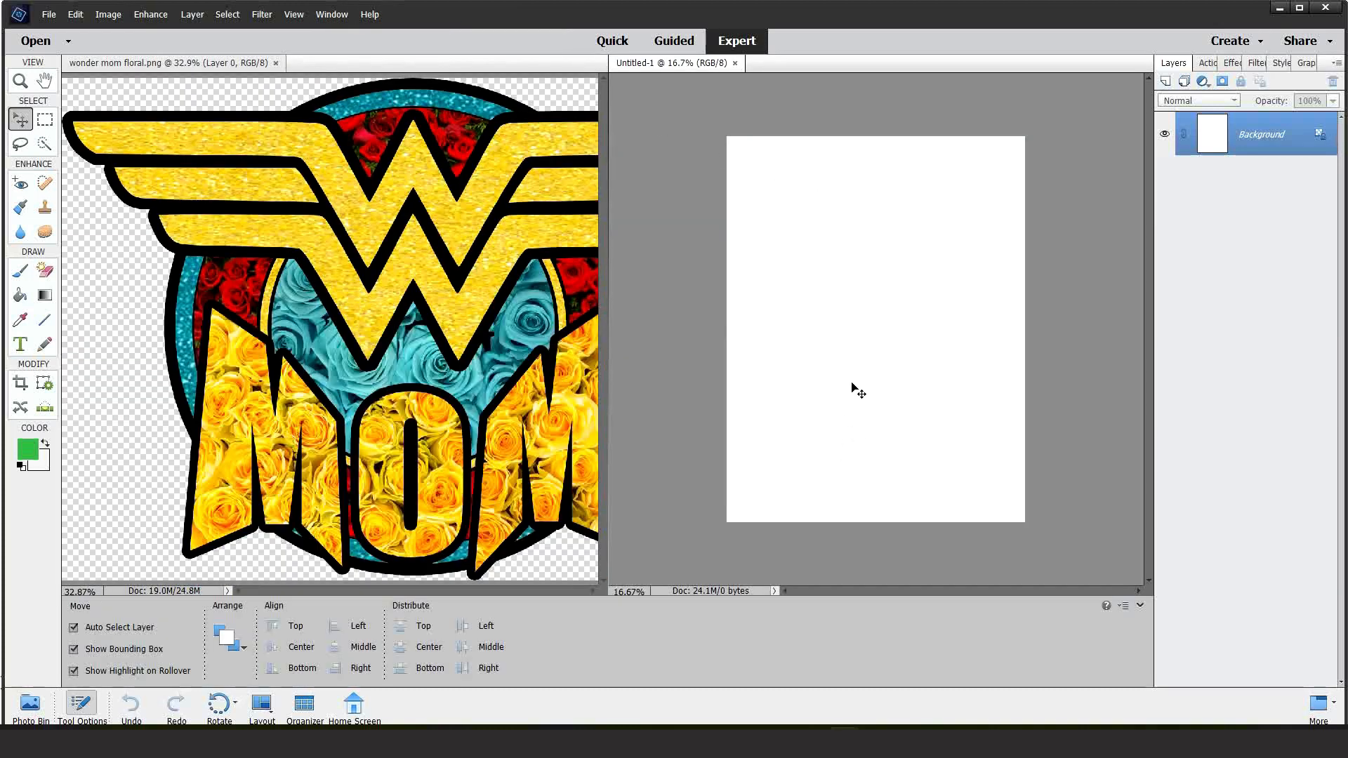
mouse_move(873, 327)
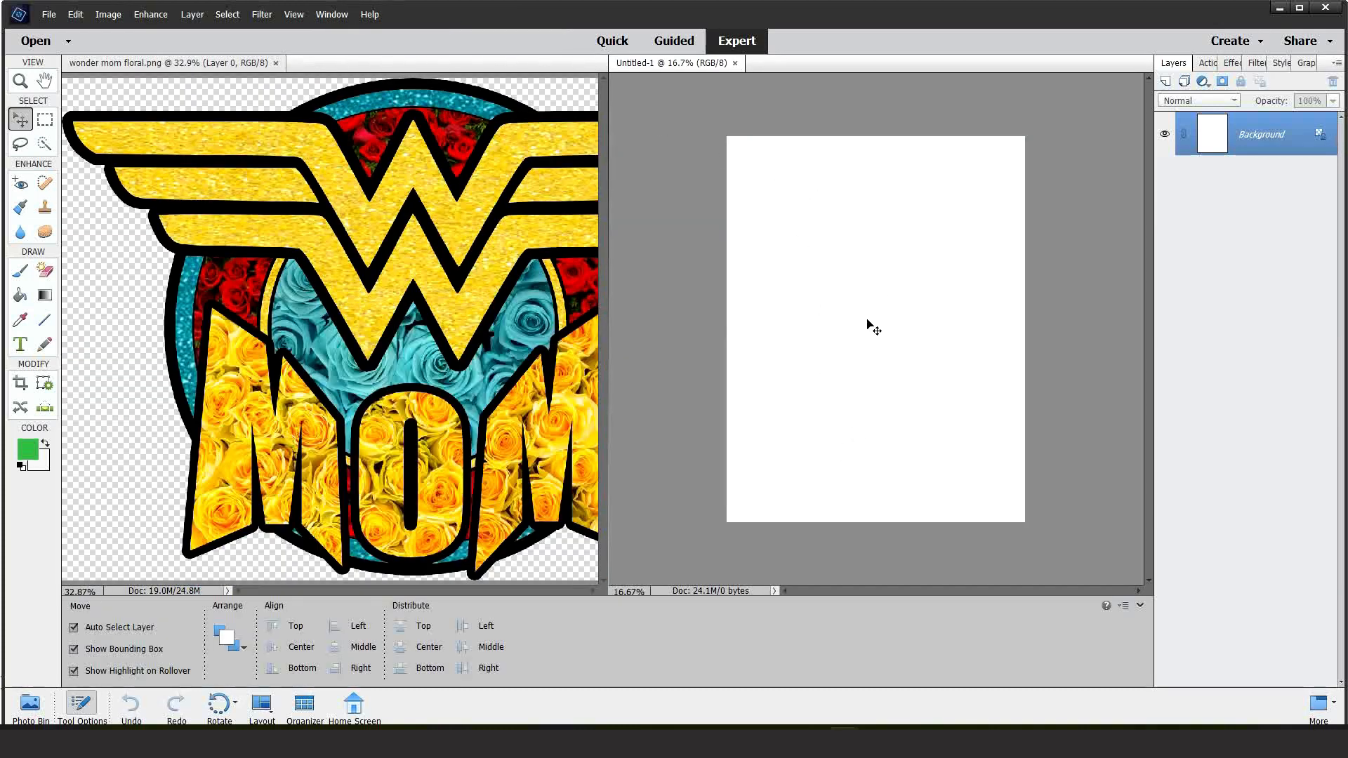
mouse_move(867, 298)
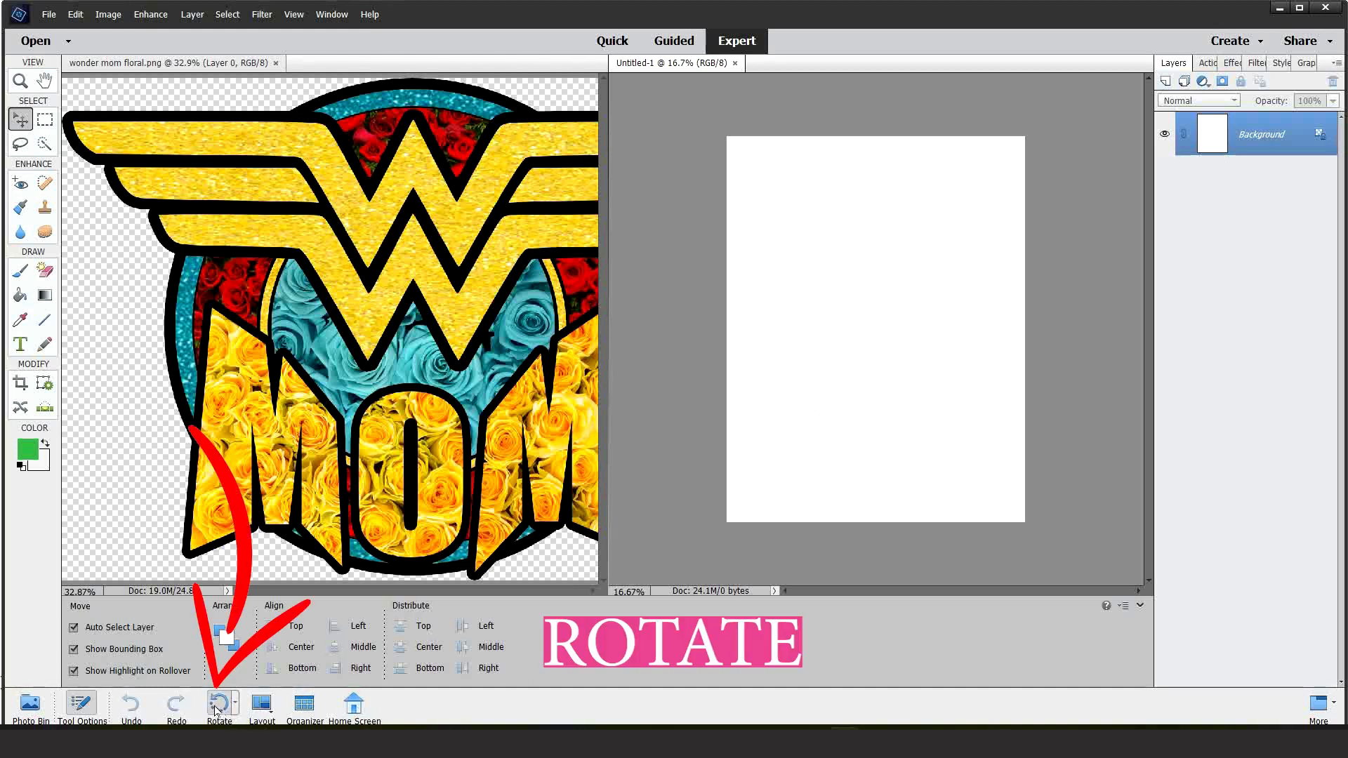
left_click(219, 702)
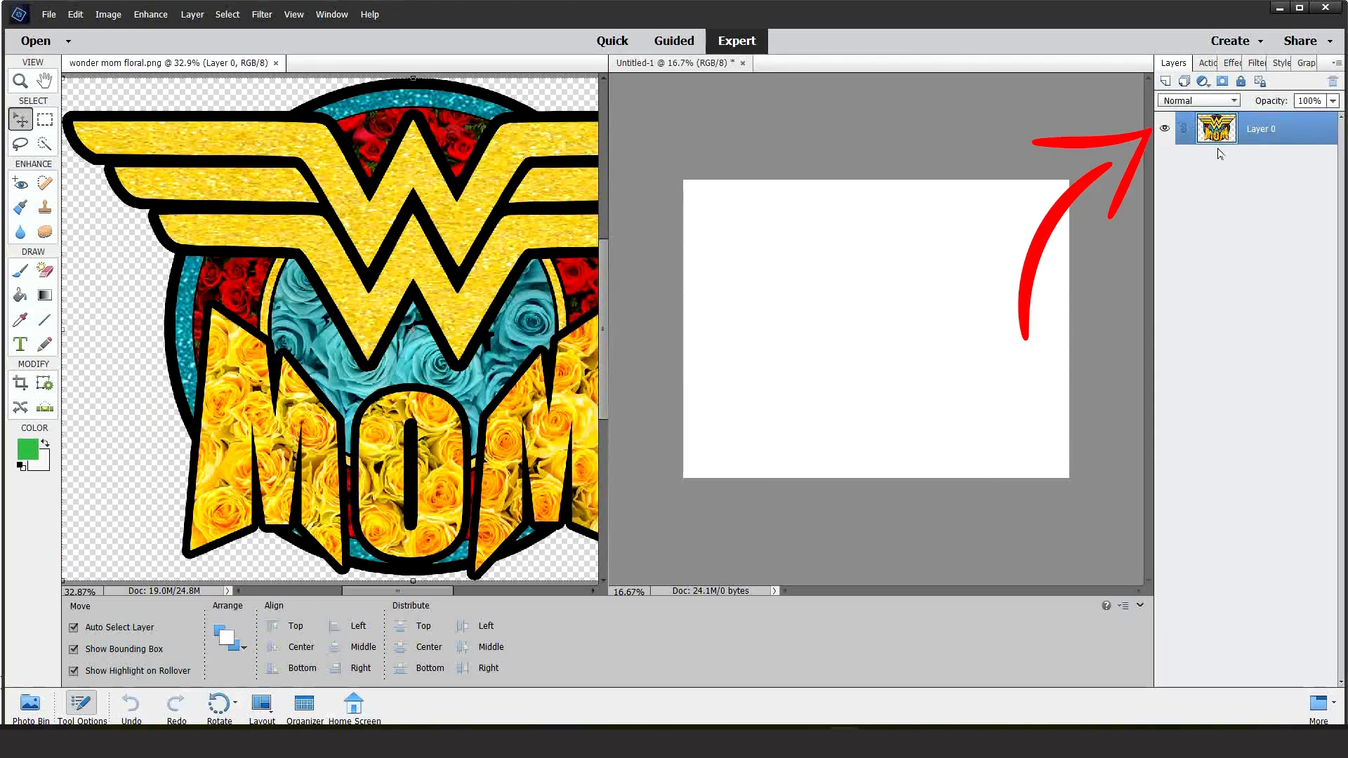
Copy the design layer onto the landscape page and move it to the centre
left_click(1216, 128)
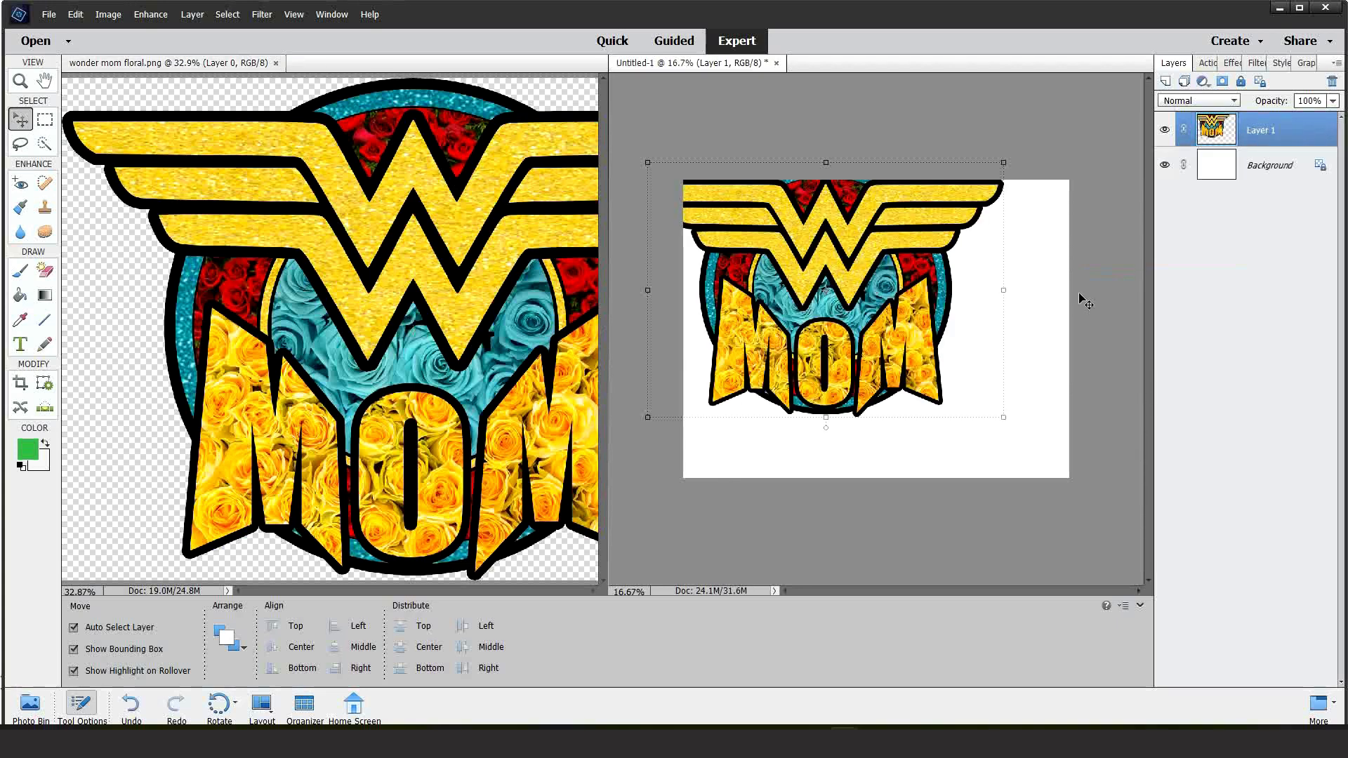
left_click_drag(826, 291, 895, 312)
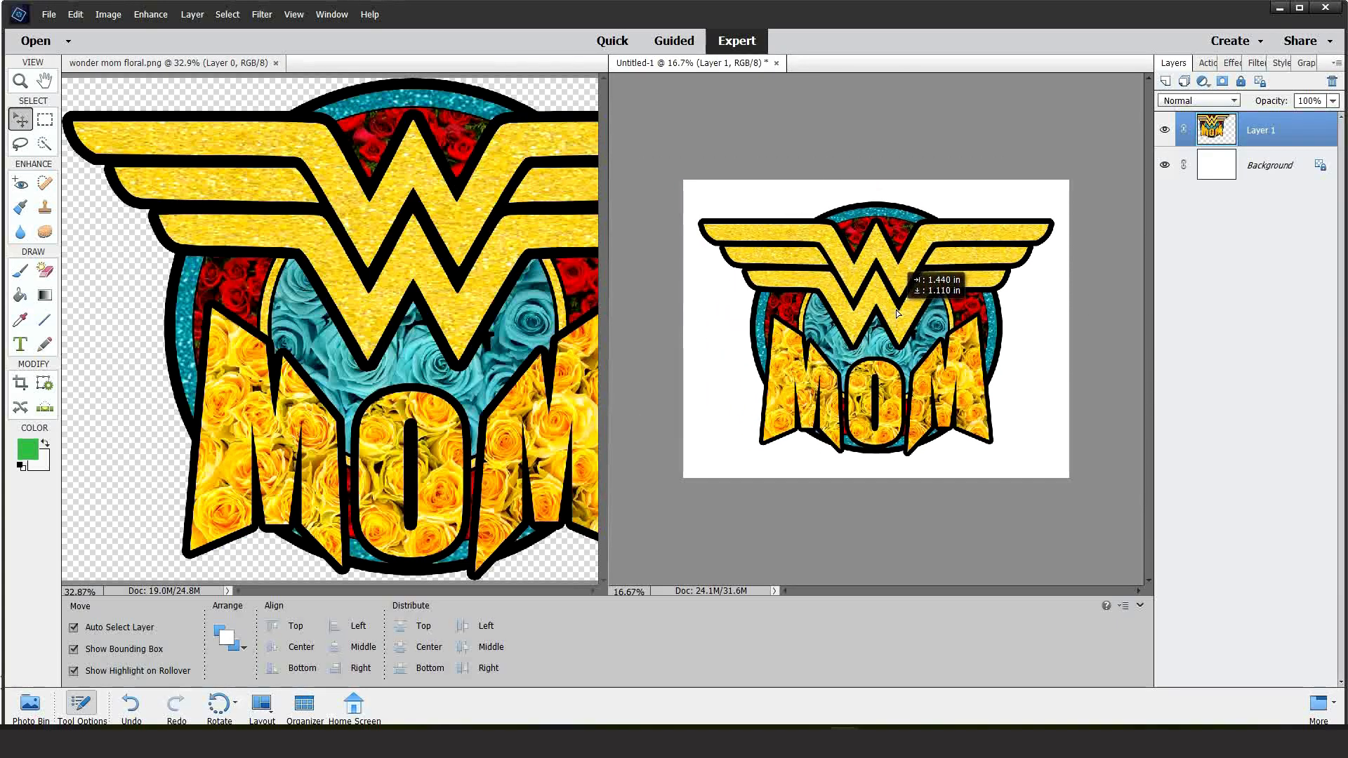
left_click(875, 328)
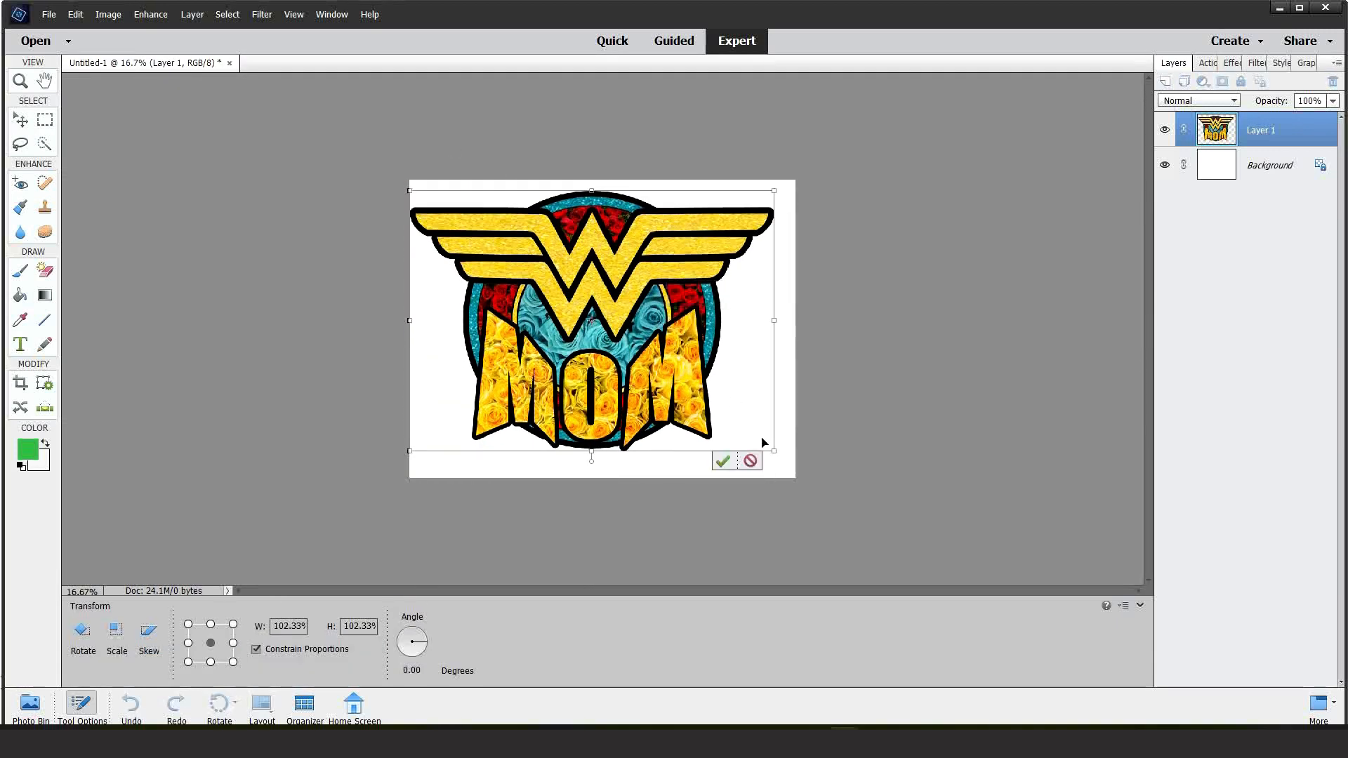
left_click_drag(772, 451, 783, 465)
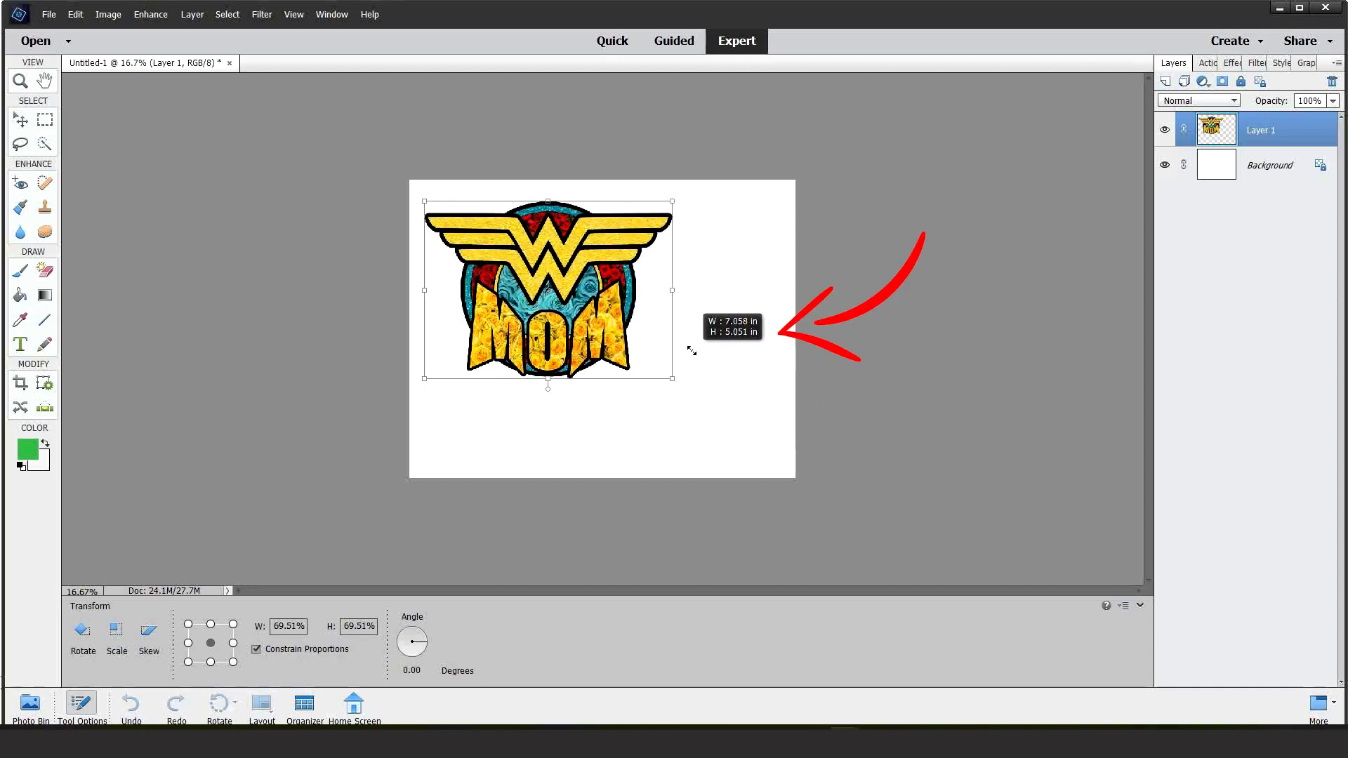
Scale the design to about 99.5% (roughly 7.9 inches wide), commit it, and select the Background layer
left_click_drag(673, 376, 701, 397)
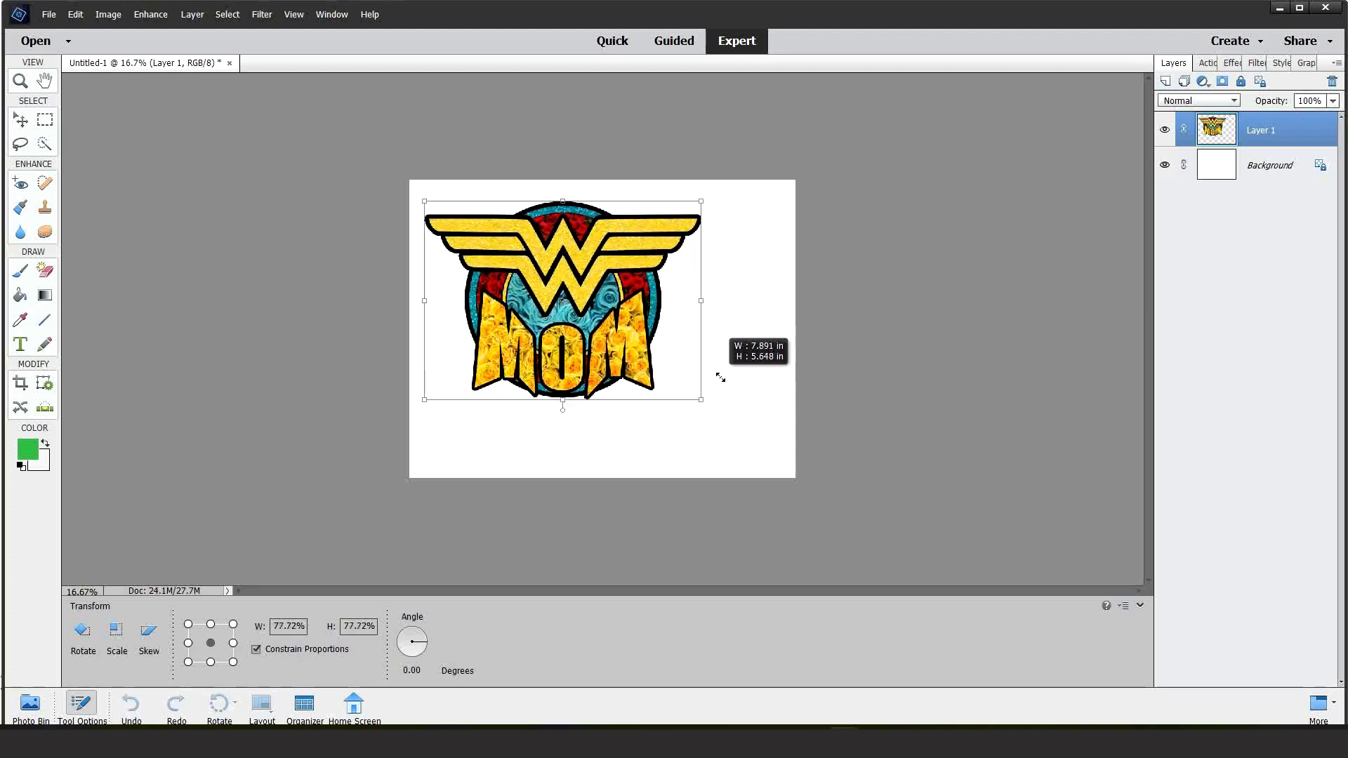
left_click_drag(701, 399, 790, 462)
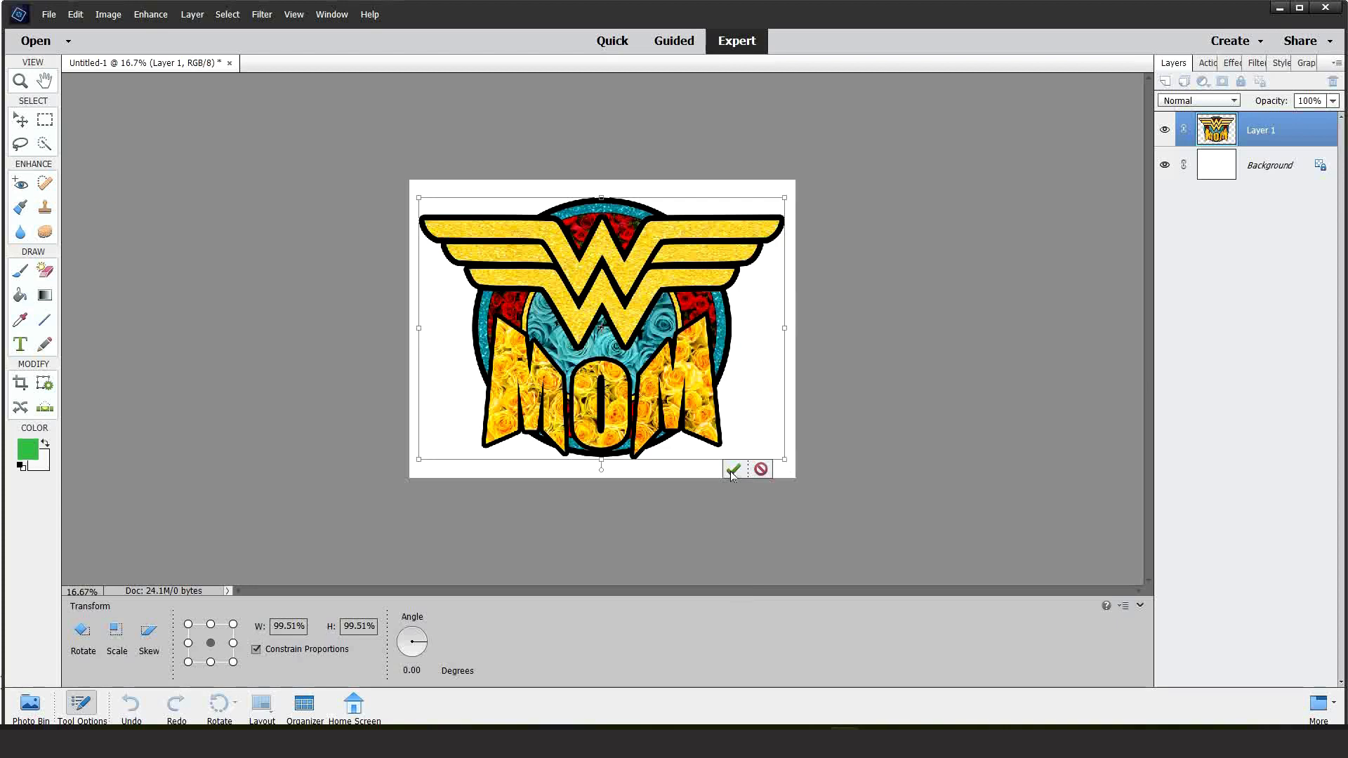
left_click(731, 469)
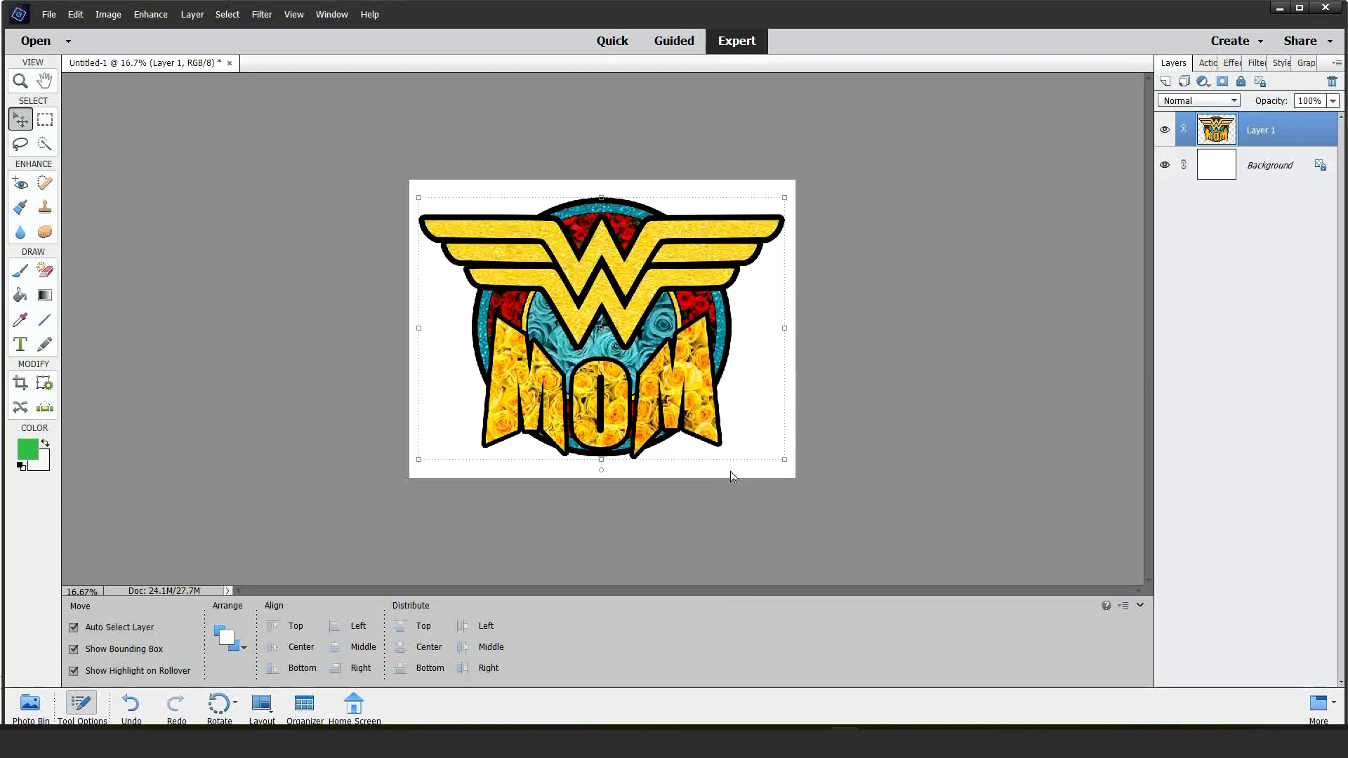
left_click(1269, 165)
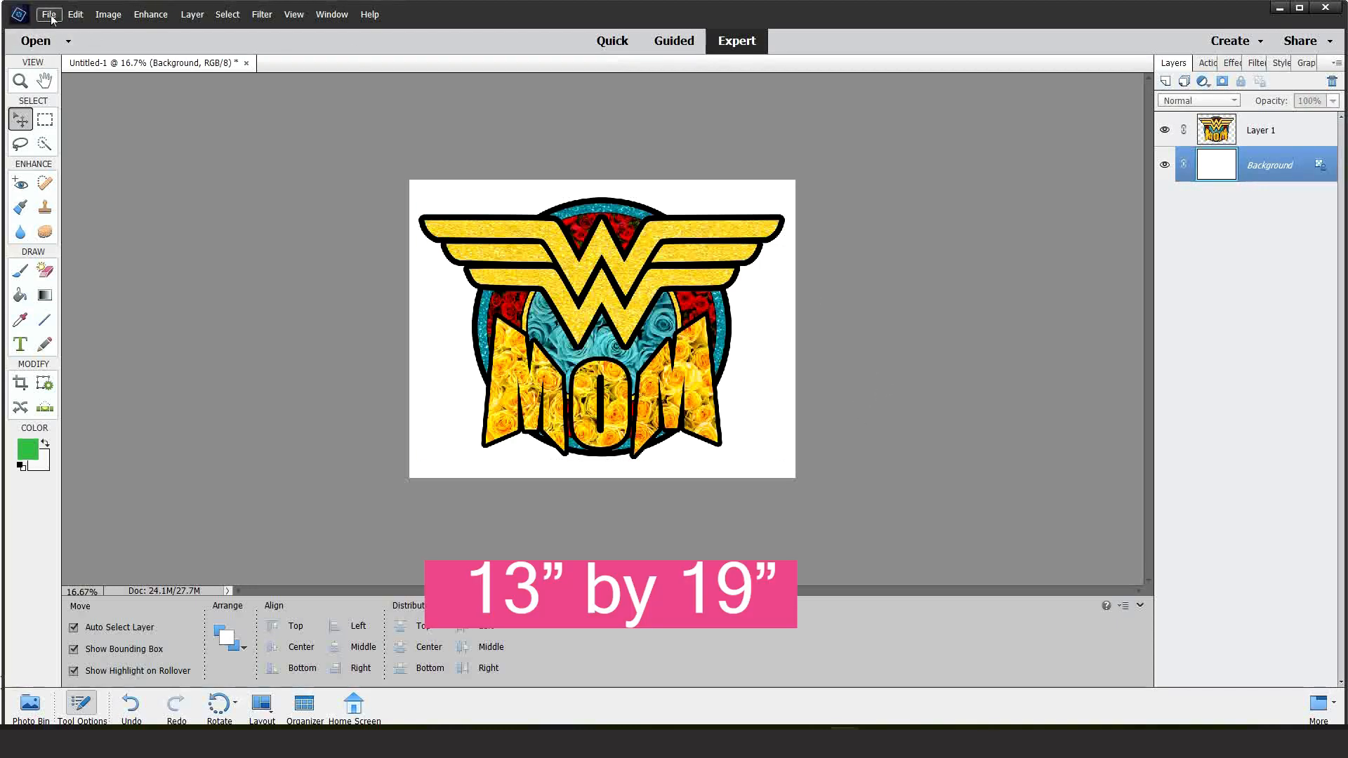
Start a new blank document using the Tabloid preset
left_click(48, 14)
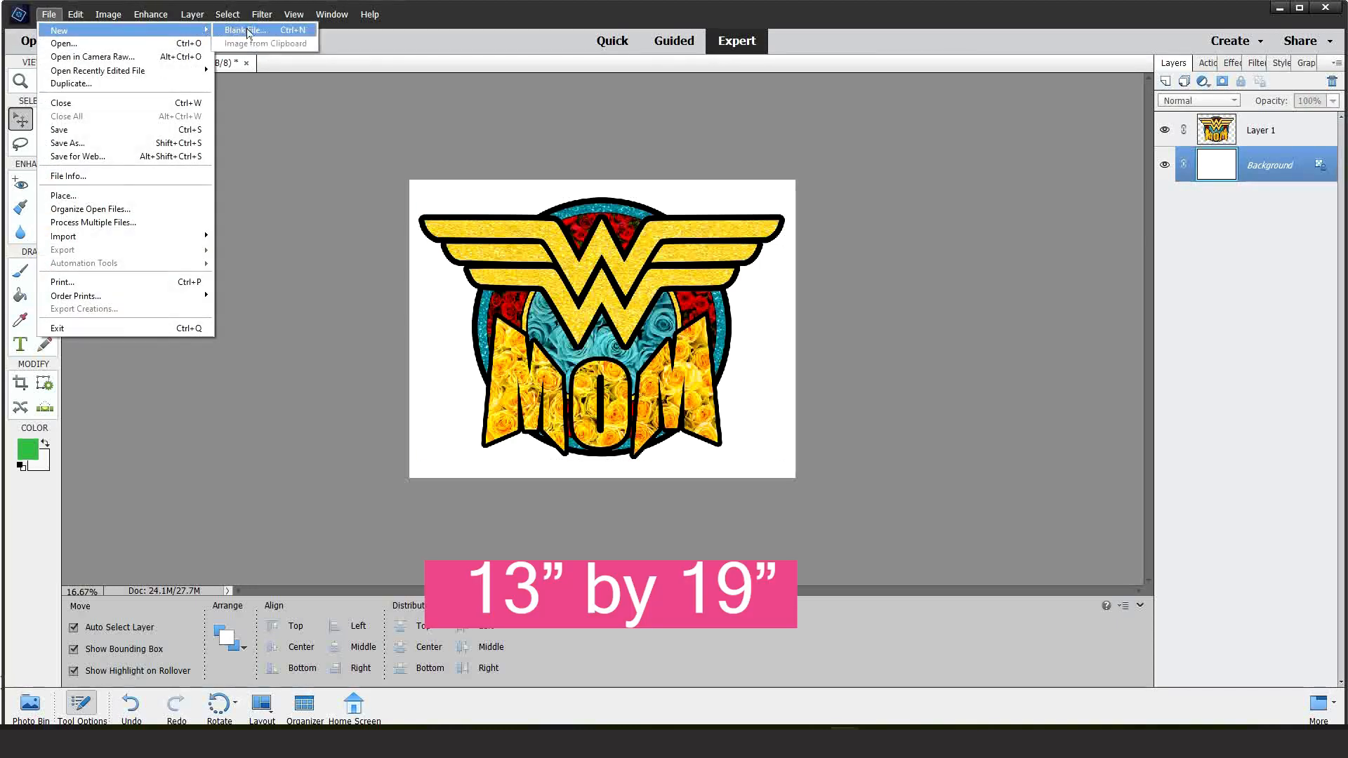
left_click(245, 30)
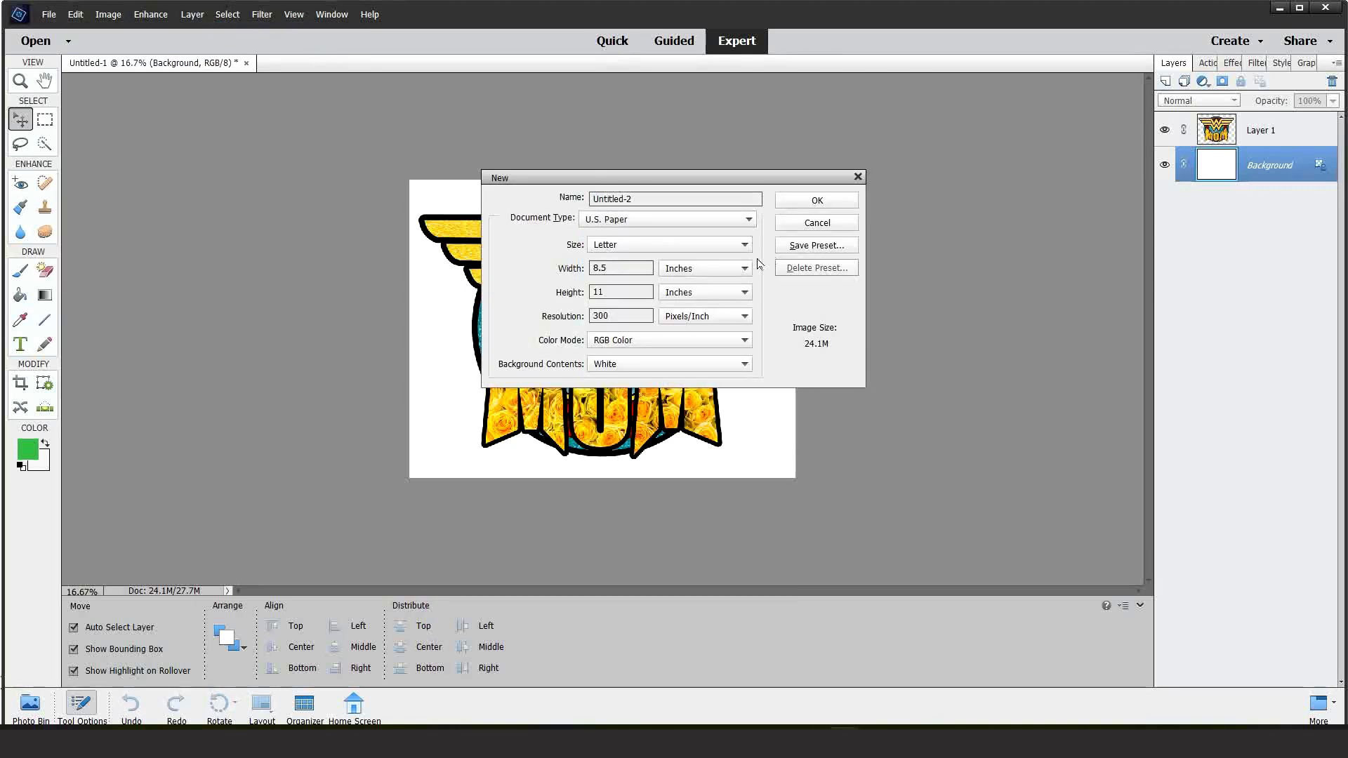
left_click(669, 244)
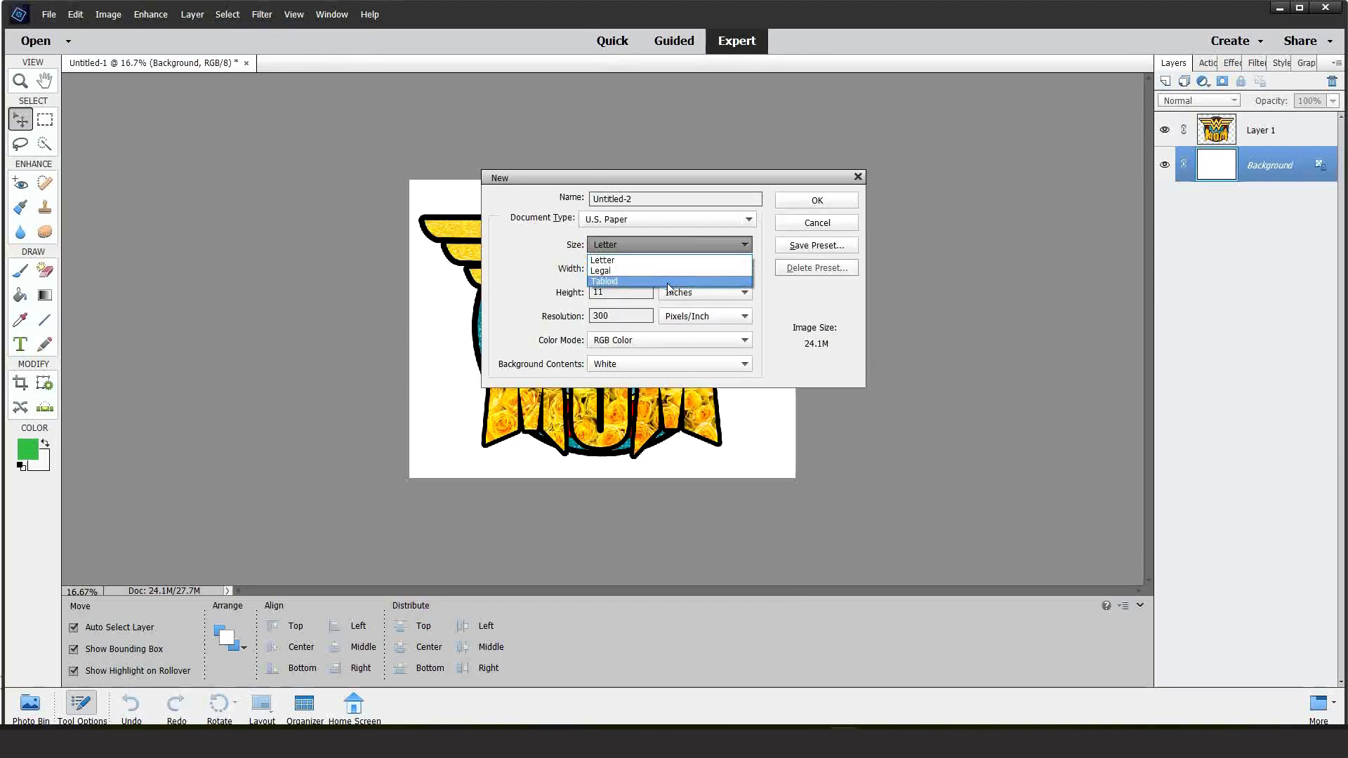
left_click(604, 281)
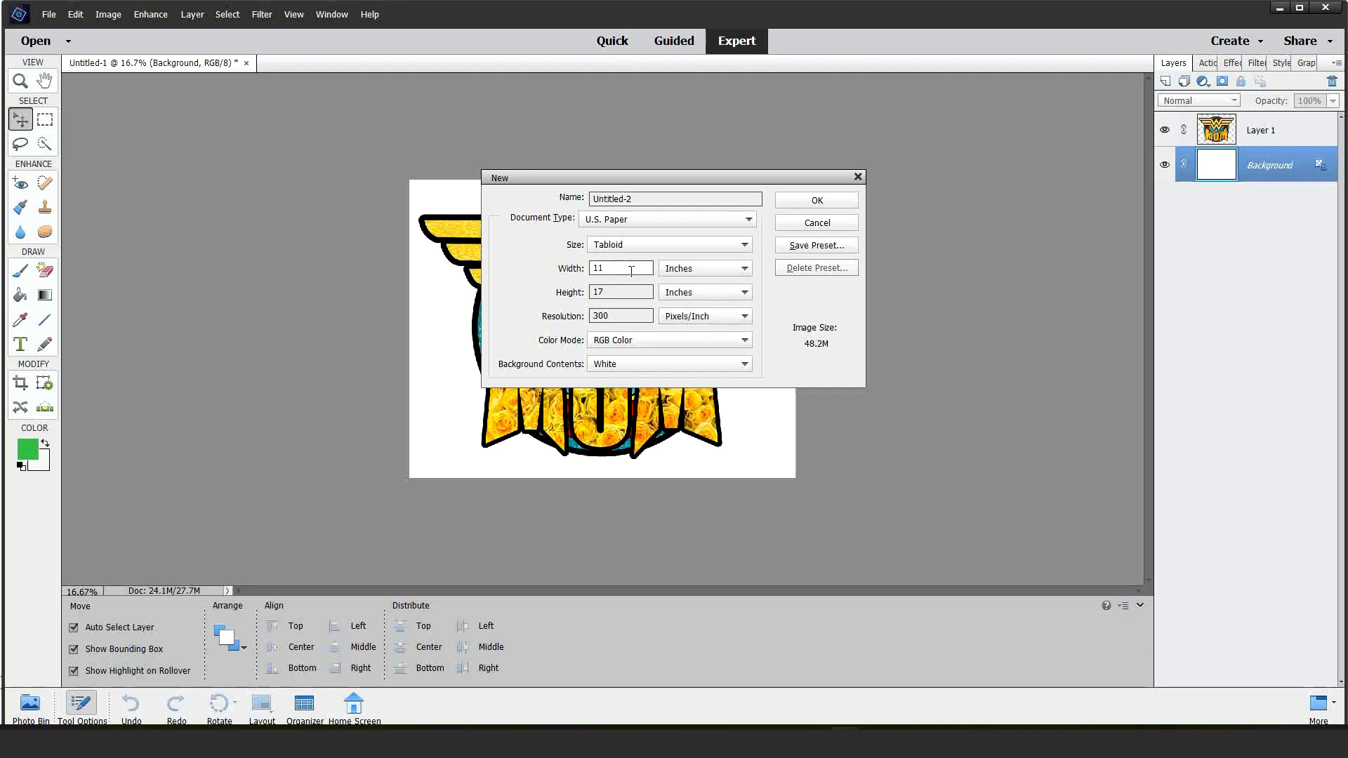
mouse_move(704, 268)
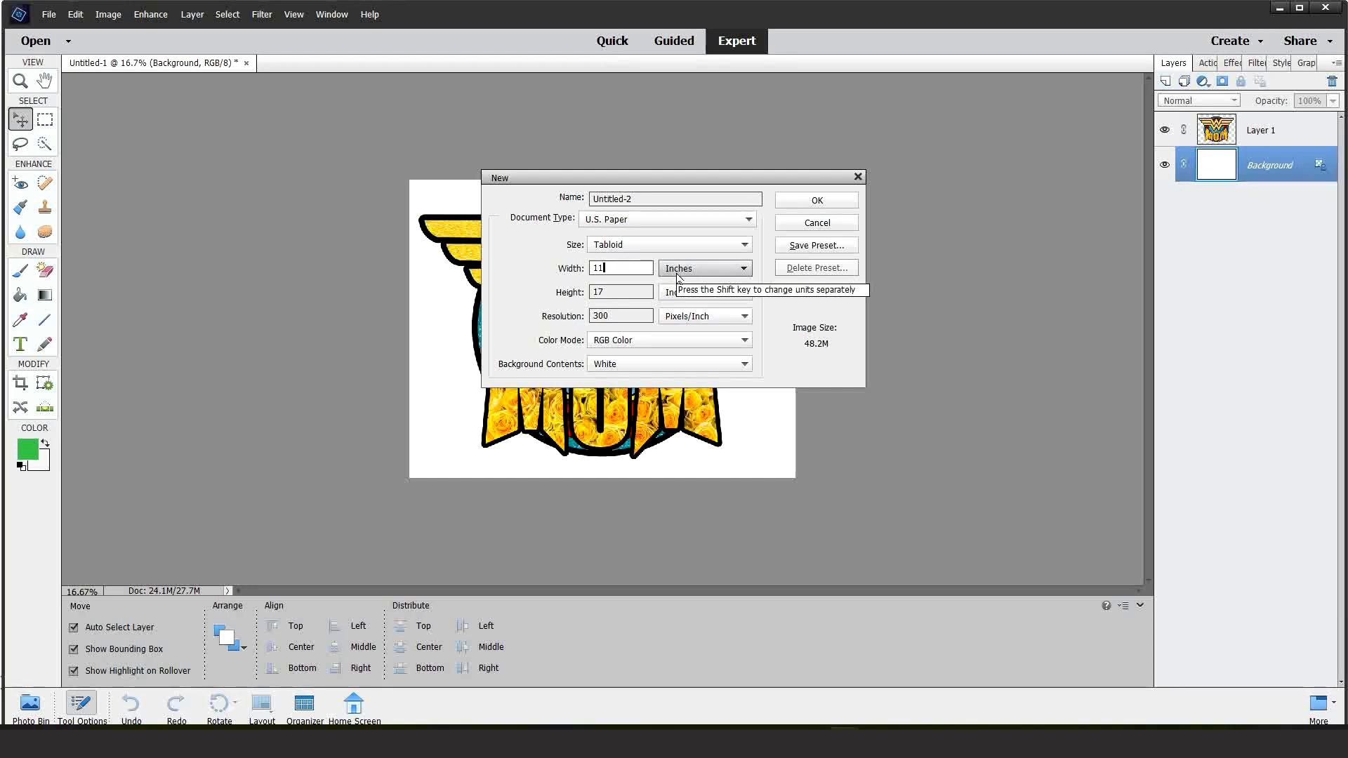
Set the page to 12.95 by 19 inches at 300 ppi and create it
type("1")
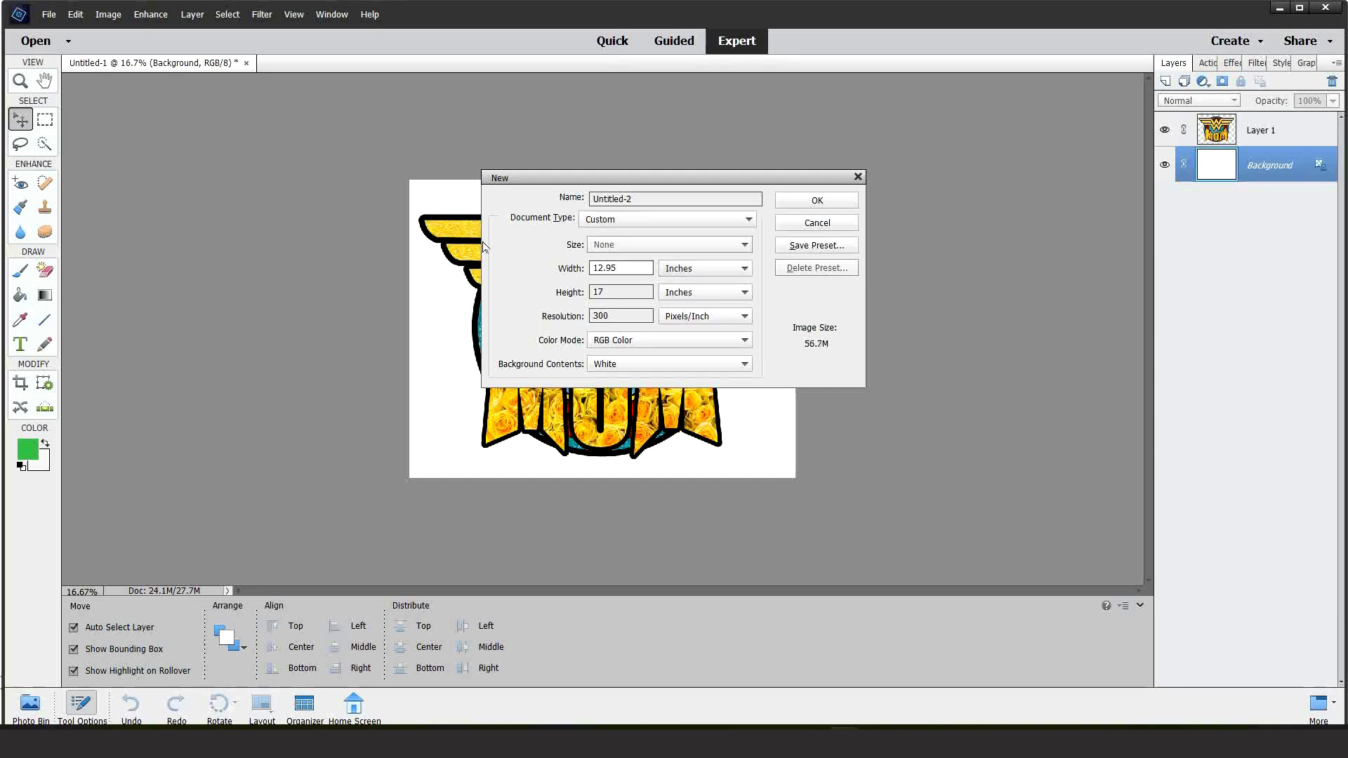
left_click(619, 292)
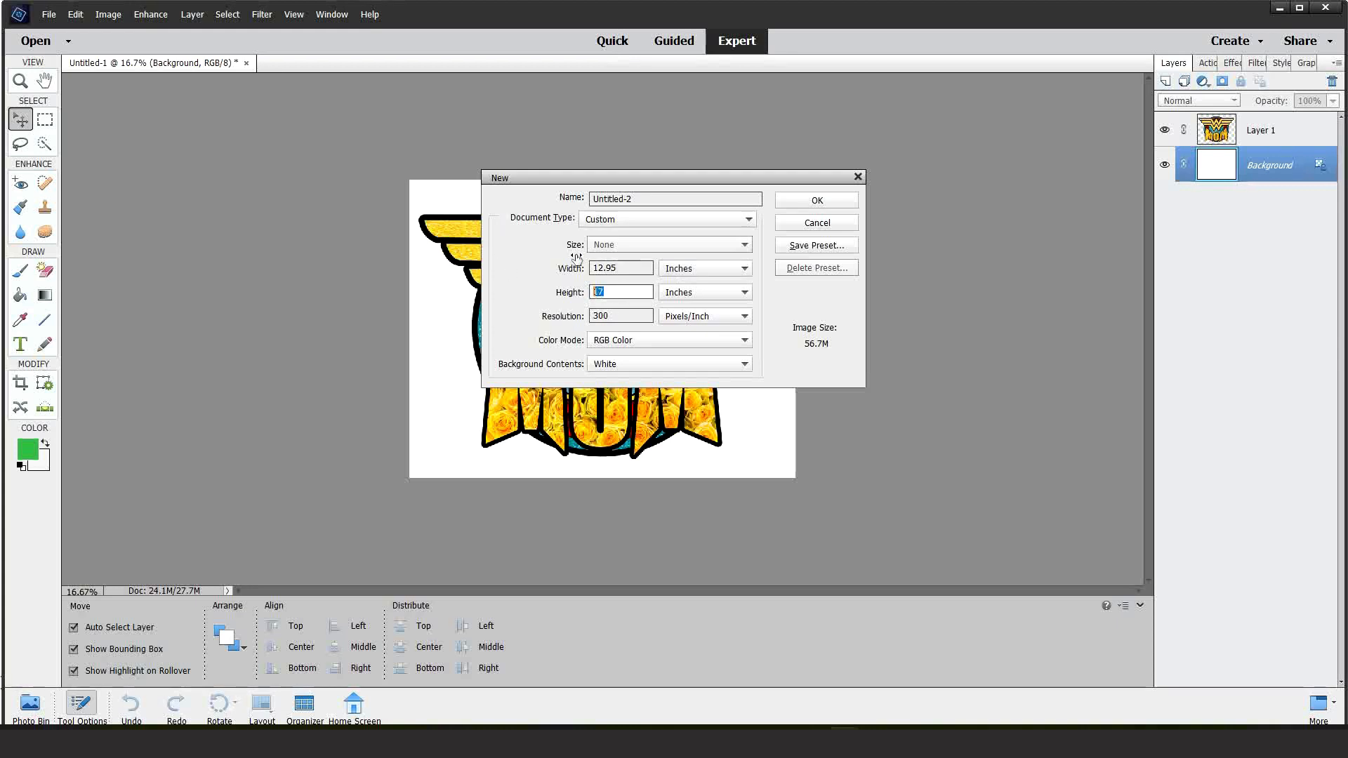
left_click(619, 292)
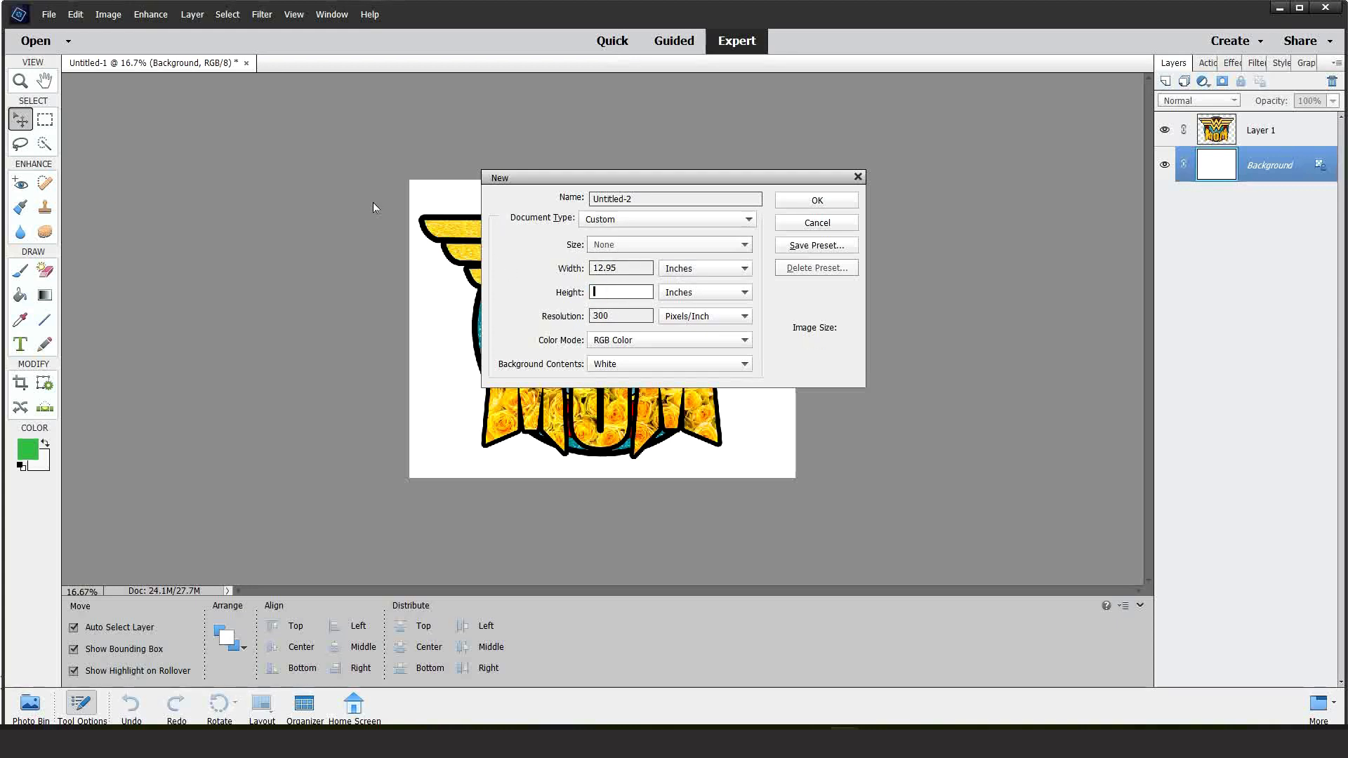
type("19")
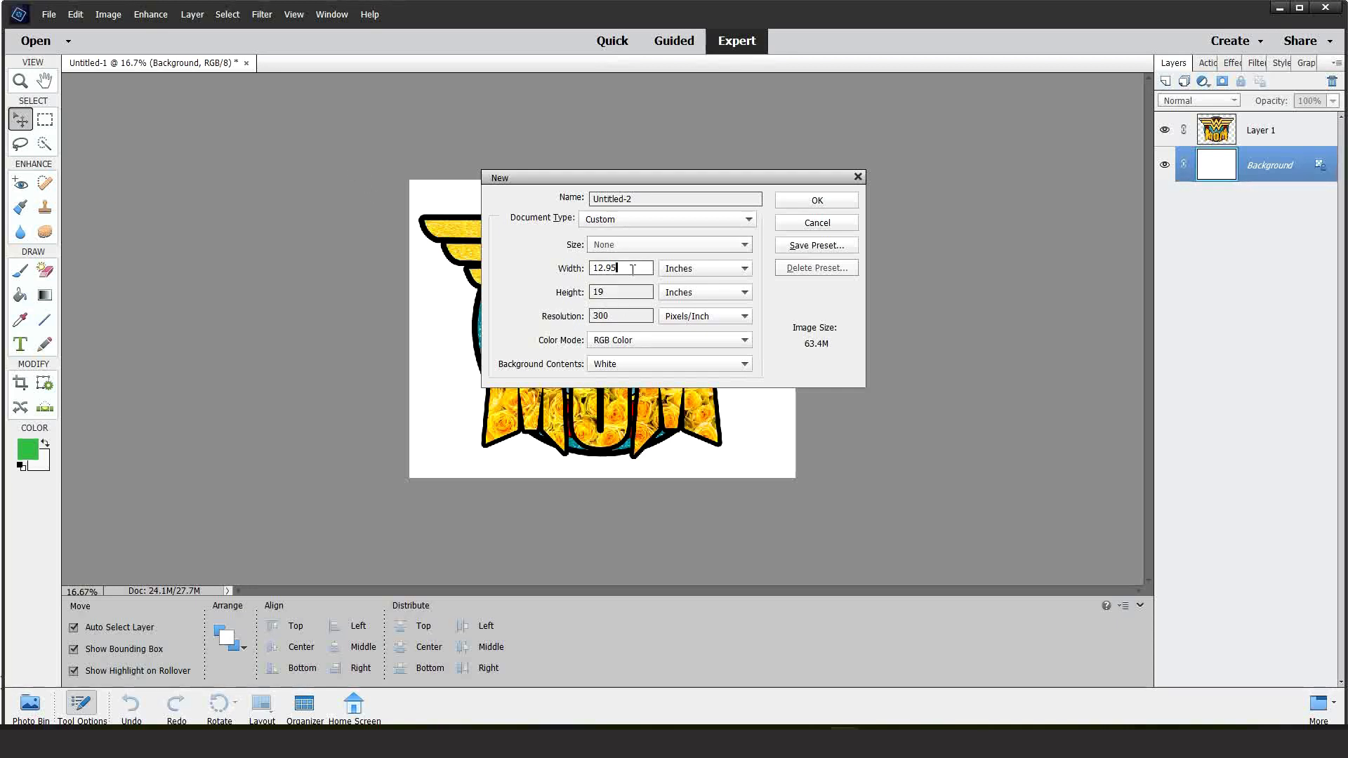
left_click(814, 199)
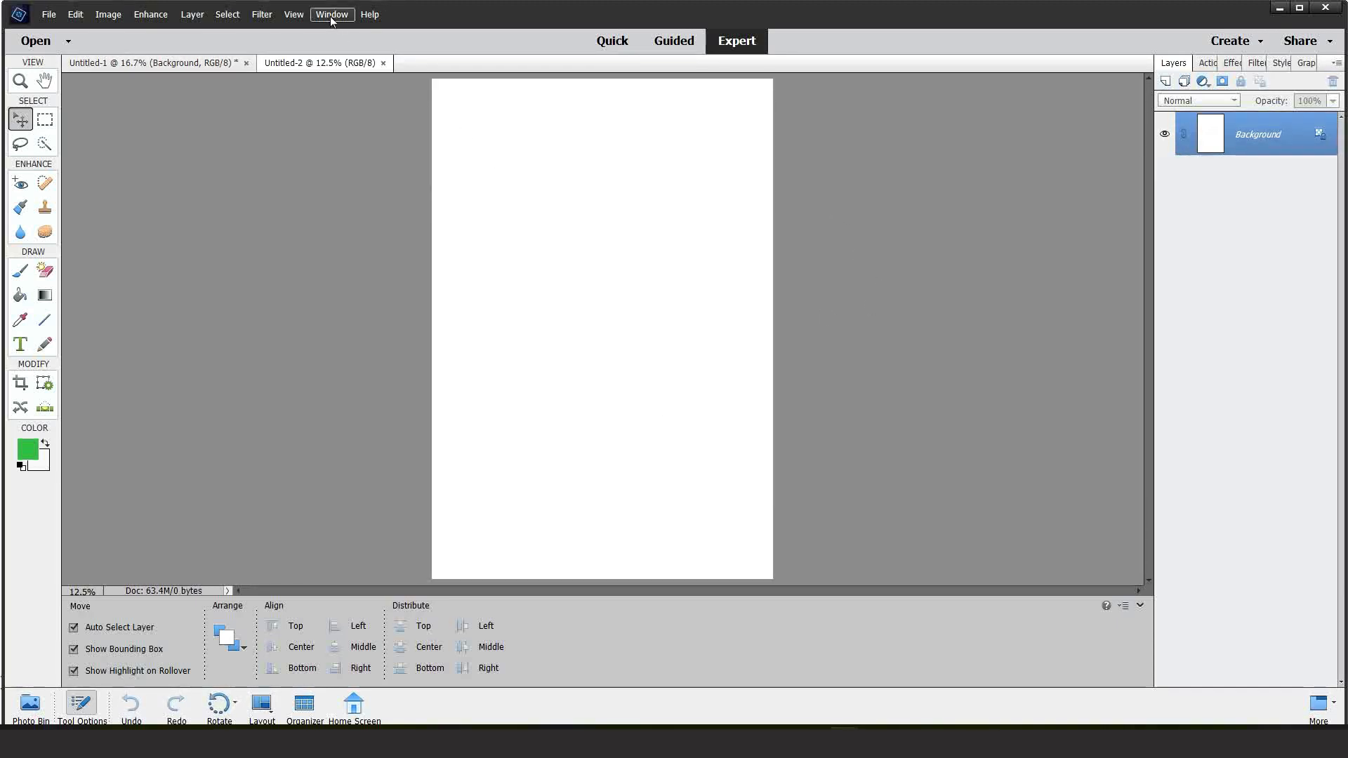
Tile both documents and enlarge the design across the top of the 12.95-by-19 page
left_click(332, 14)
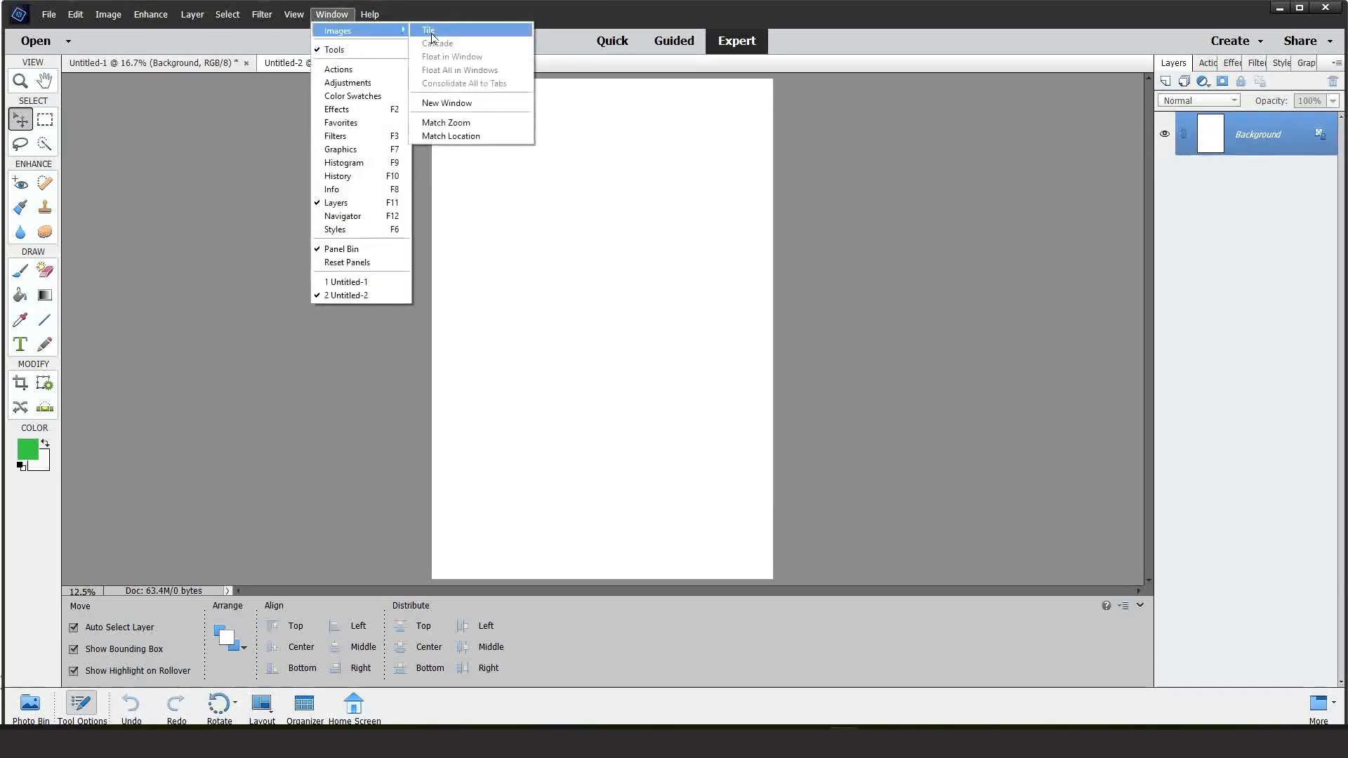
left_click(428, 29)
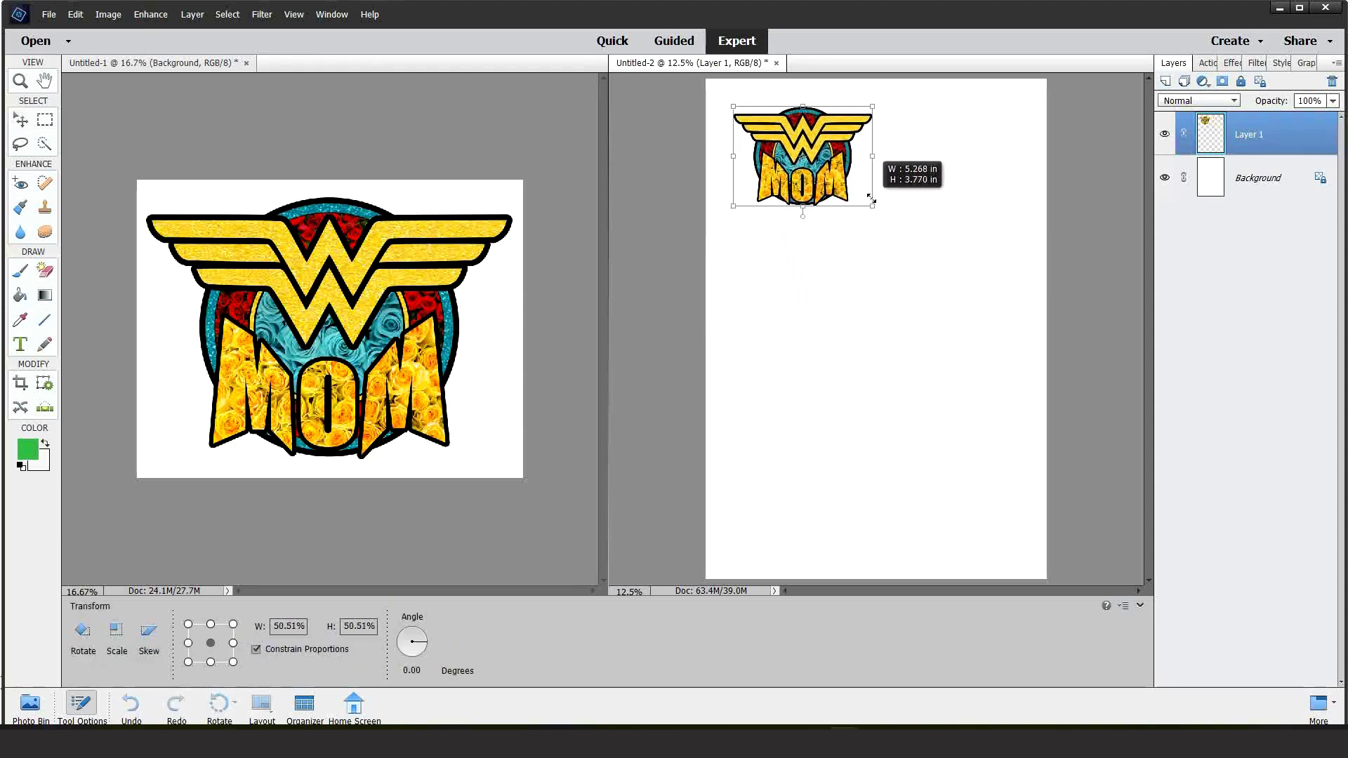
left_click_drag(872, 201, 891, 194)
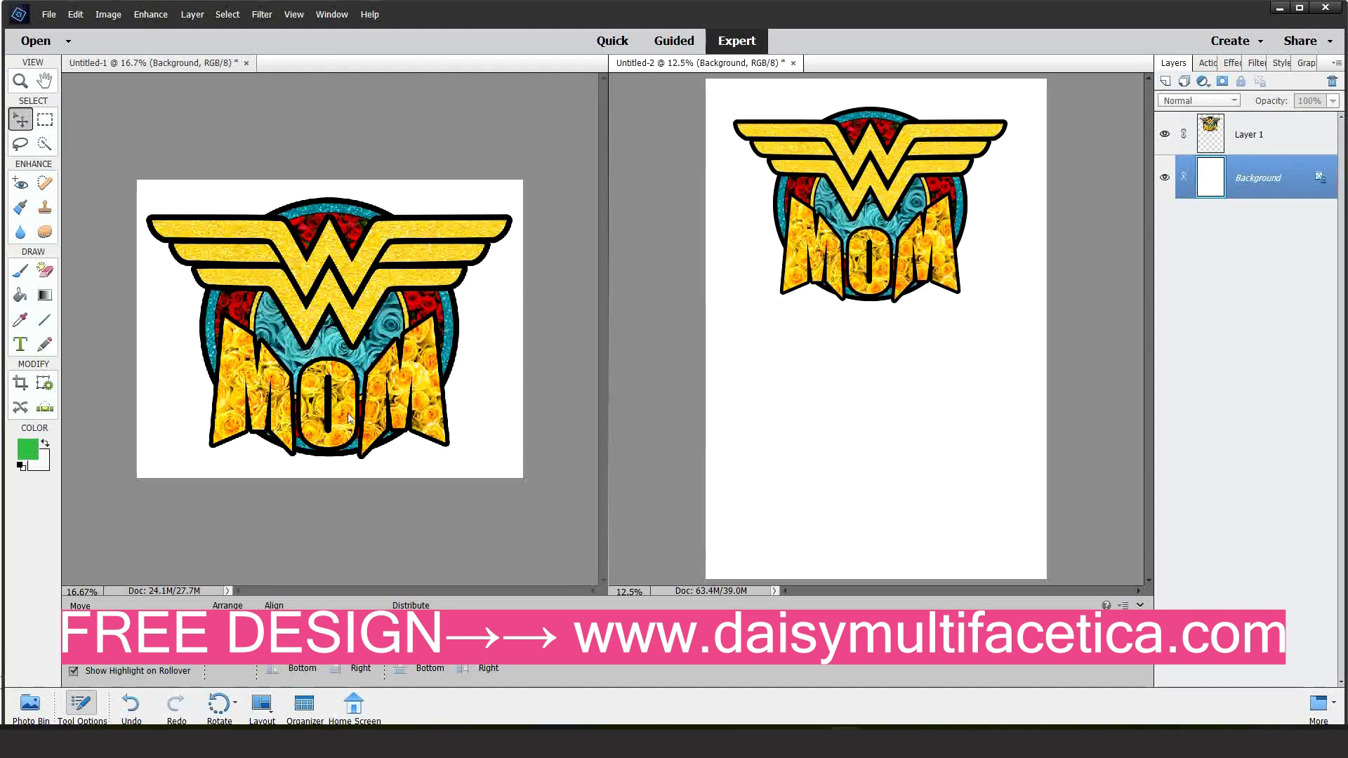
mouse_move(333, 282)
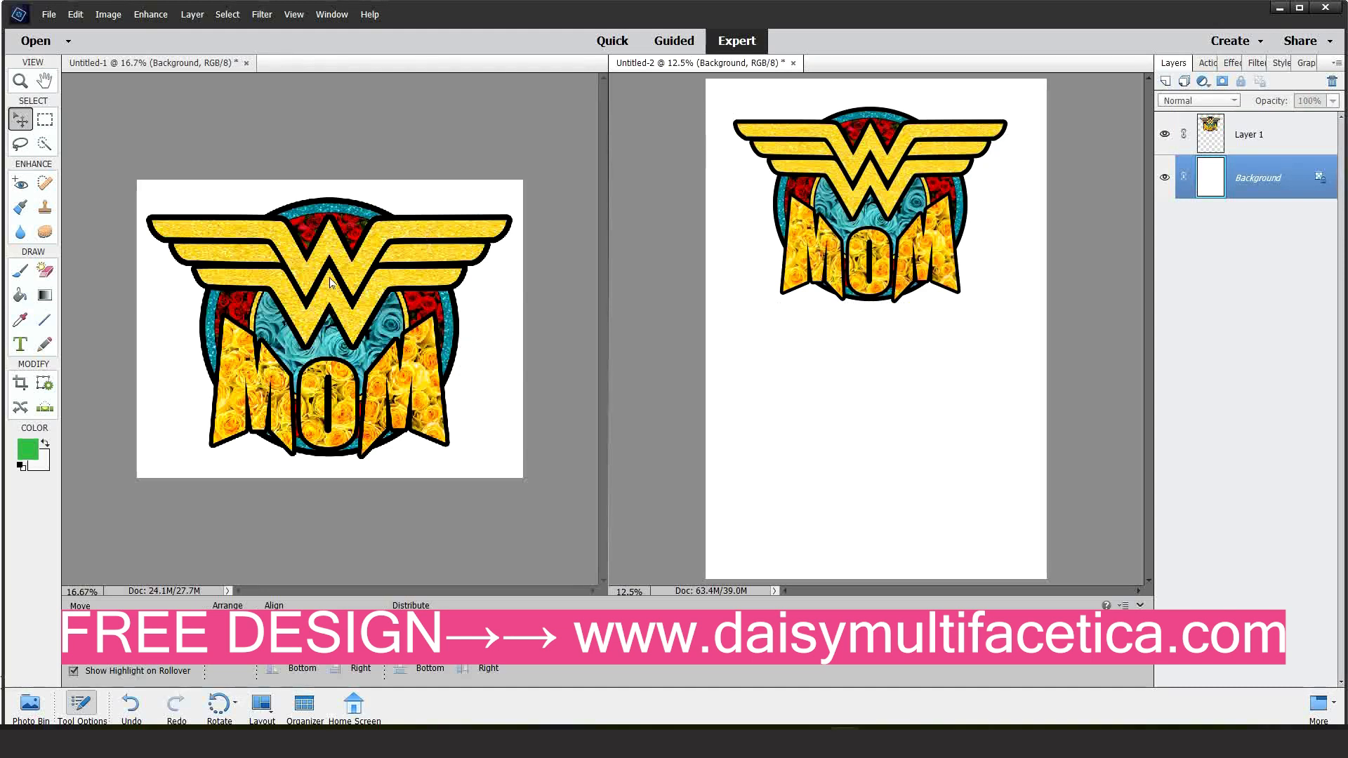
mouse_move(1045, 409)
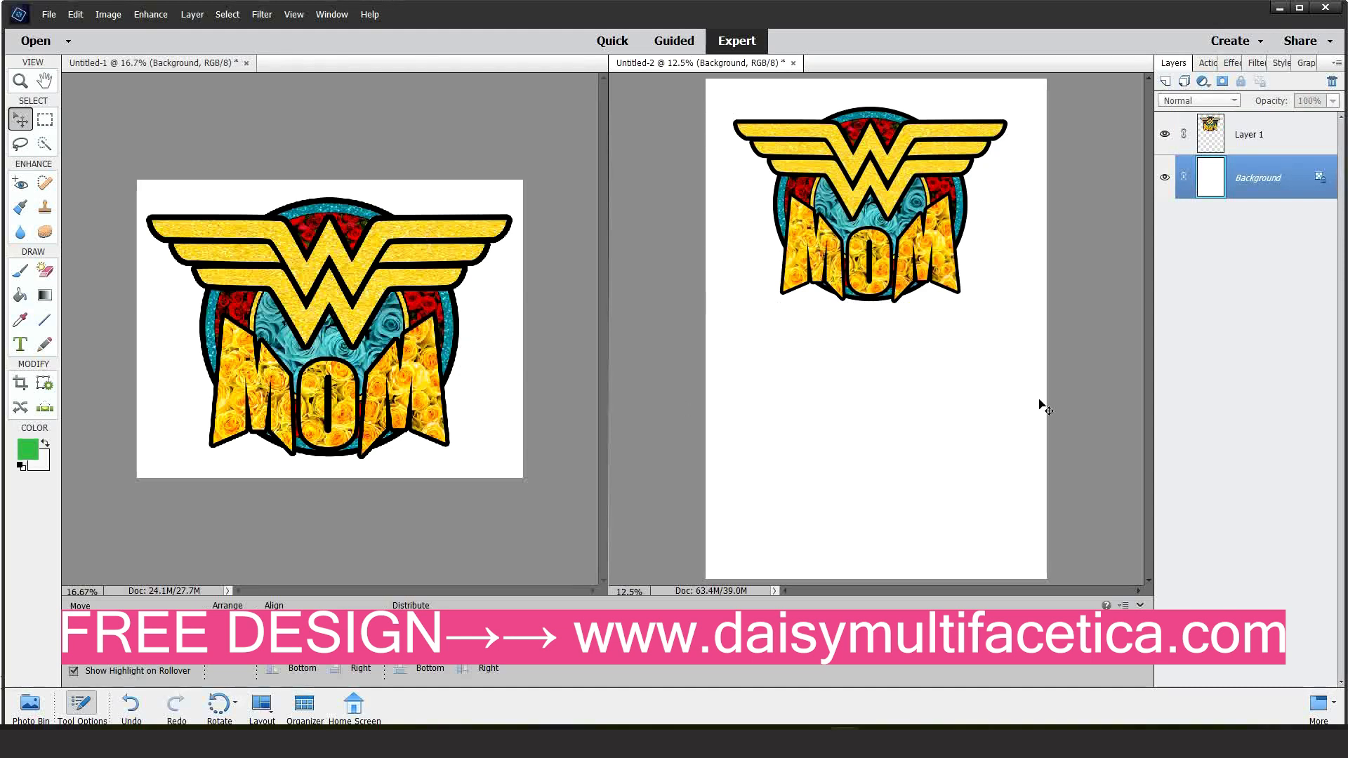
mouse_move(1046, 213)
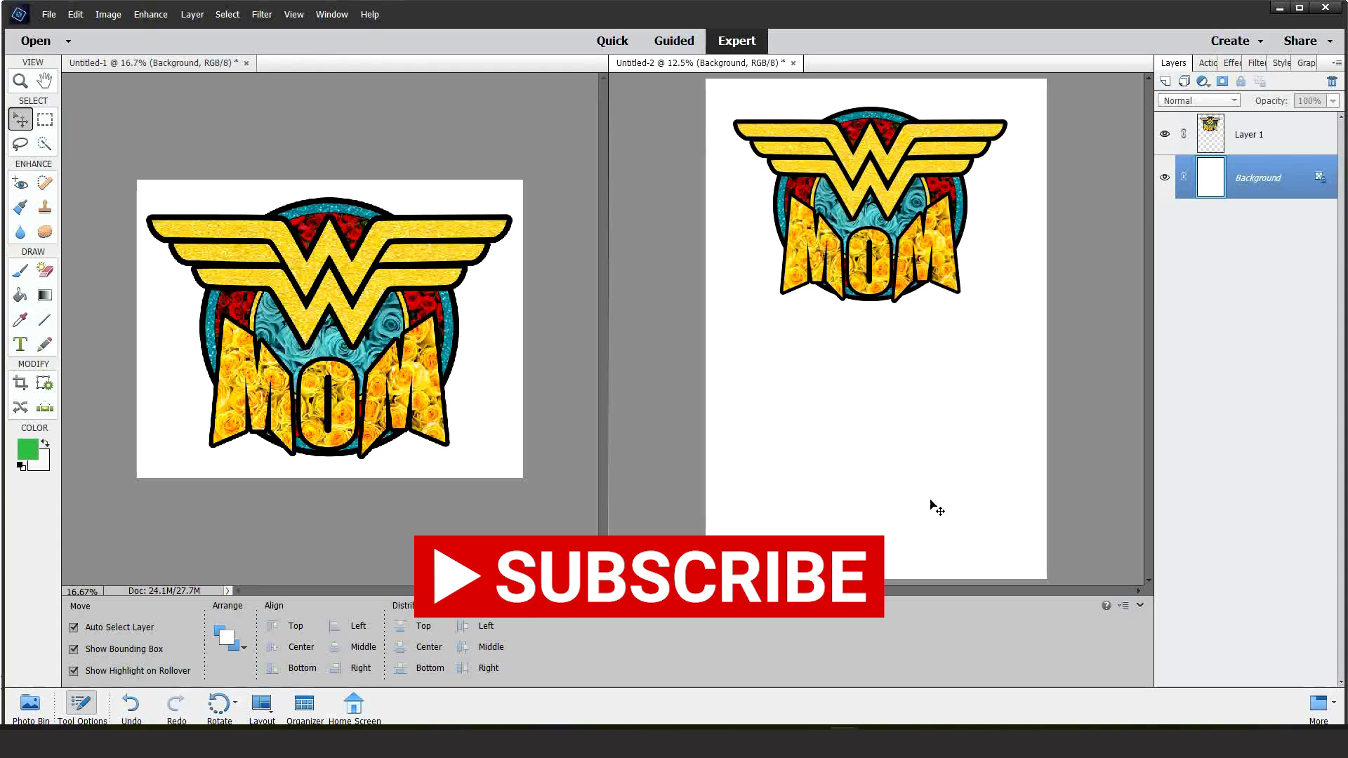
mouse_move(966, 501)
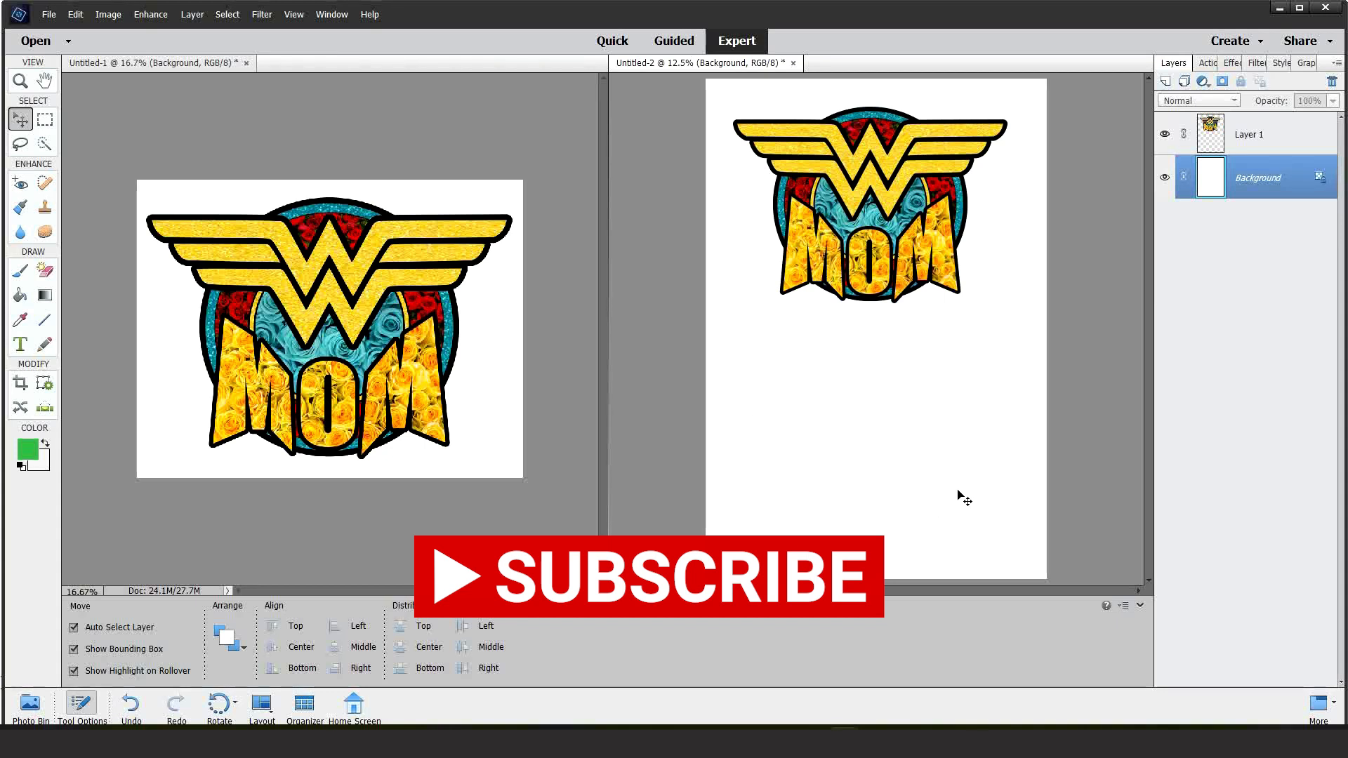
mouse_move(1005, 487)
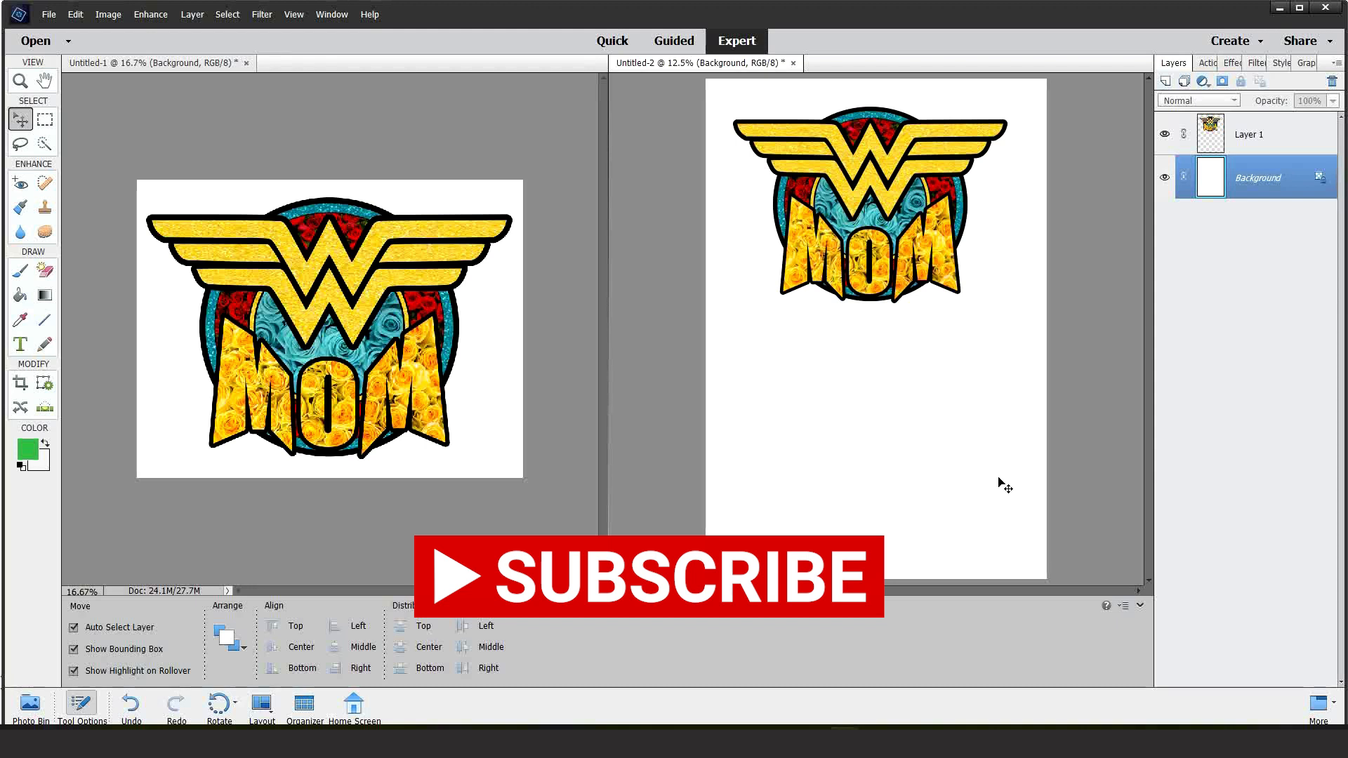
mouse_move(1013, 477)
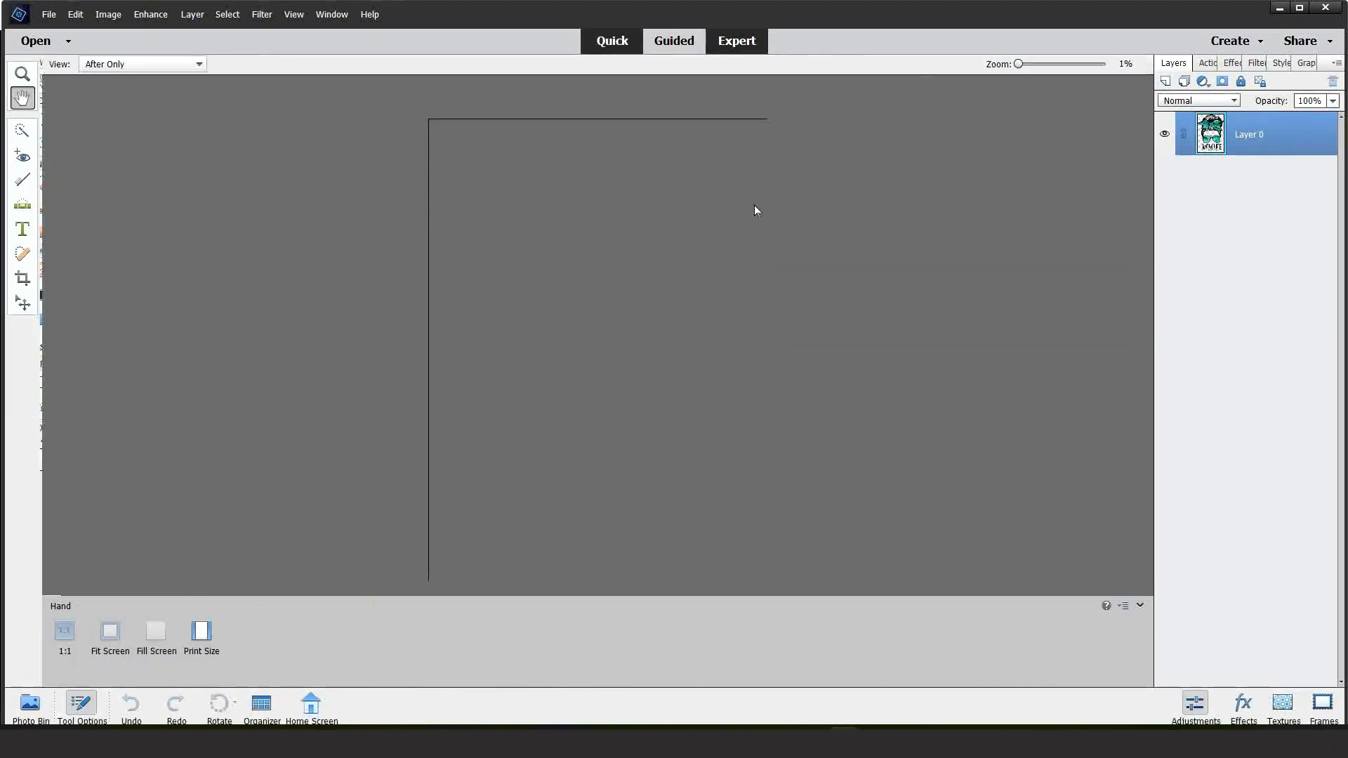
Fit the MOM LIFE design on screen and raise Color saturation to about 75 for vivid teal
left_click(610, 40)
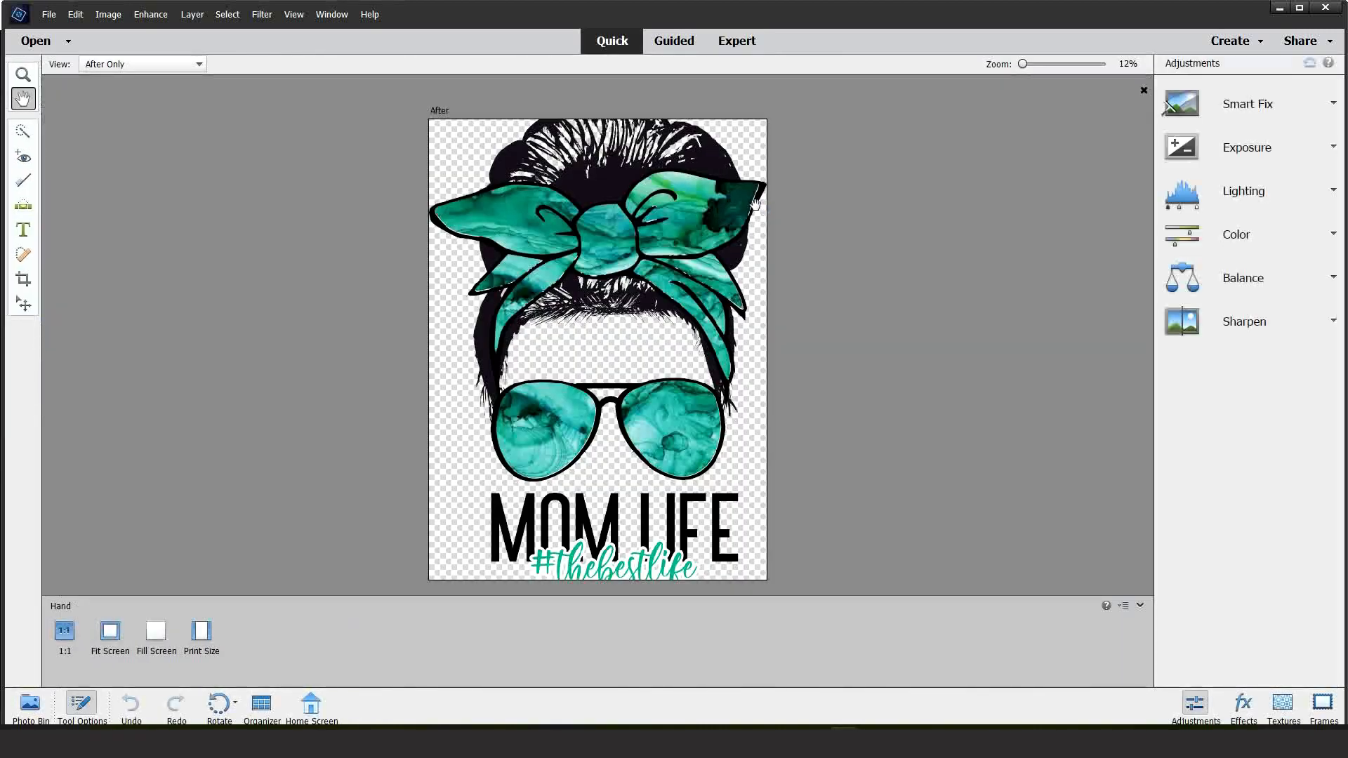
mouse_move(968, 275)
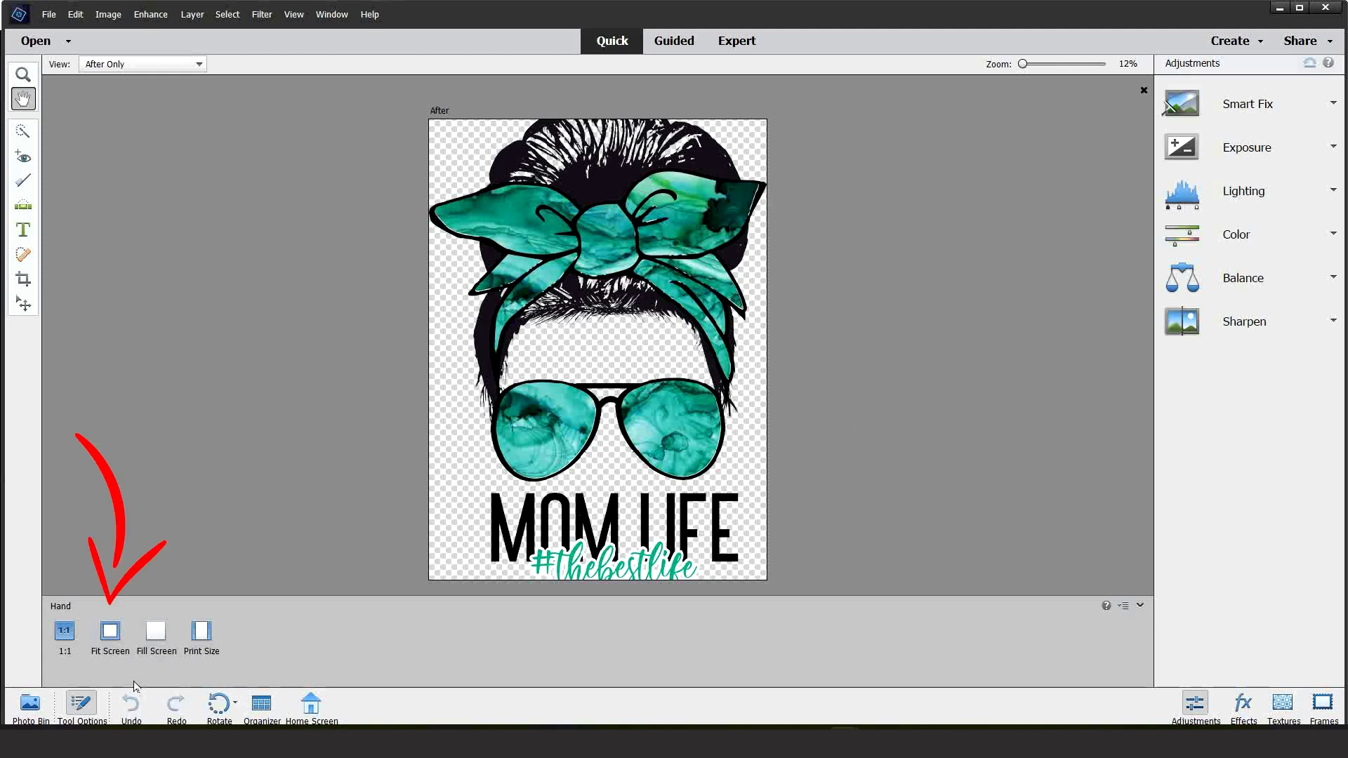
mouse_move(692, 226)
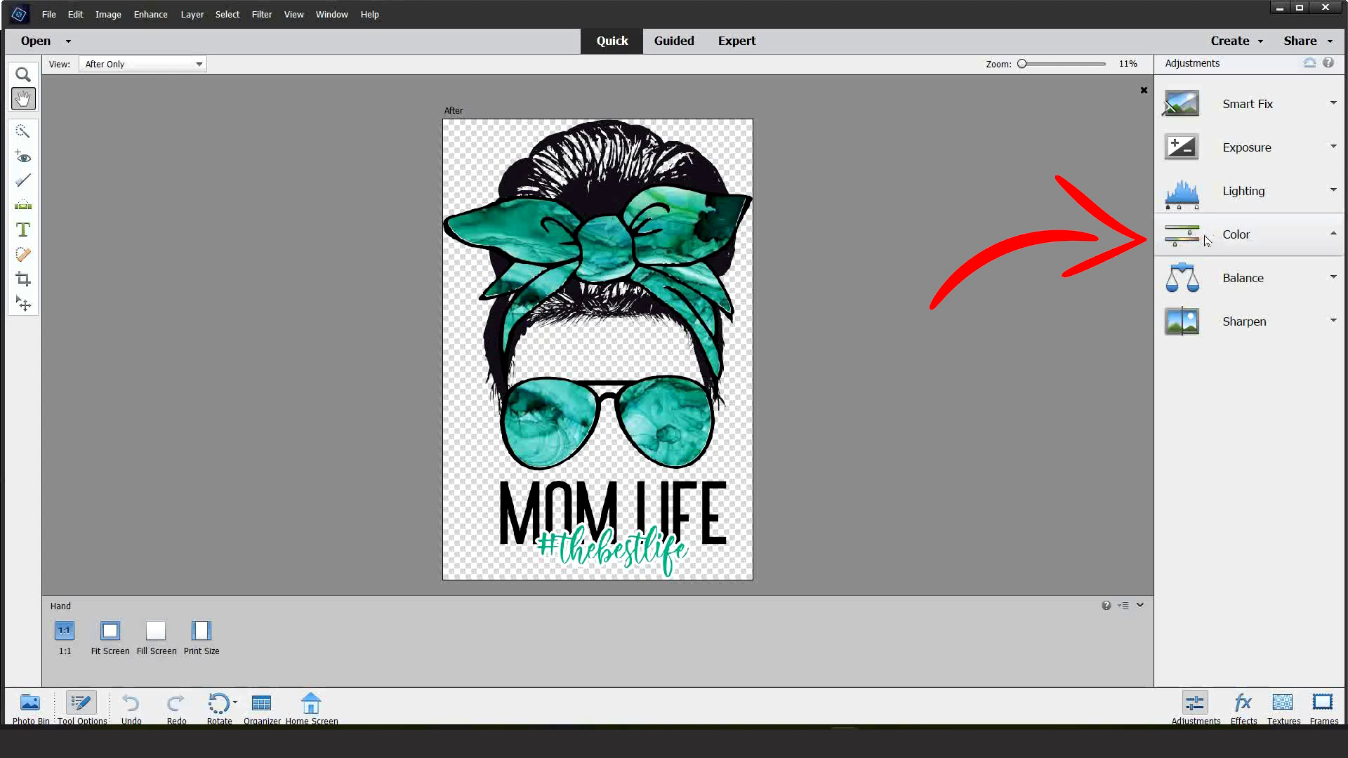
left_click(1236, 234)
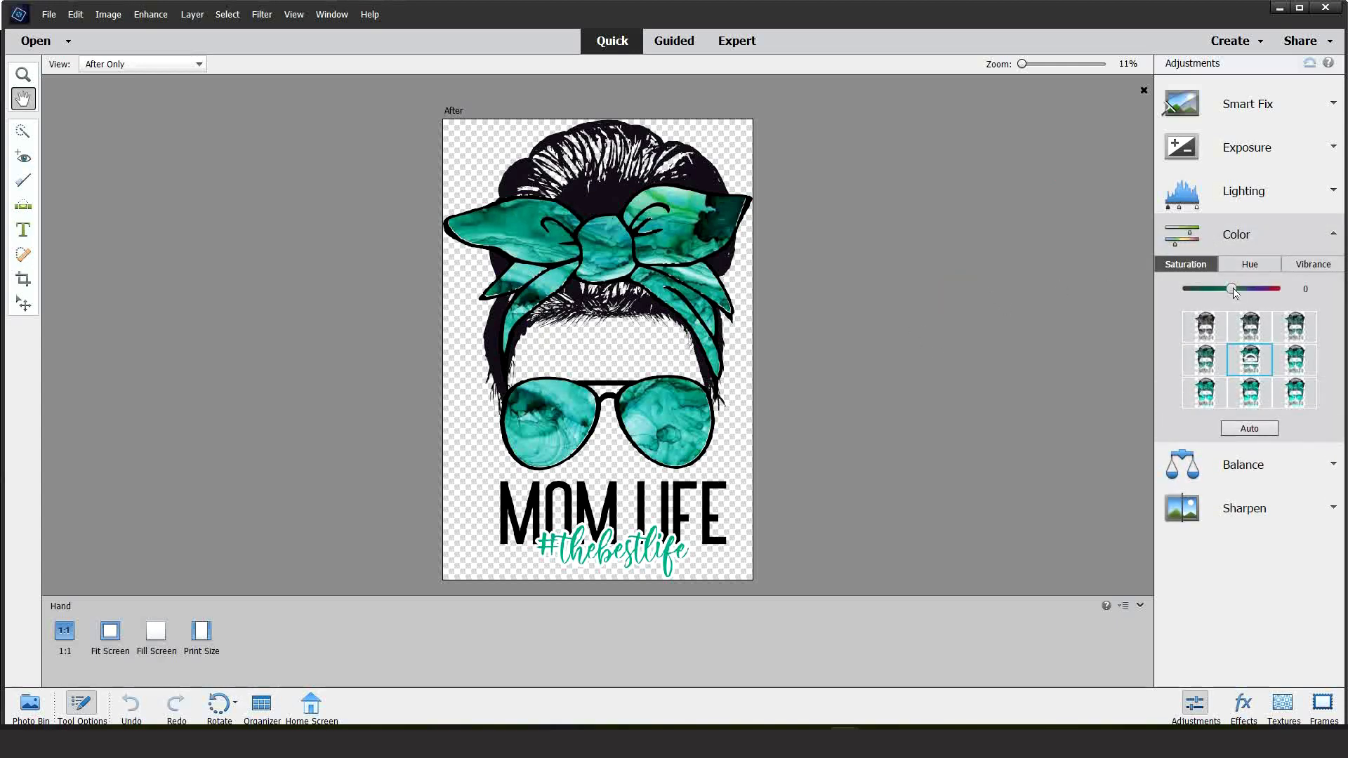
left_click_drag(1231, 289, 1205, 289)
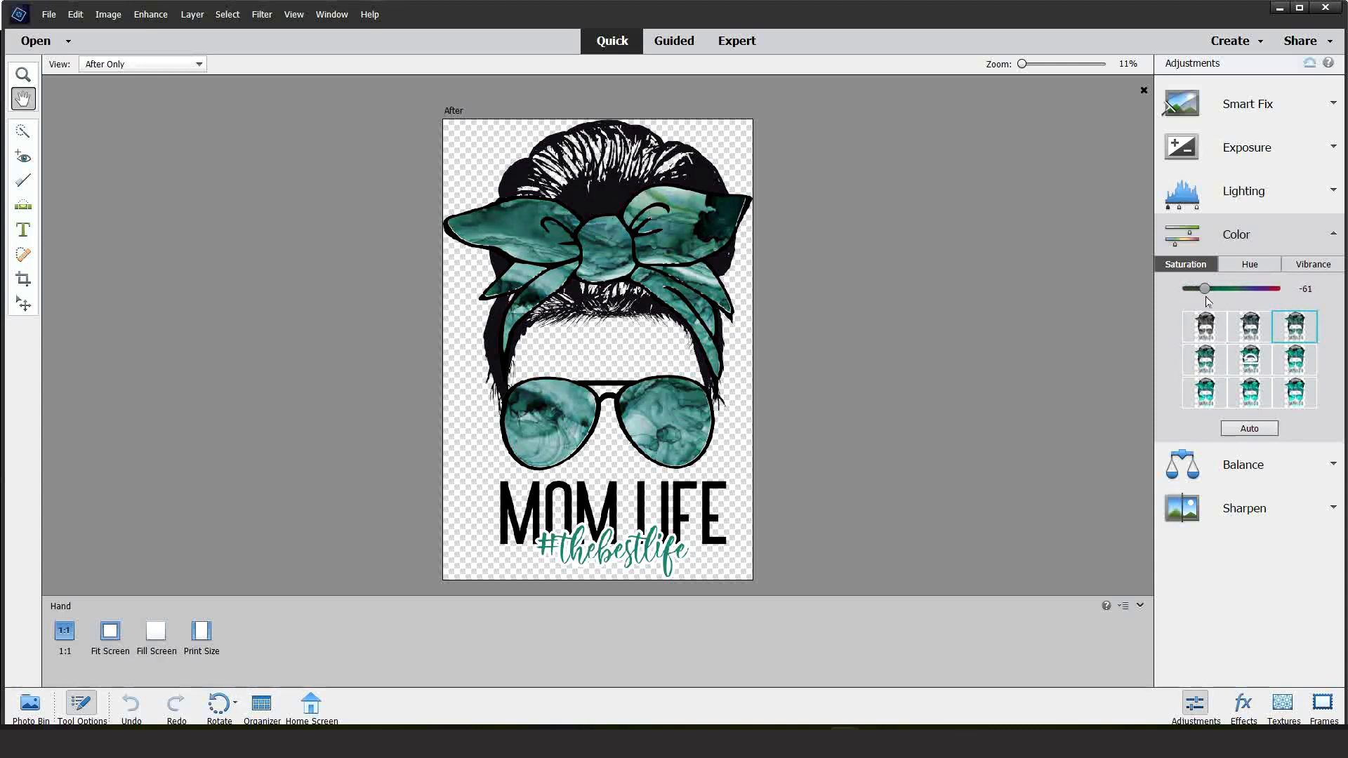
left_click_drag(1204, 288, 1263, 288)
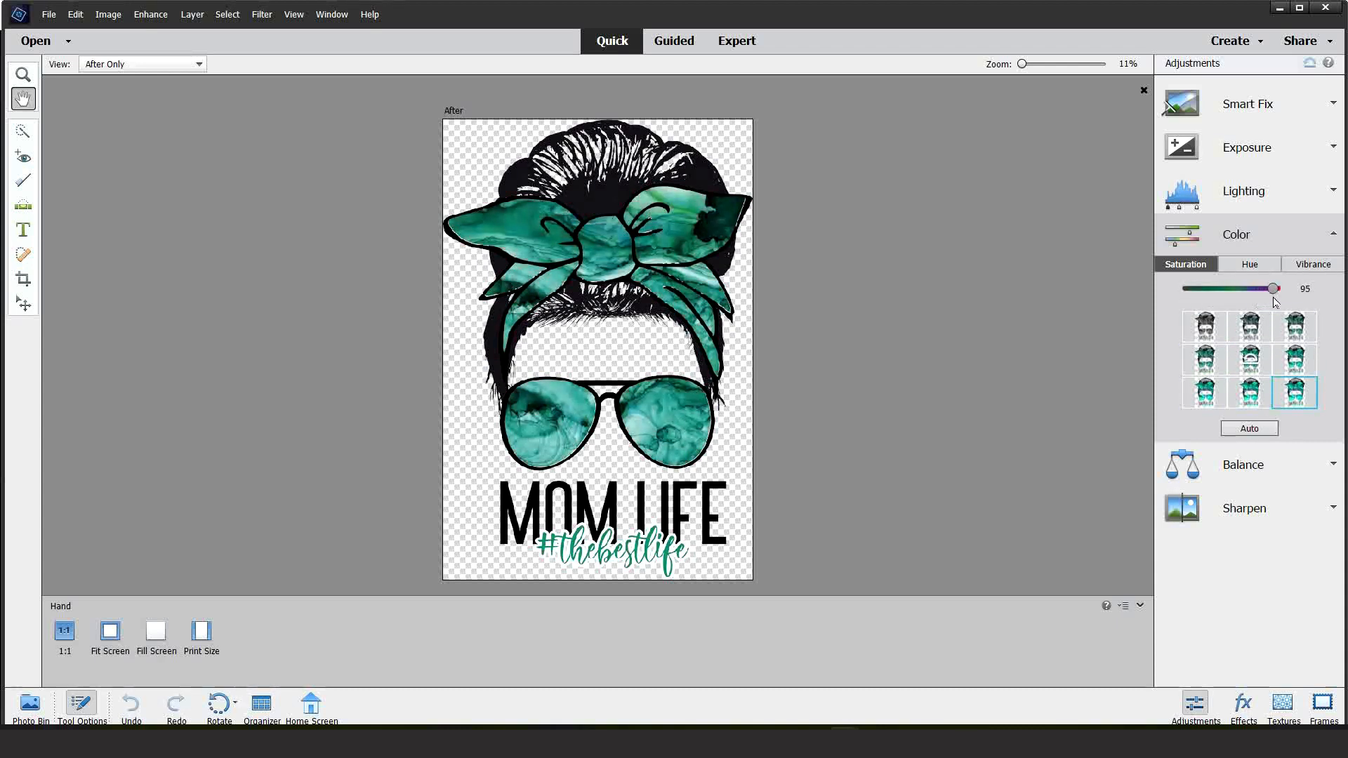
left_click_drag(1276, 289, 1220, 289)
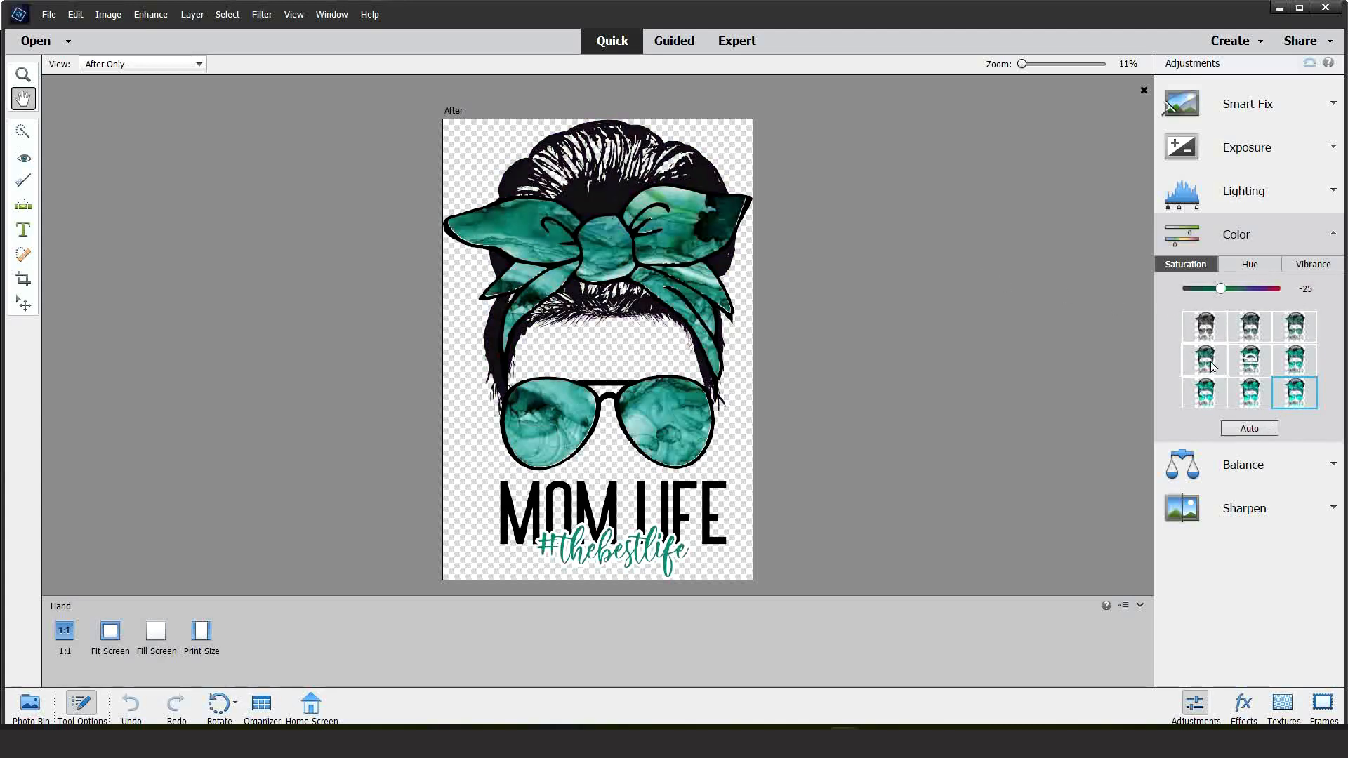
left_click_drag(1220, 288, 1264, 287)
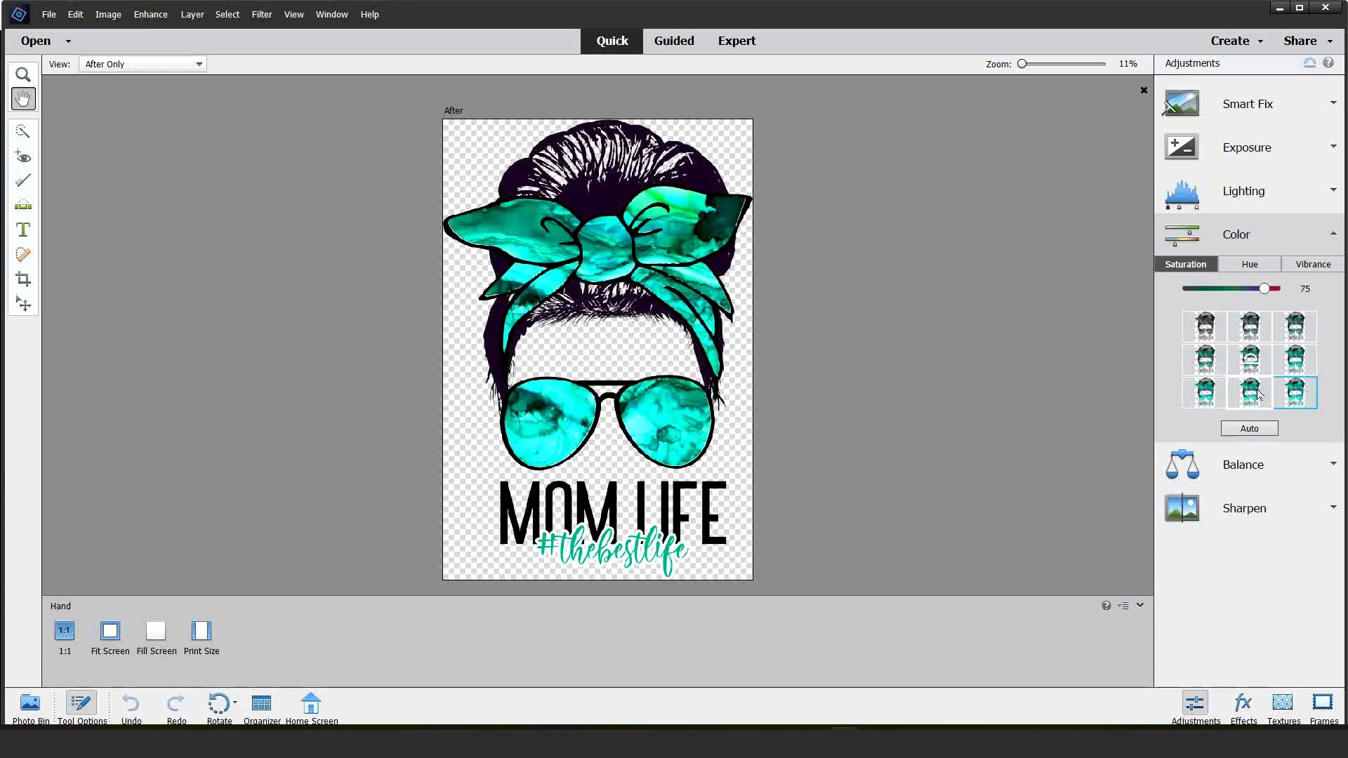
Expand the Sharpen and Lighting adjustments, then return to the tiled wonder mom documents
left_click(1294, 393)
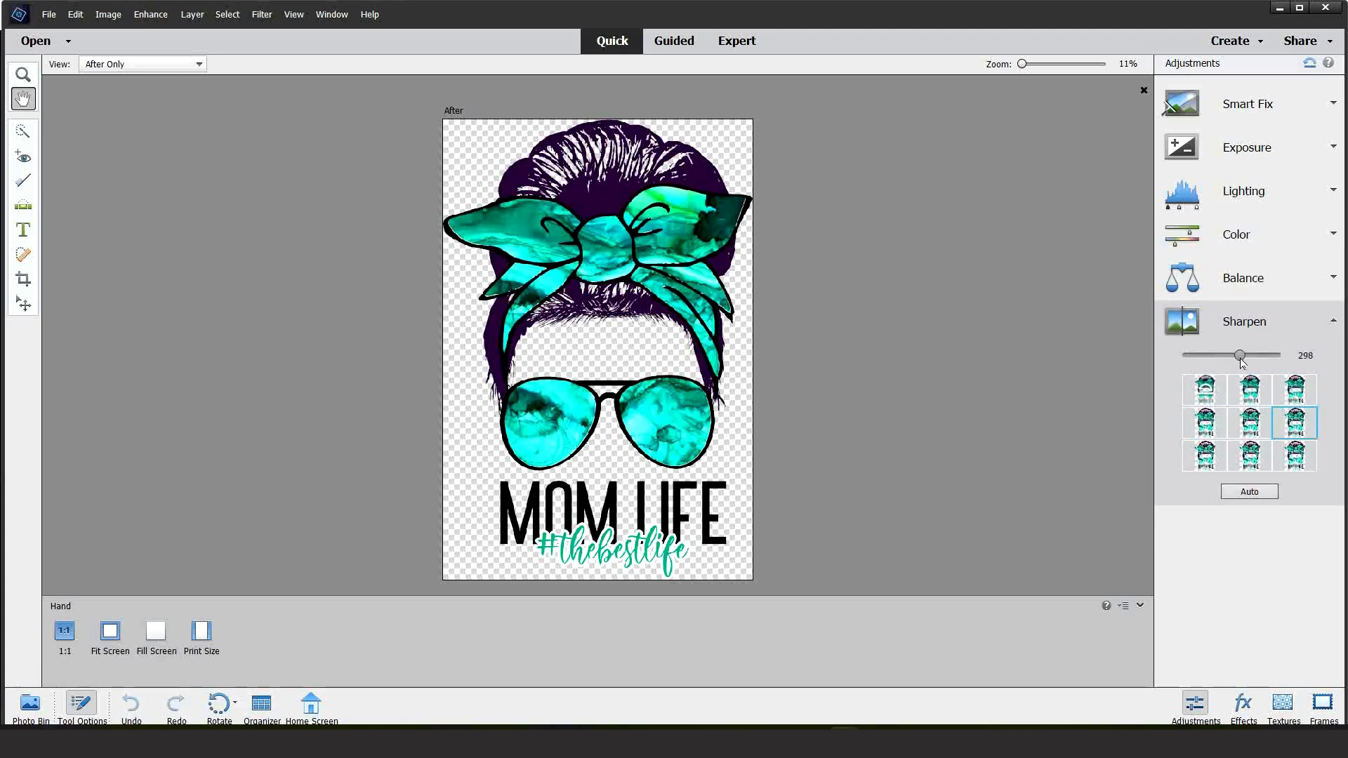
left_click(1204, 389)
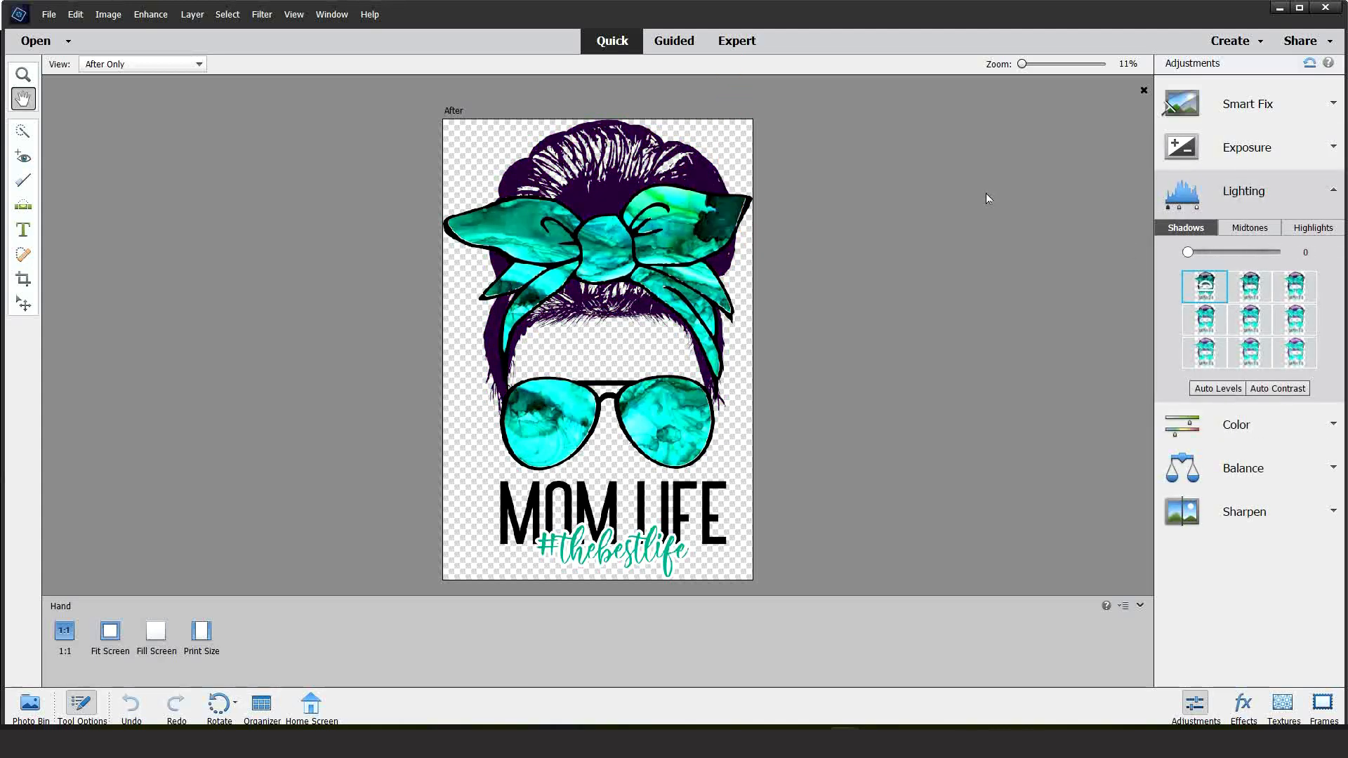
left_click(735, 41)
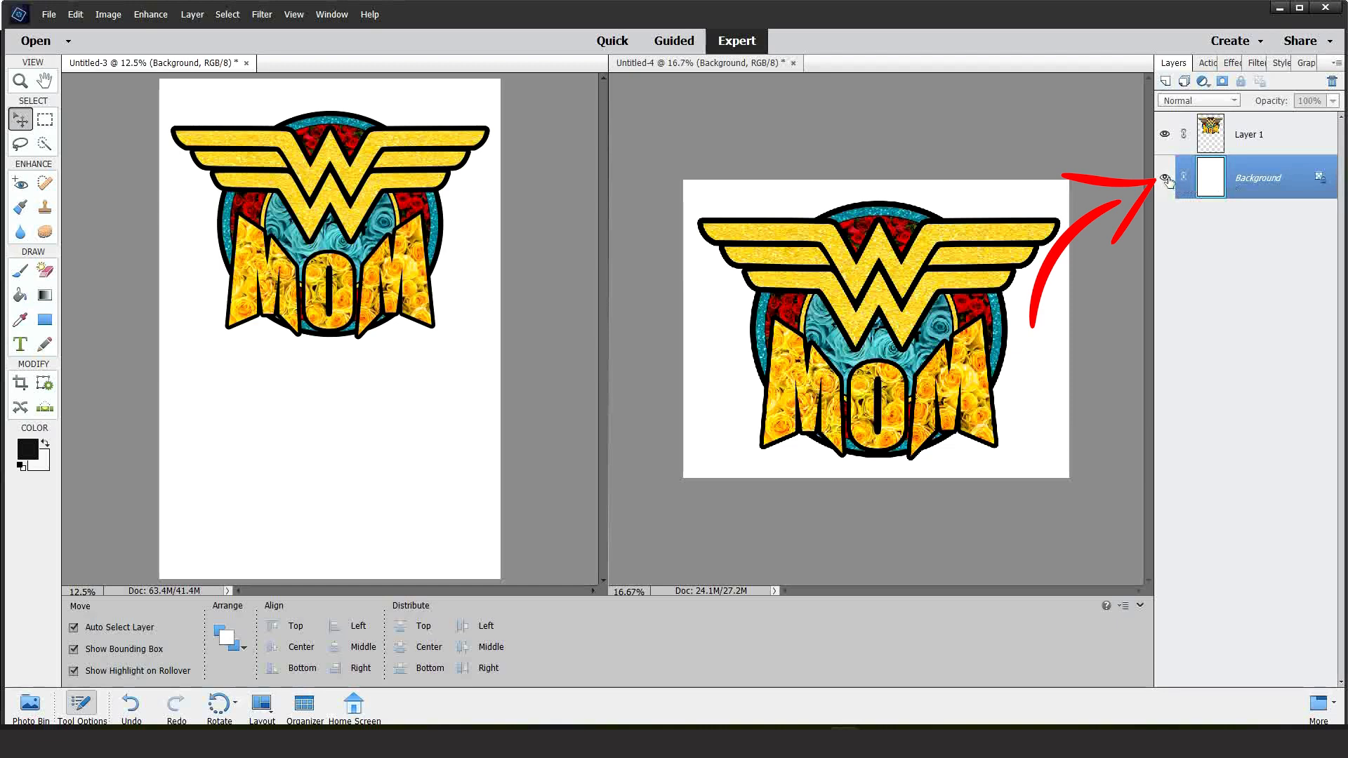
Hide the white Background layer in both the tall and wide wonder mom documents
left_click(1165, 180)
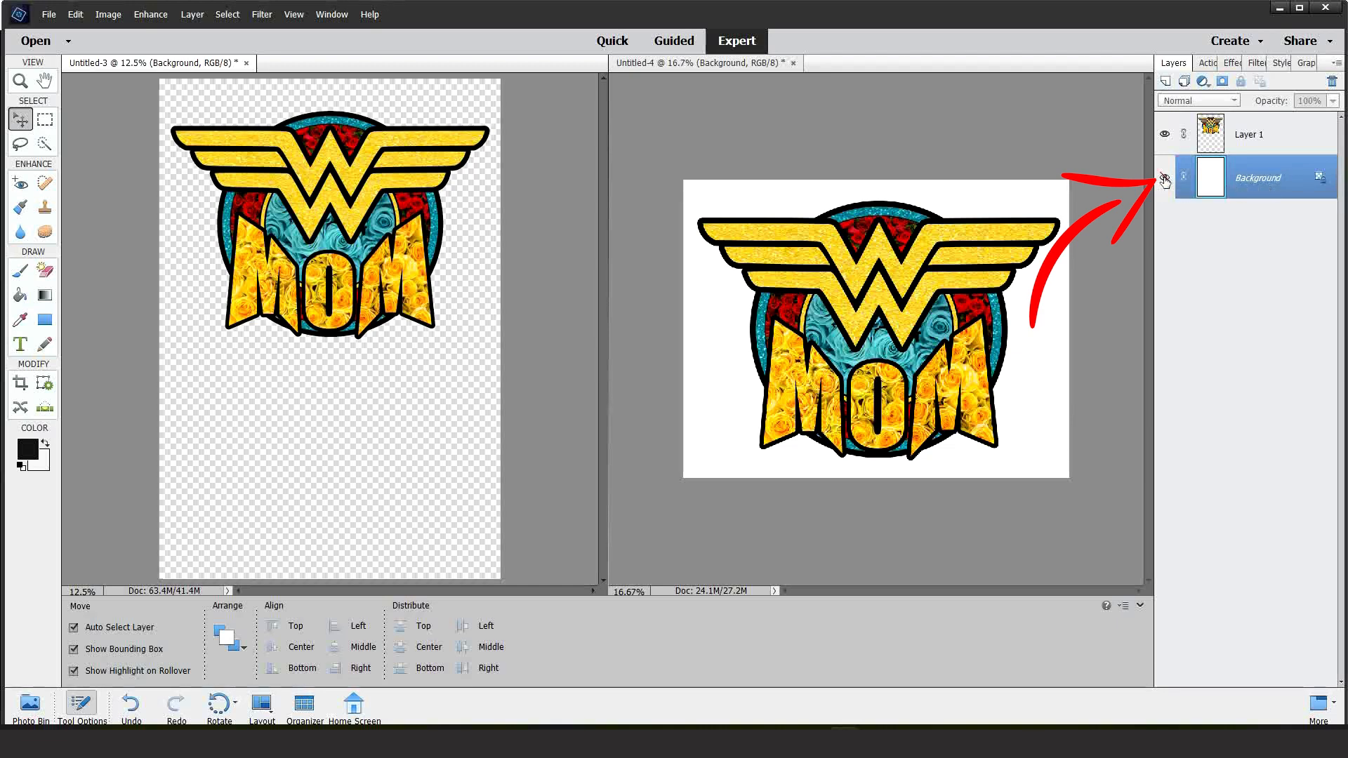
left_click(1165, 178)
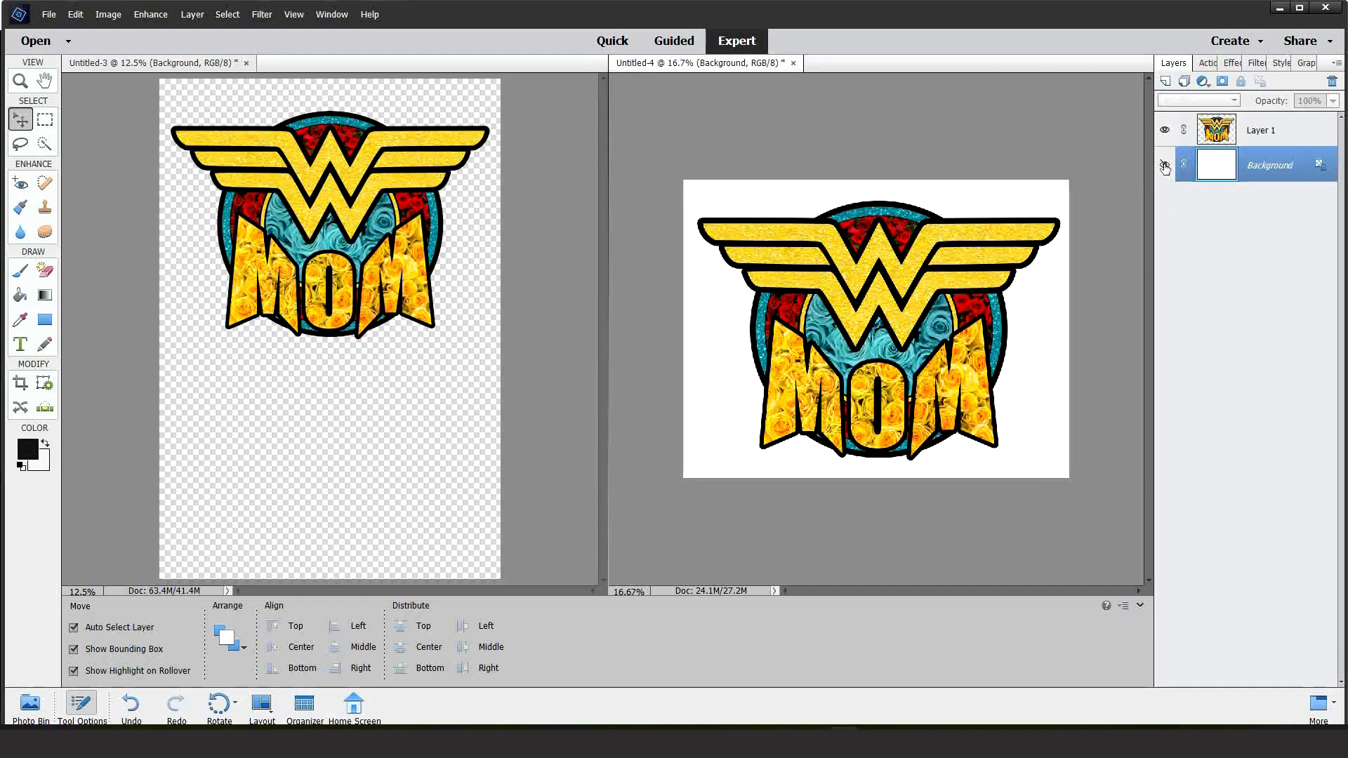
left_click(1166, 164)
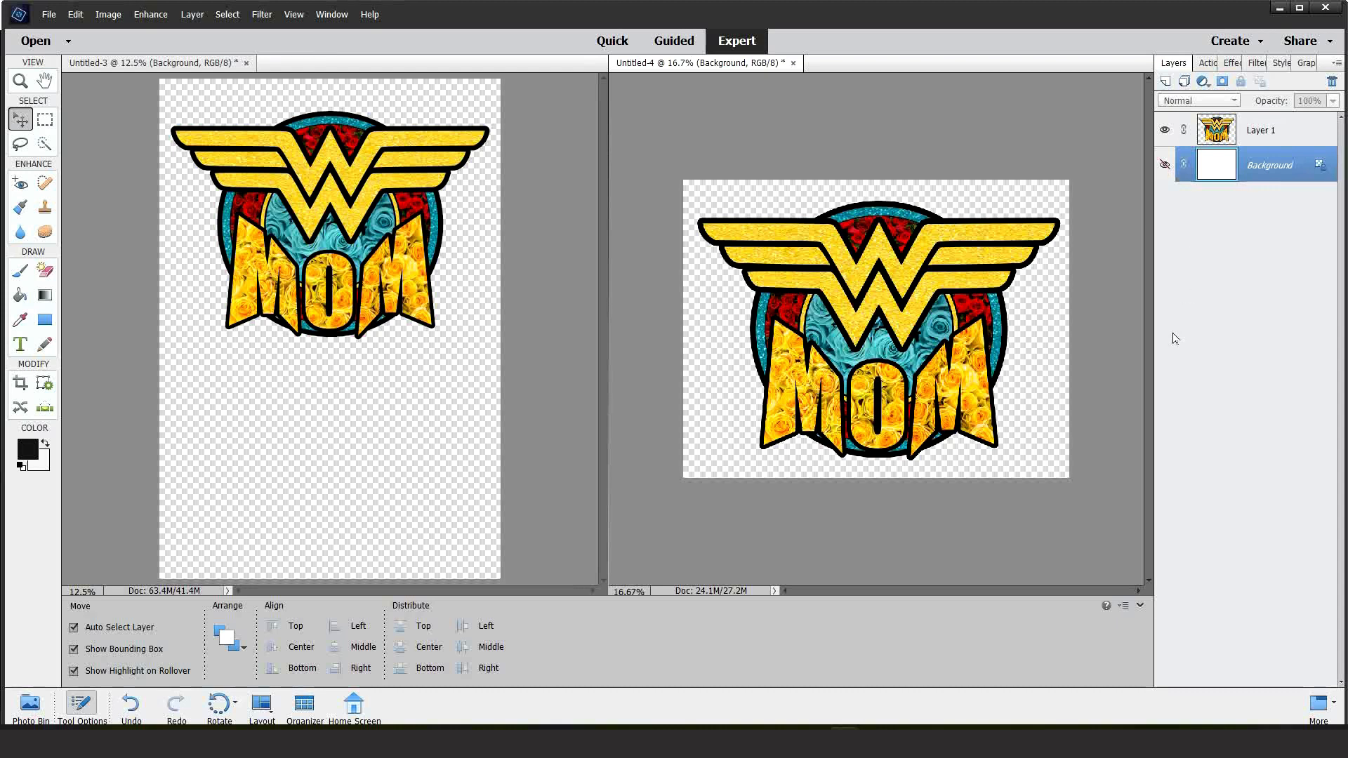
mouse_move(512, 496)
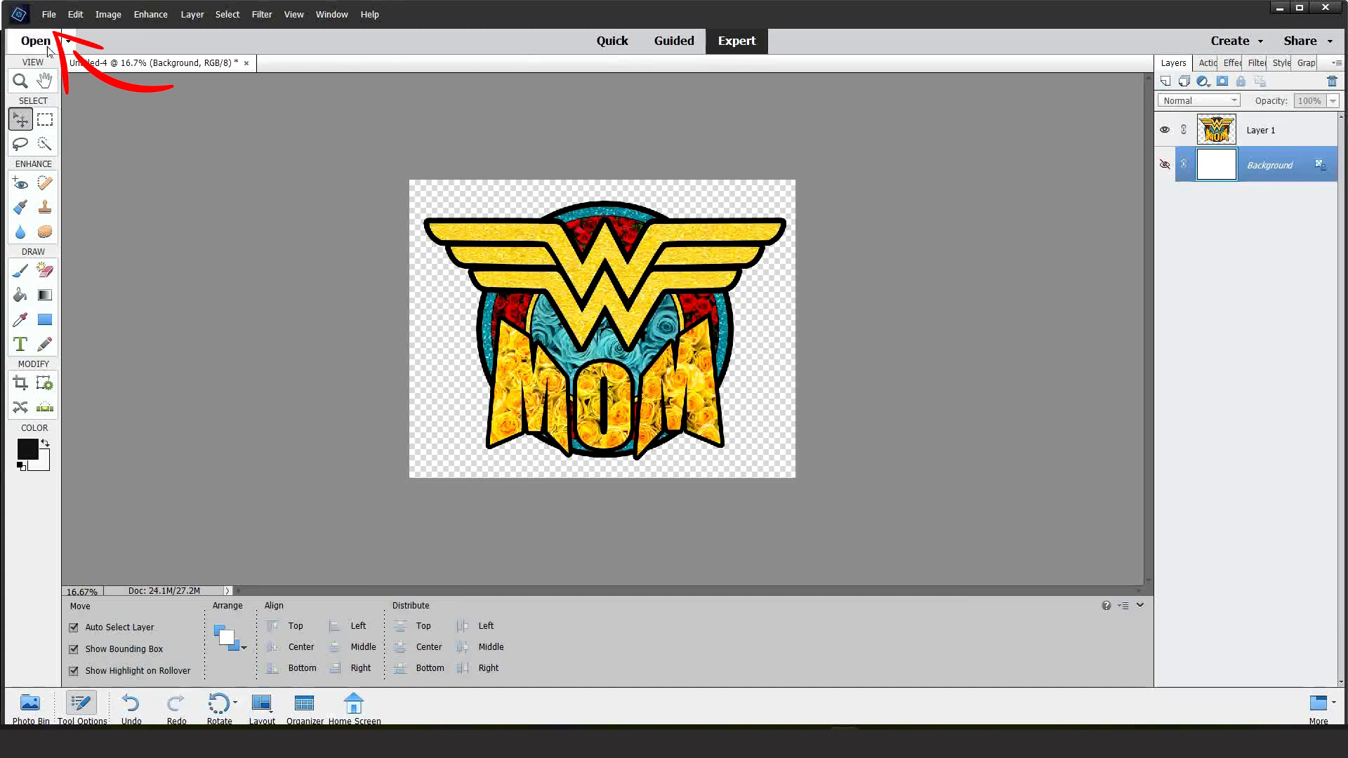
Print the wide design, choose the ET-15000 Series(Network) printer and bring up Change Settings
left_click(49, 14)
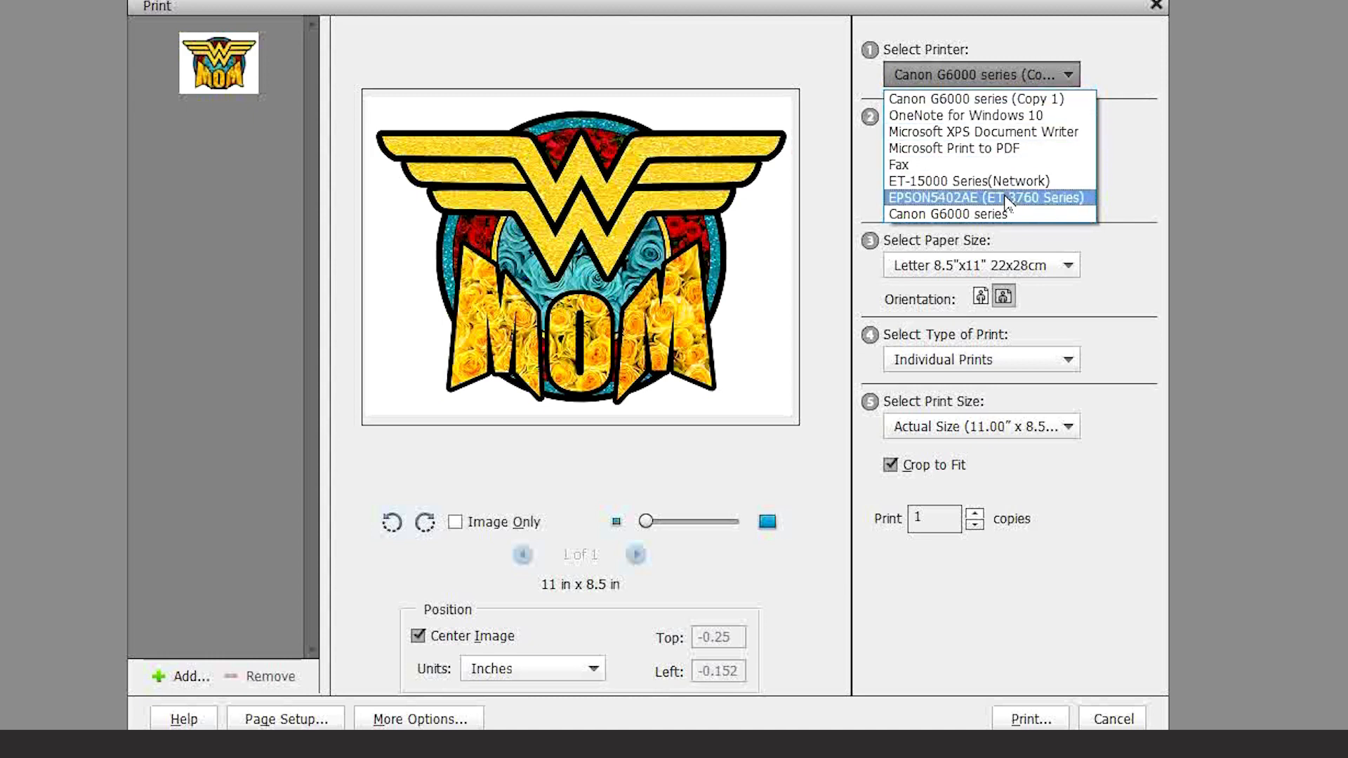
left_click(969, 181)
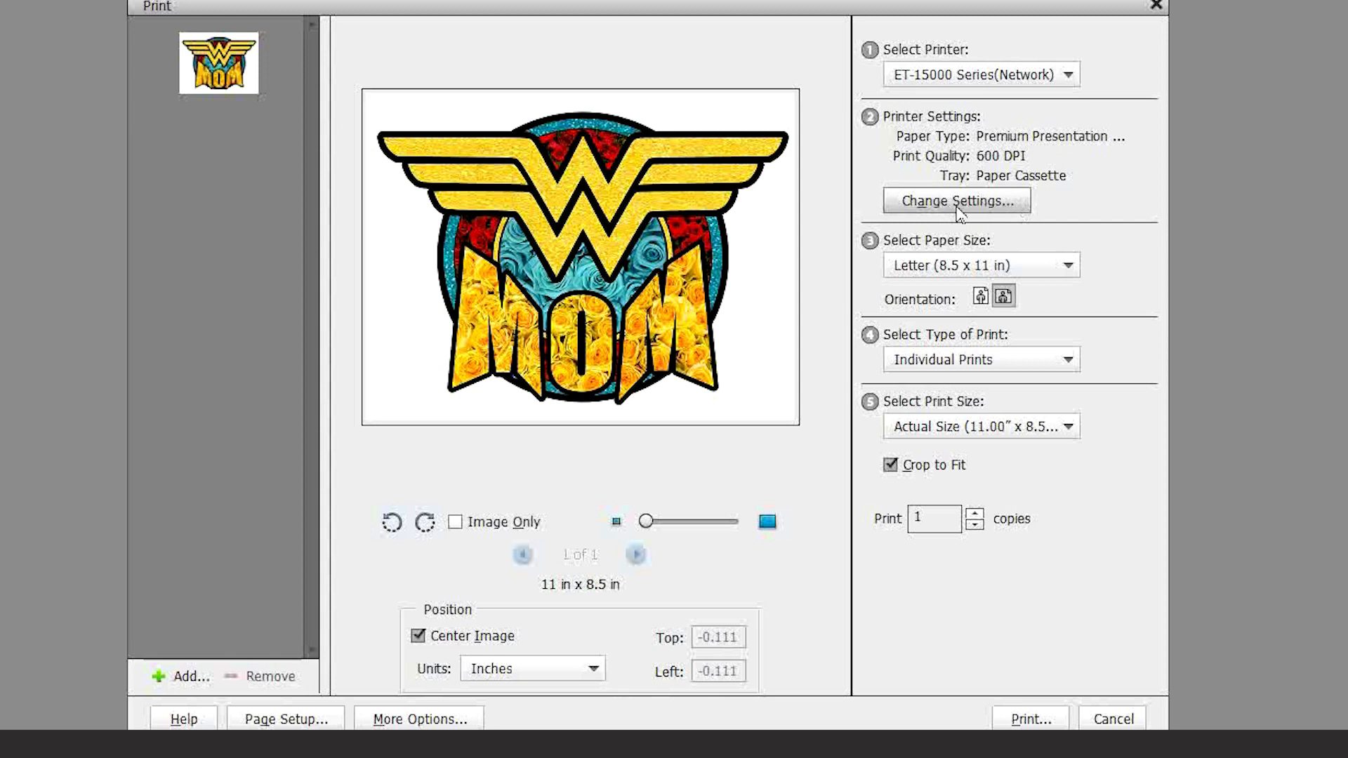
left_click(956, 201)
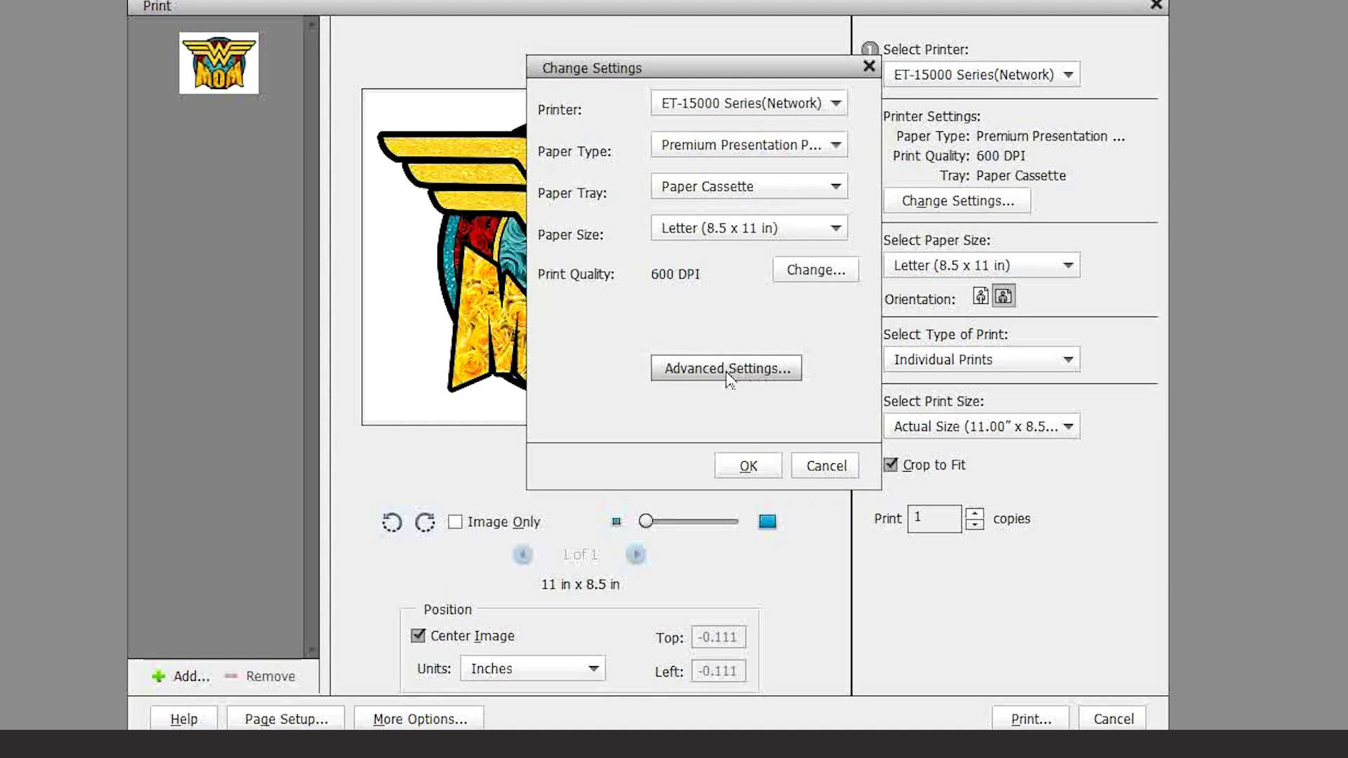
Set the ET-15000 to Premium Presentation Paper Matte with Mirror Image on and confirm the settings
left_click(726, 368)
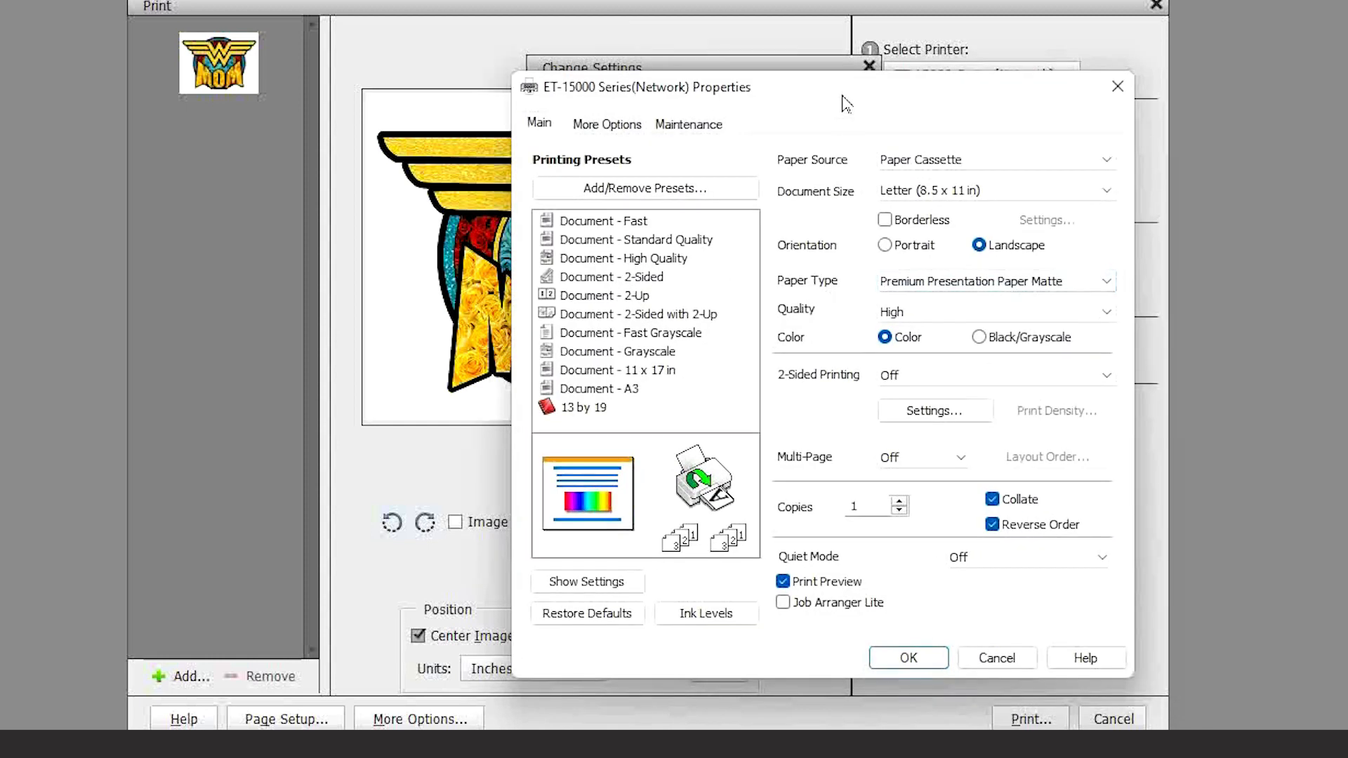
mouse_move(830, 297)
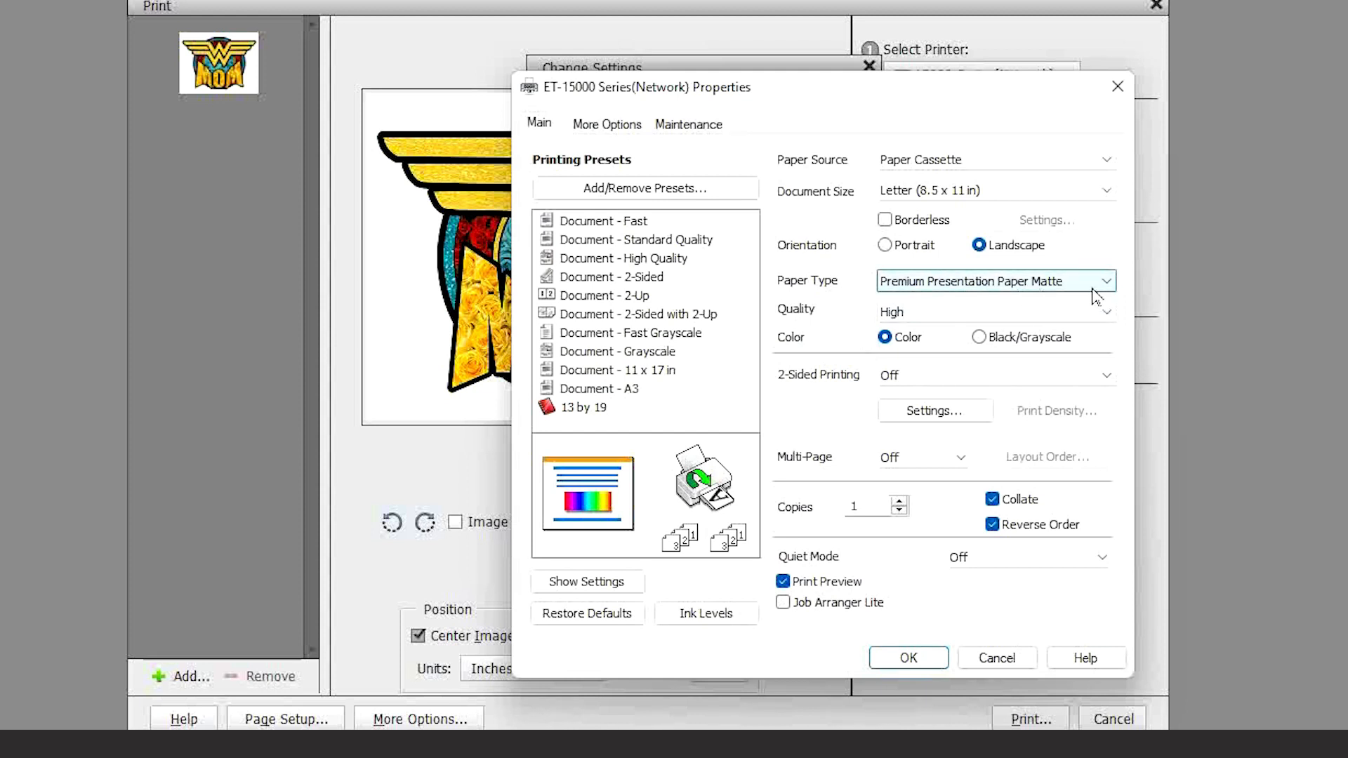
left_click(994, 280)
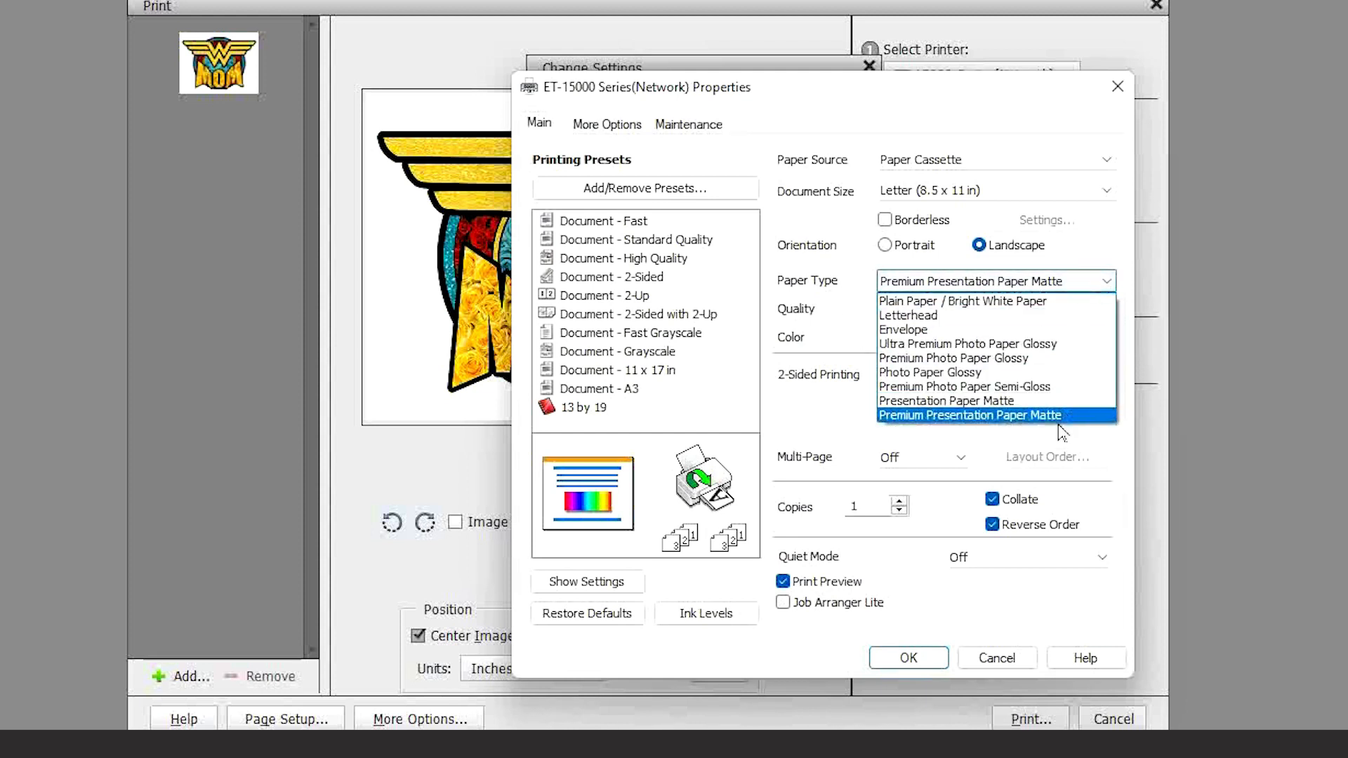
left_click(970, 416)
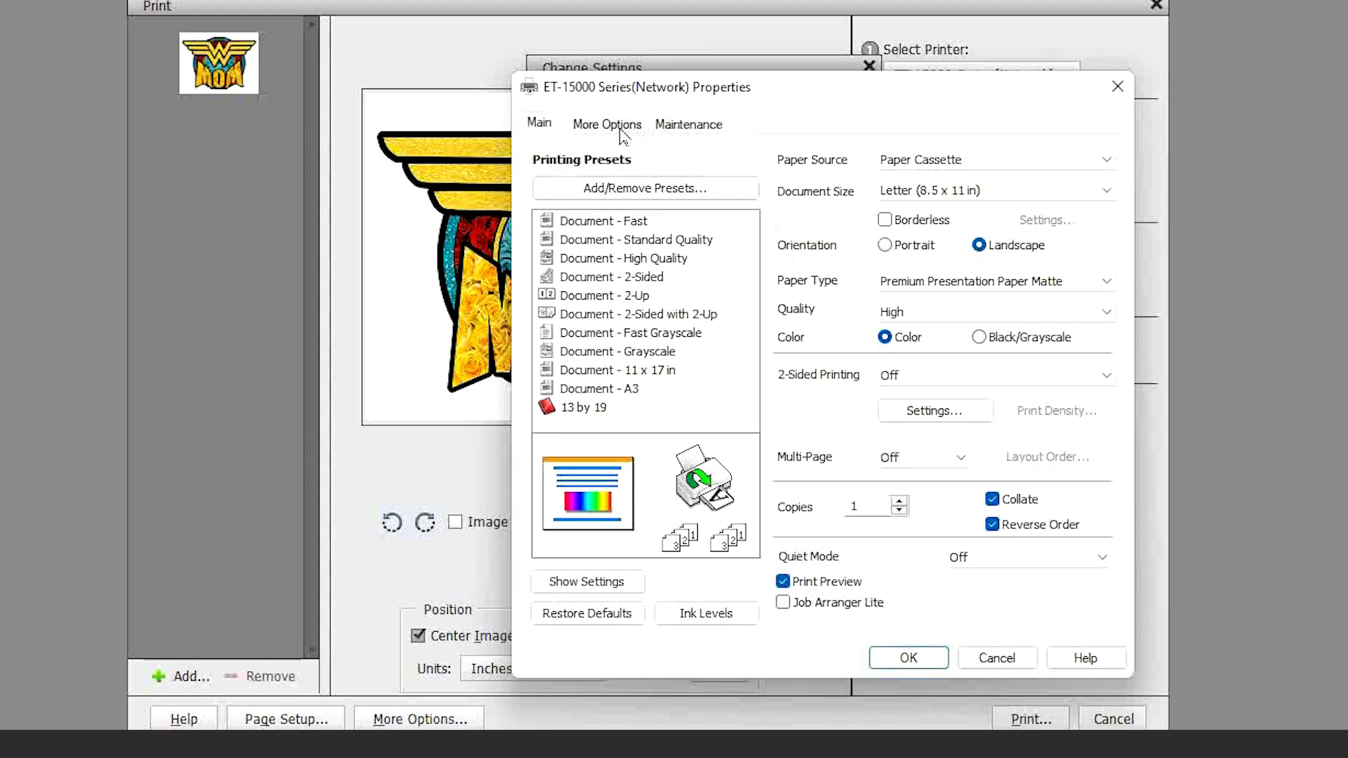
left_click(607, 123)
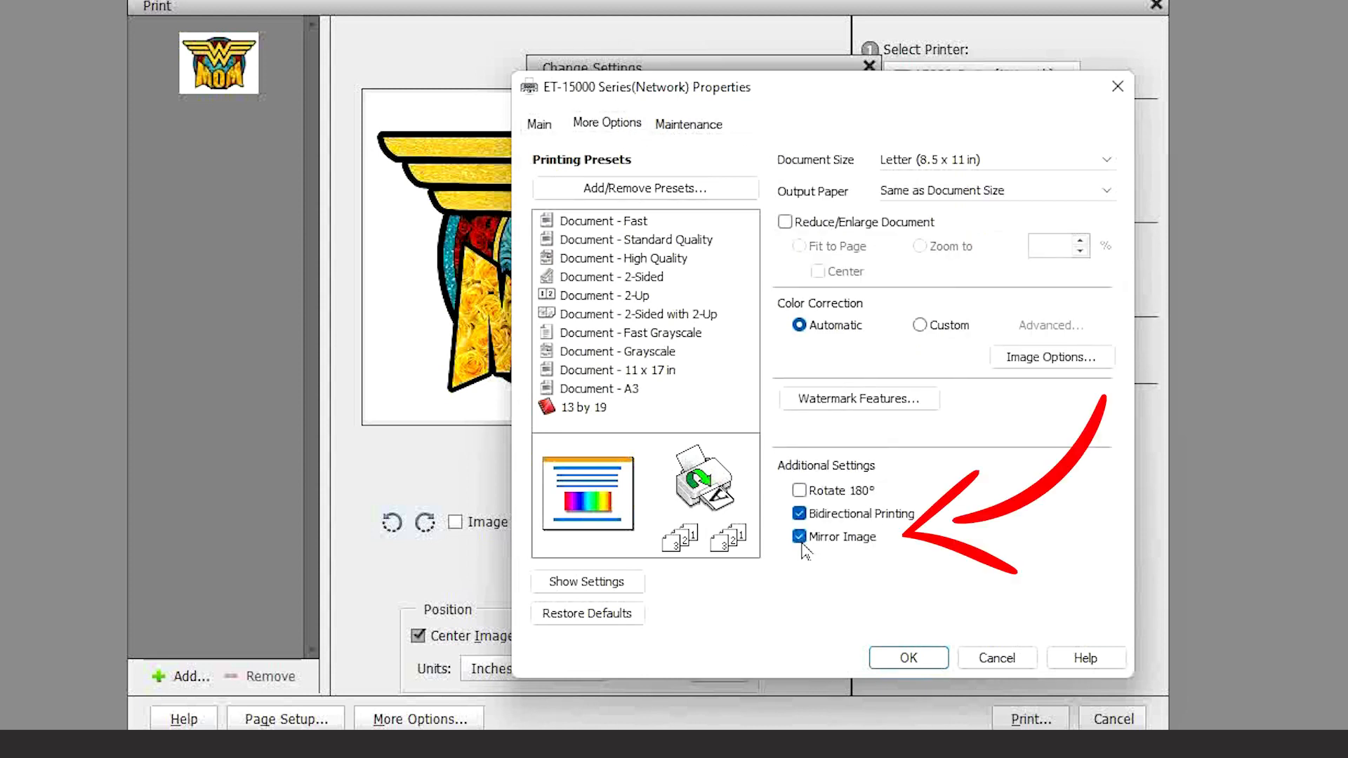
mouse_move(796, 558)
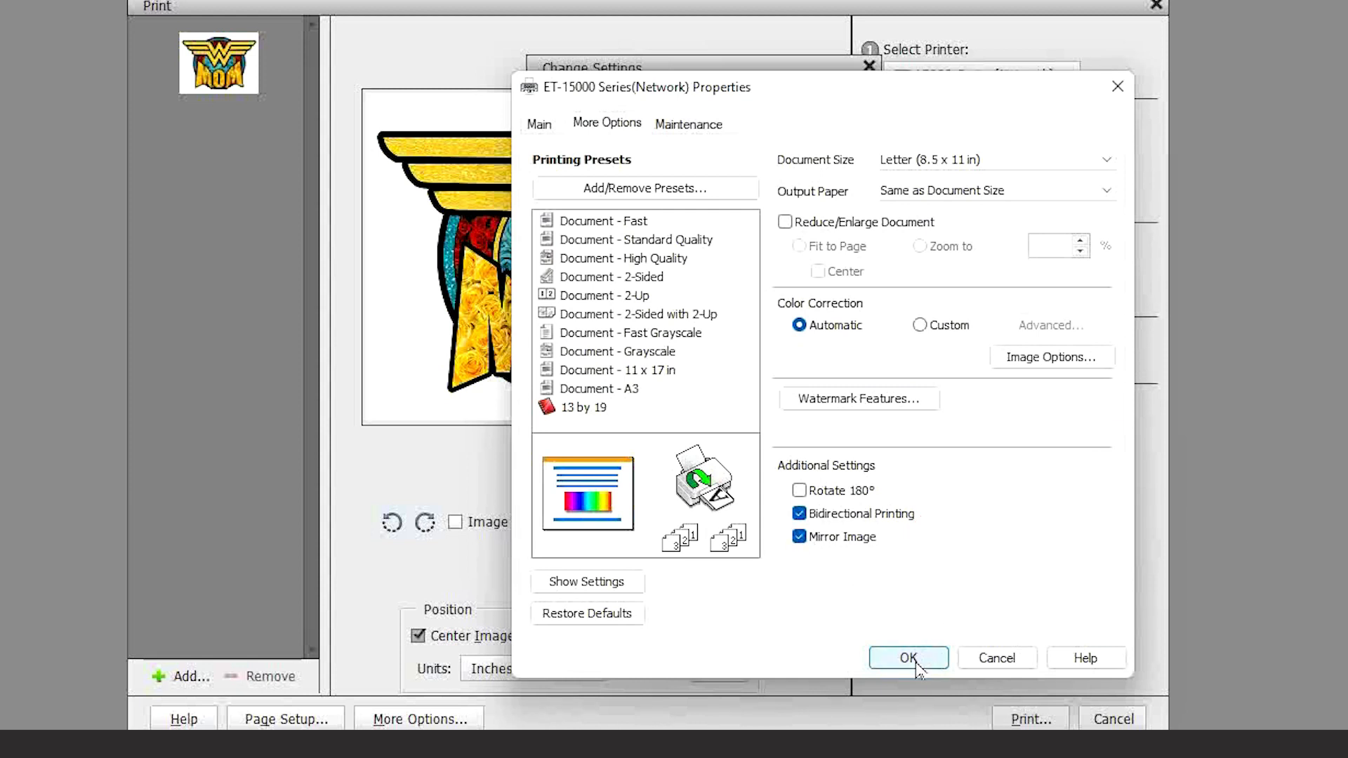
left_click(909, 657)
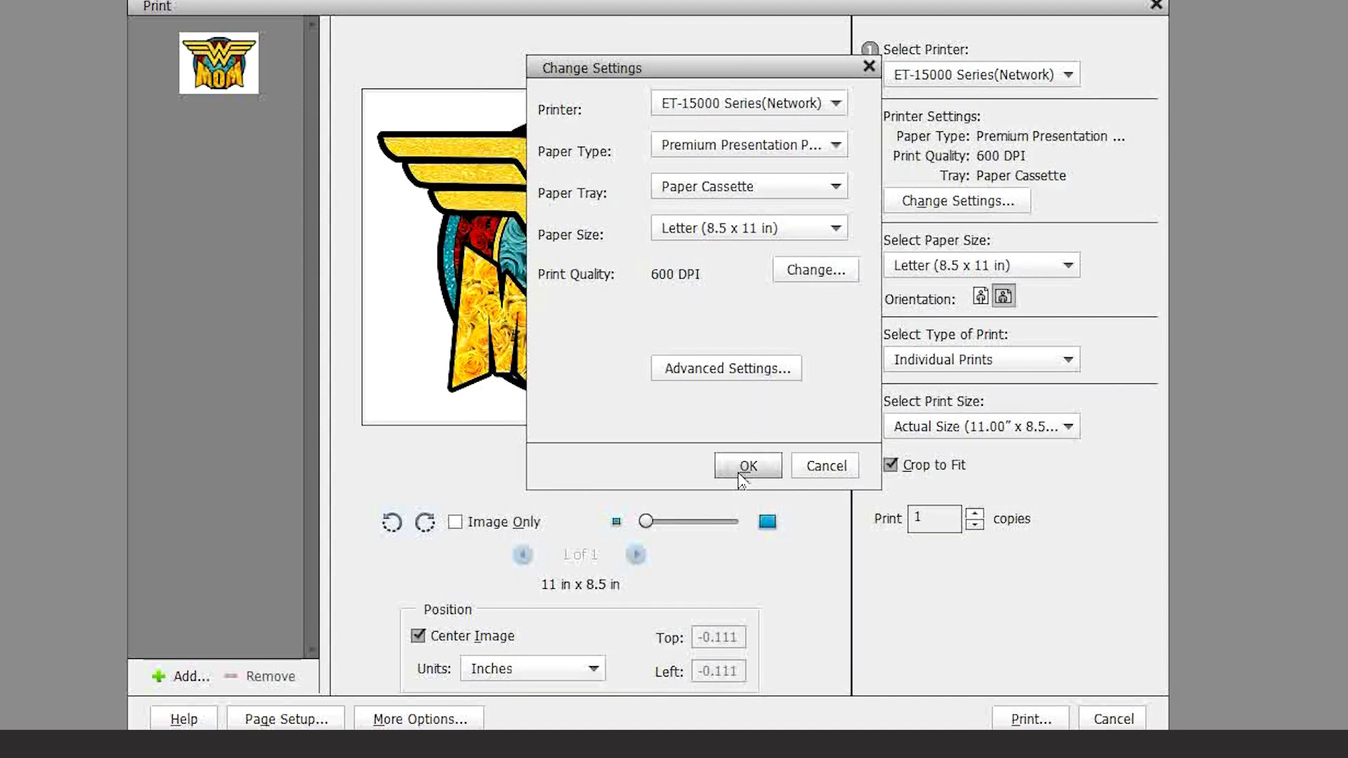
left_click(745, 465)
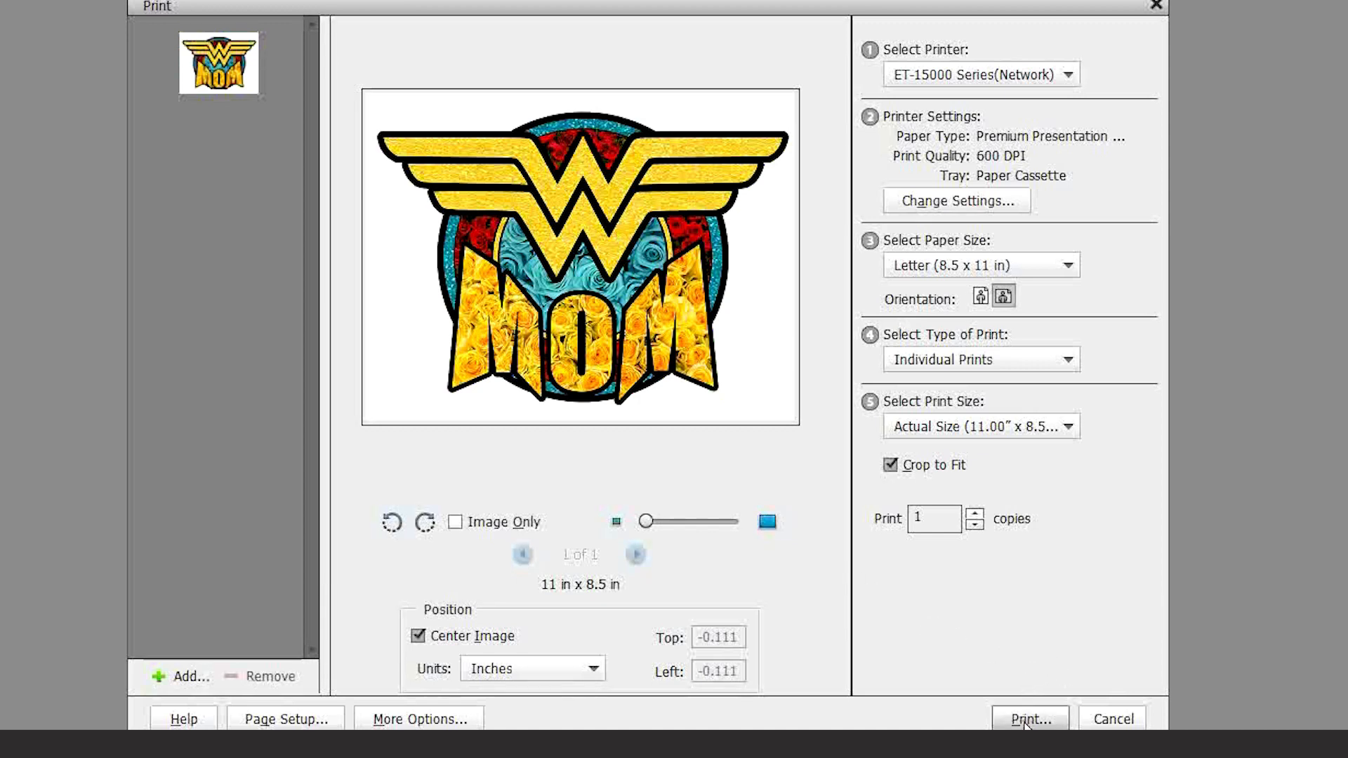
Send the wide design to print, bringing up the print preview
left_click(1029, 719)
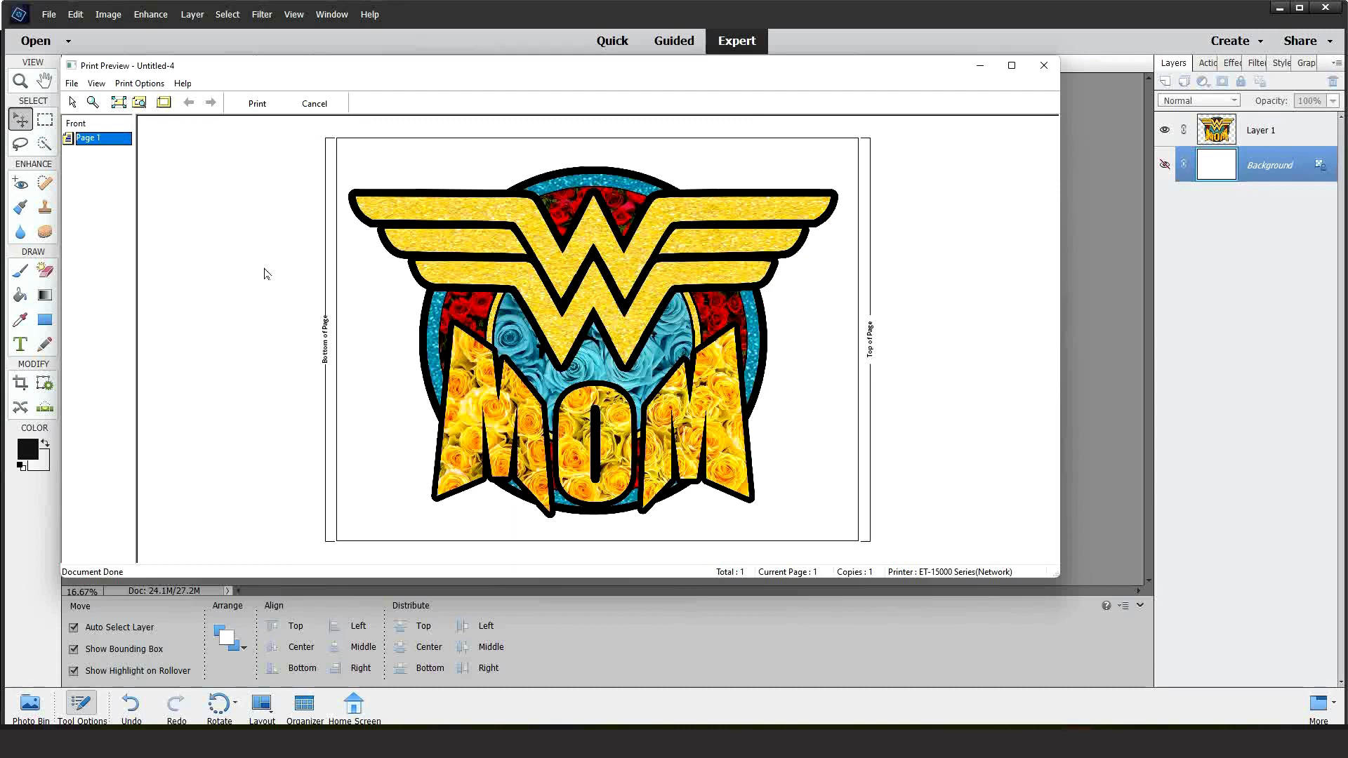
mouse_move(316, 312)
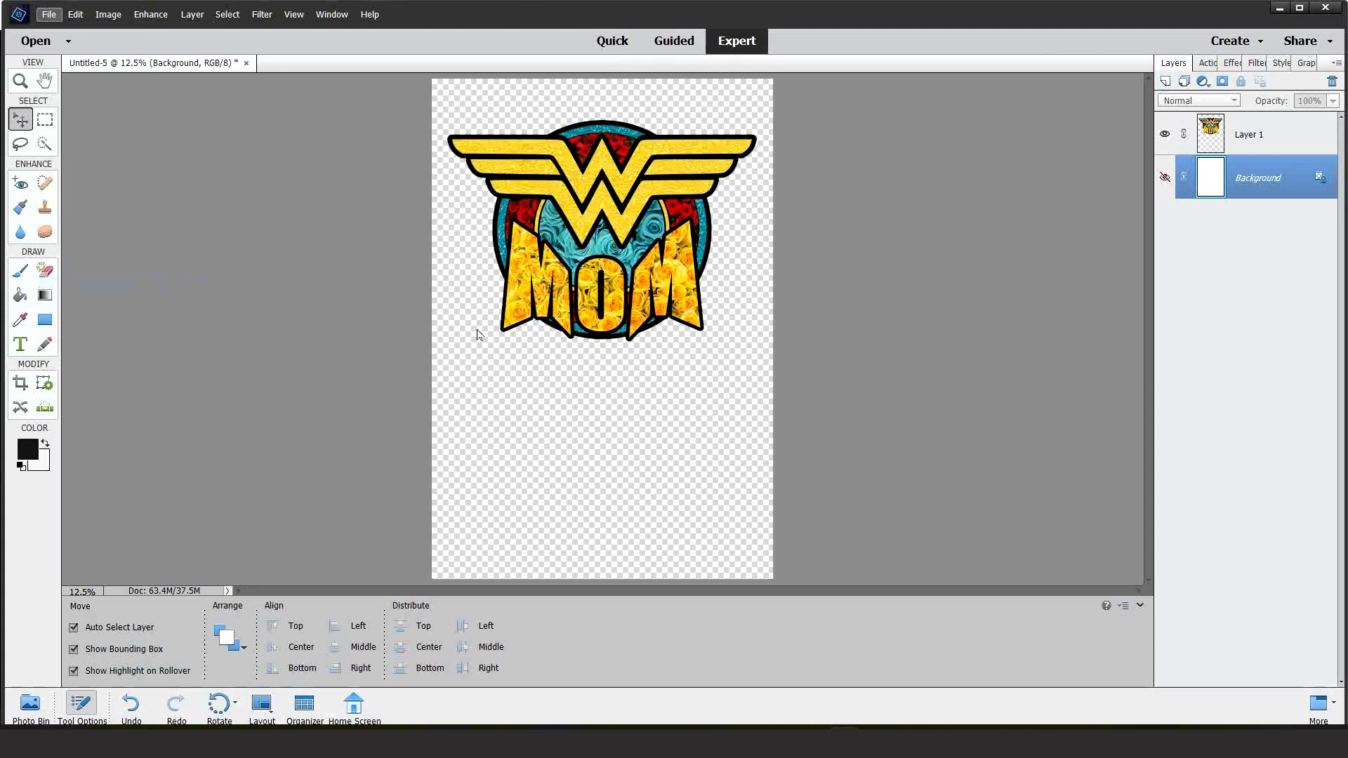
Start printing the tall design and choose a User-Defined document size in the Epson driver
left_click(48, 14)
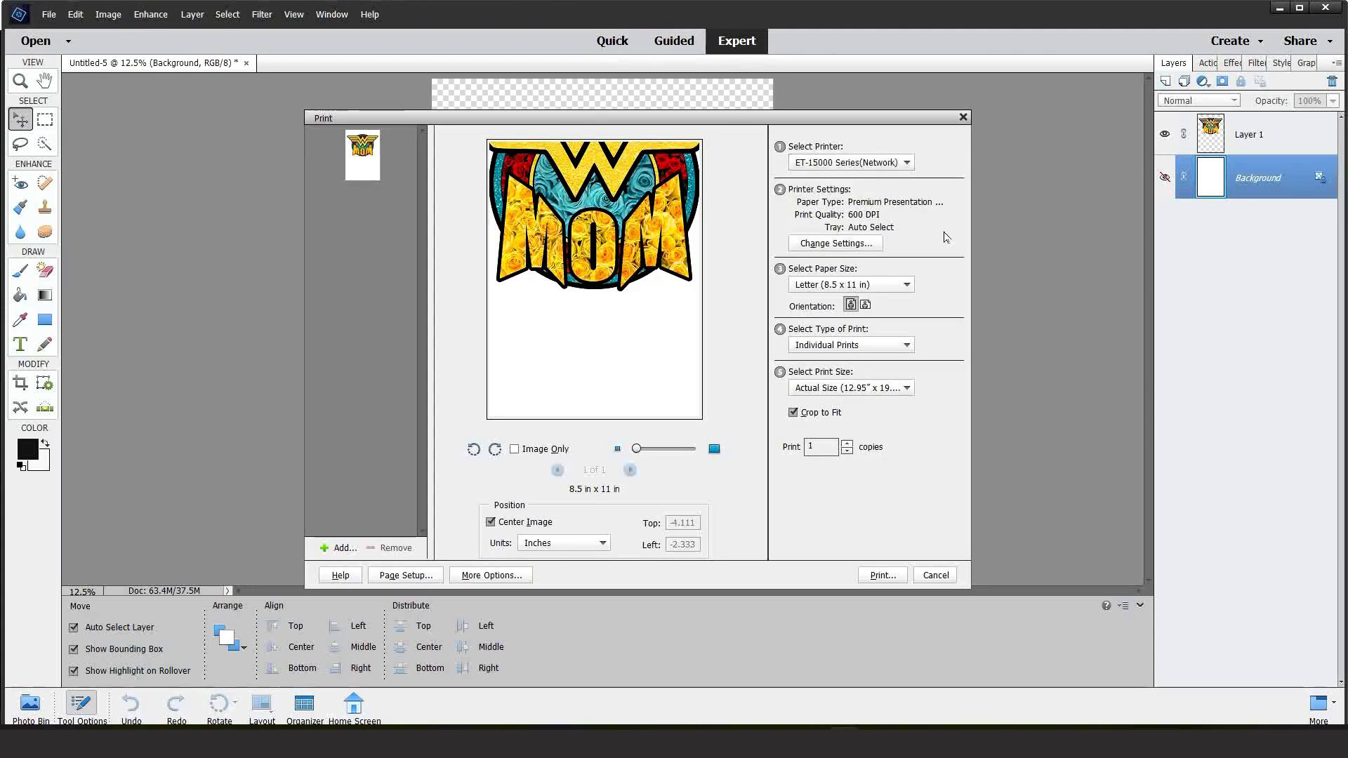
mouse_move(833, 243)
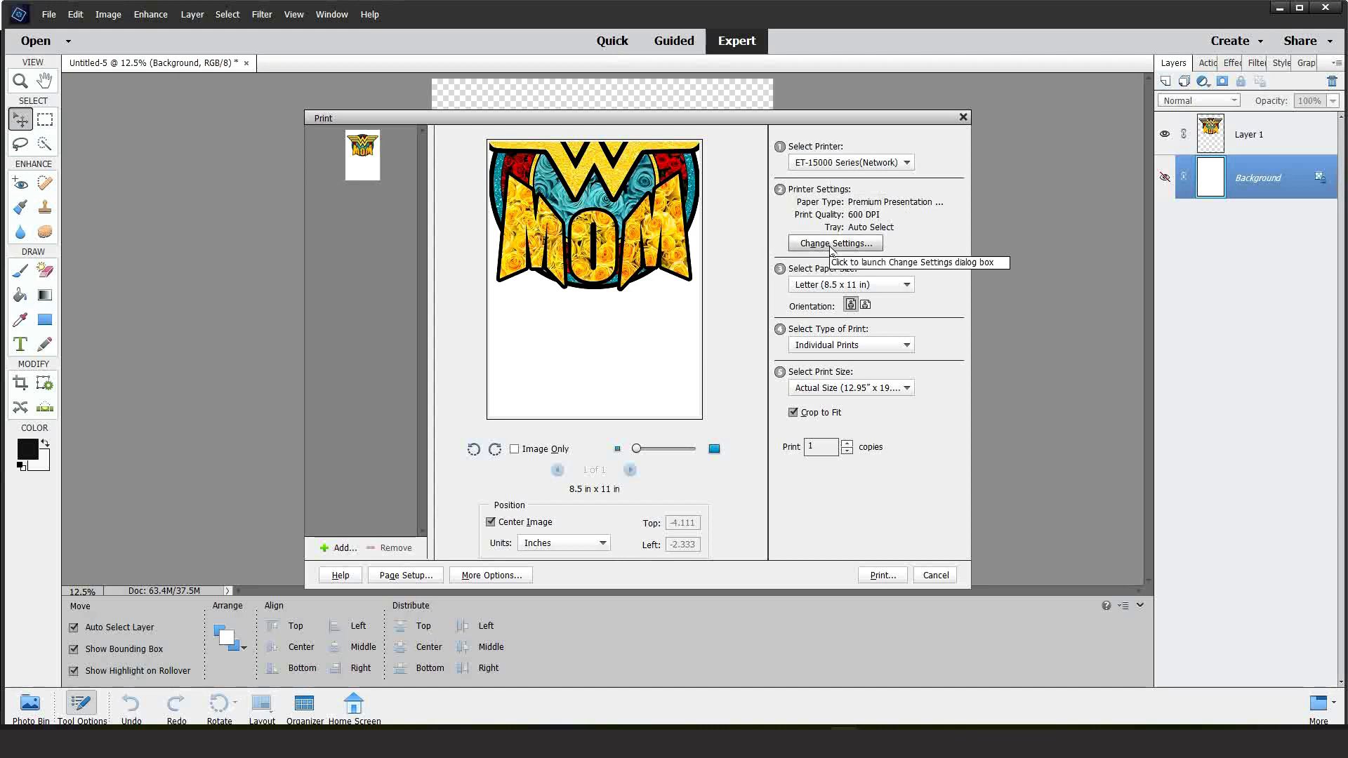
left_click(833, 243)
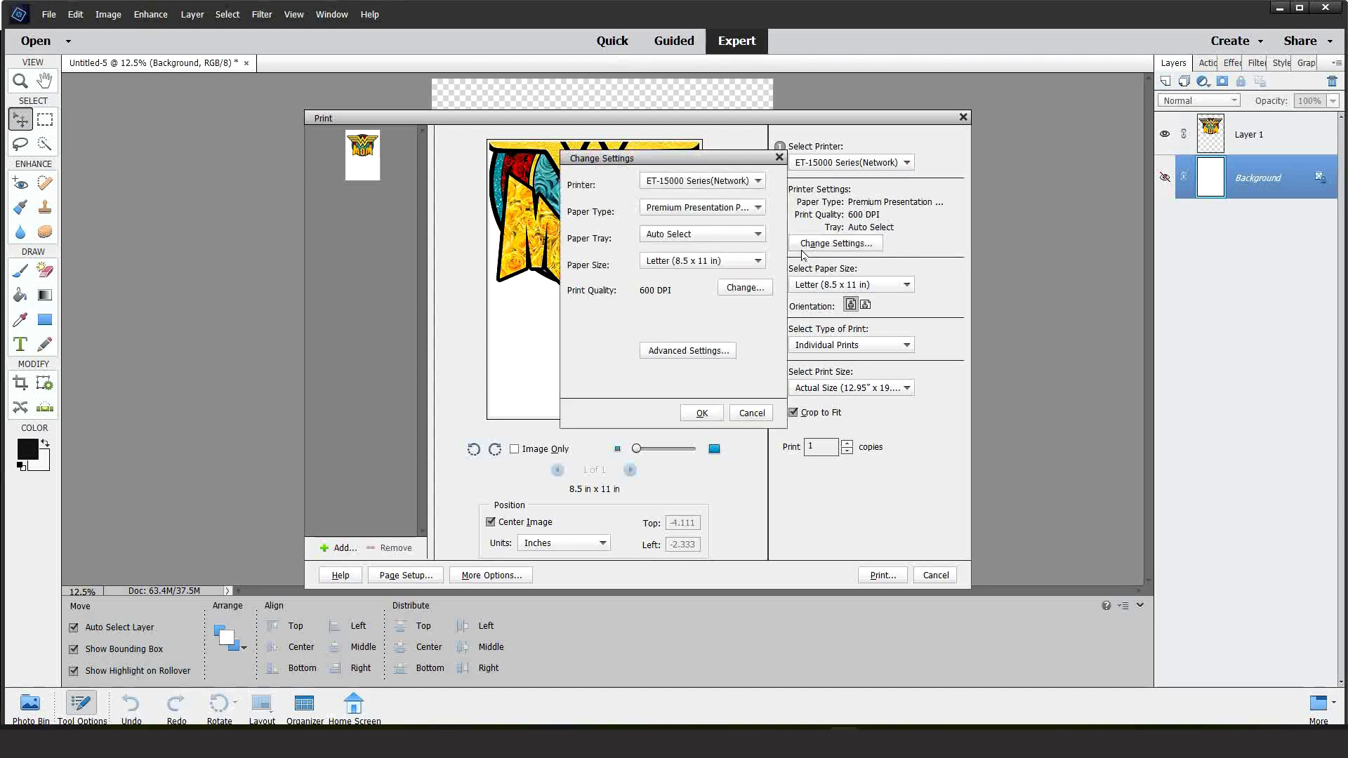
left_click(687, 351)
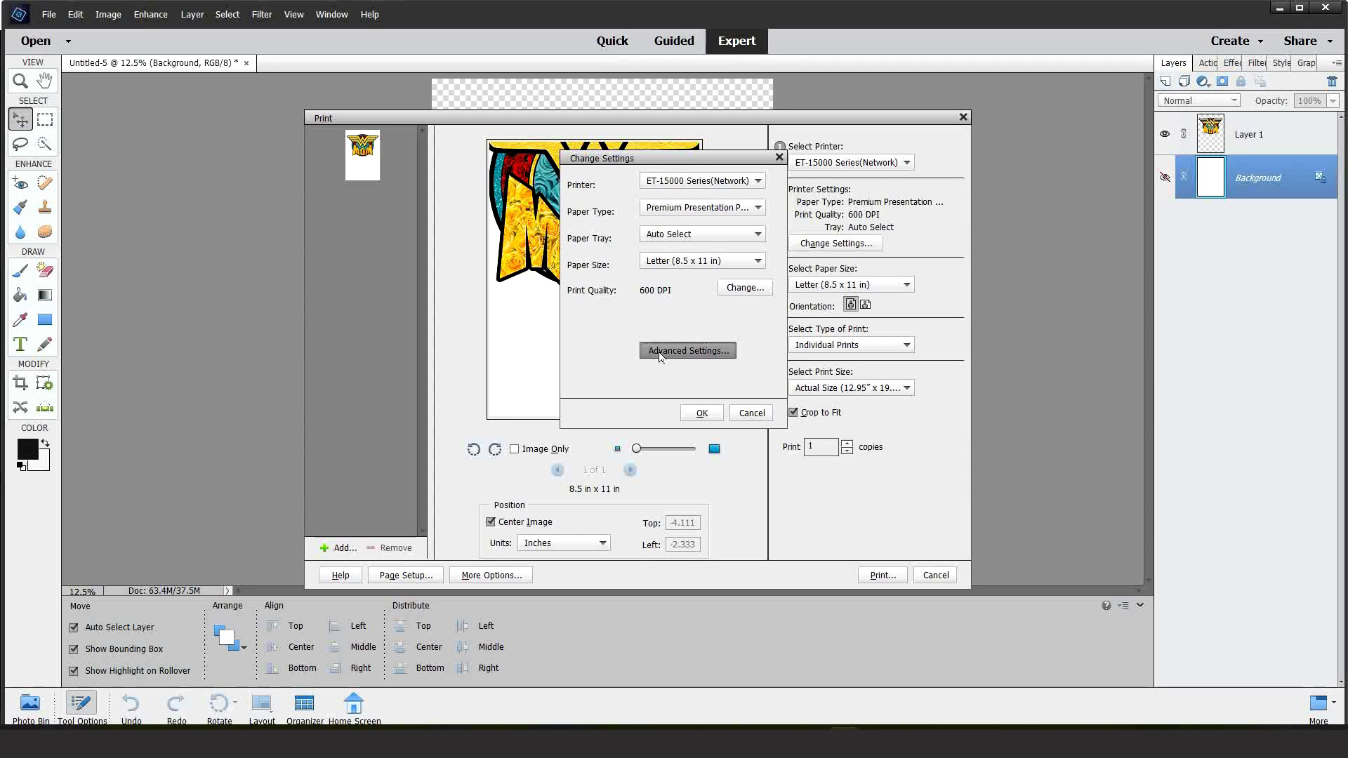
left_click(686, 351)
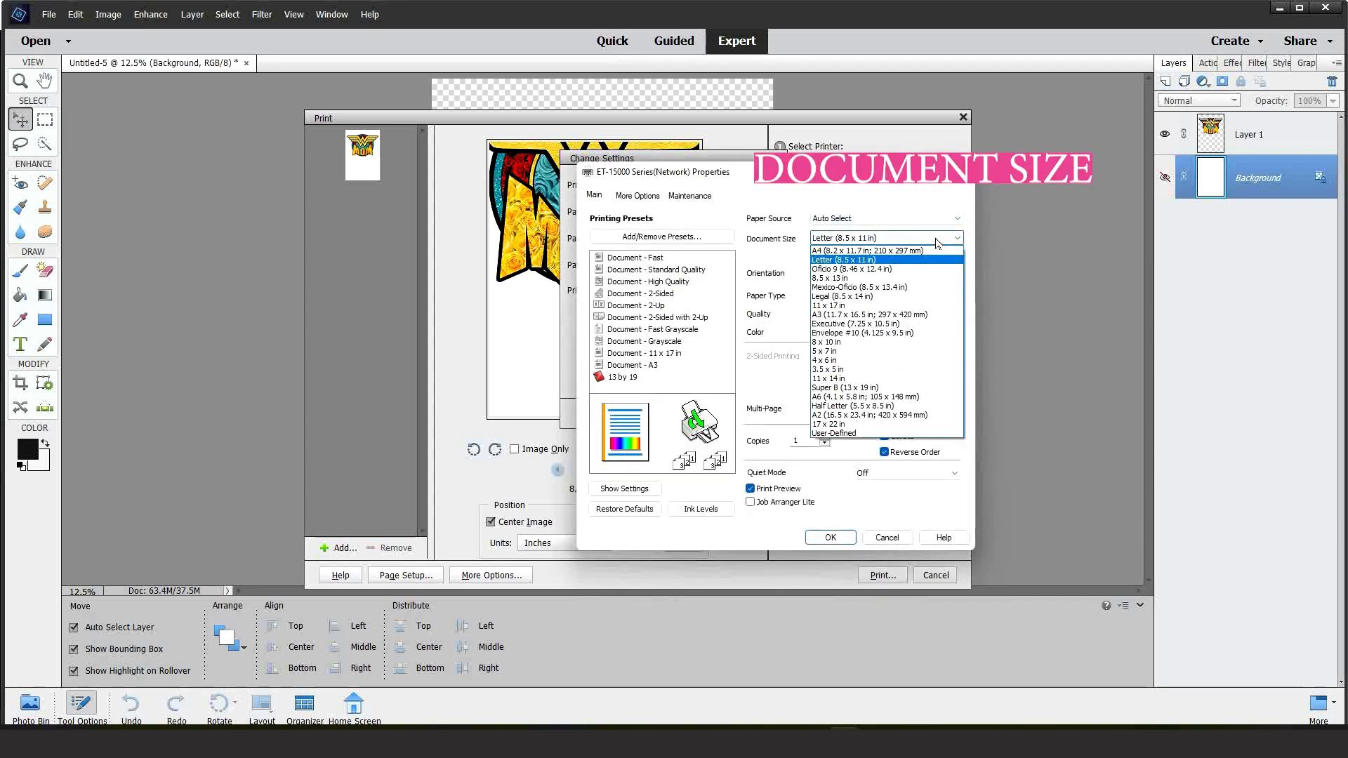
left_click(835, 432)
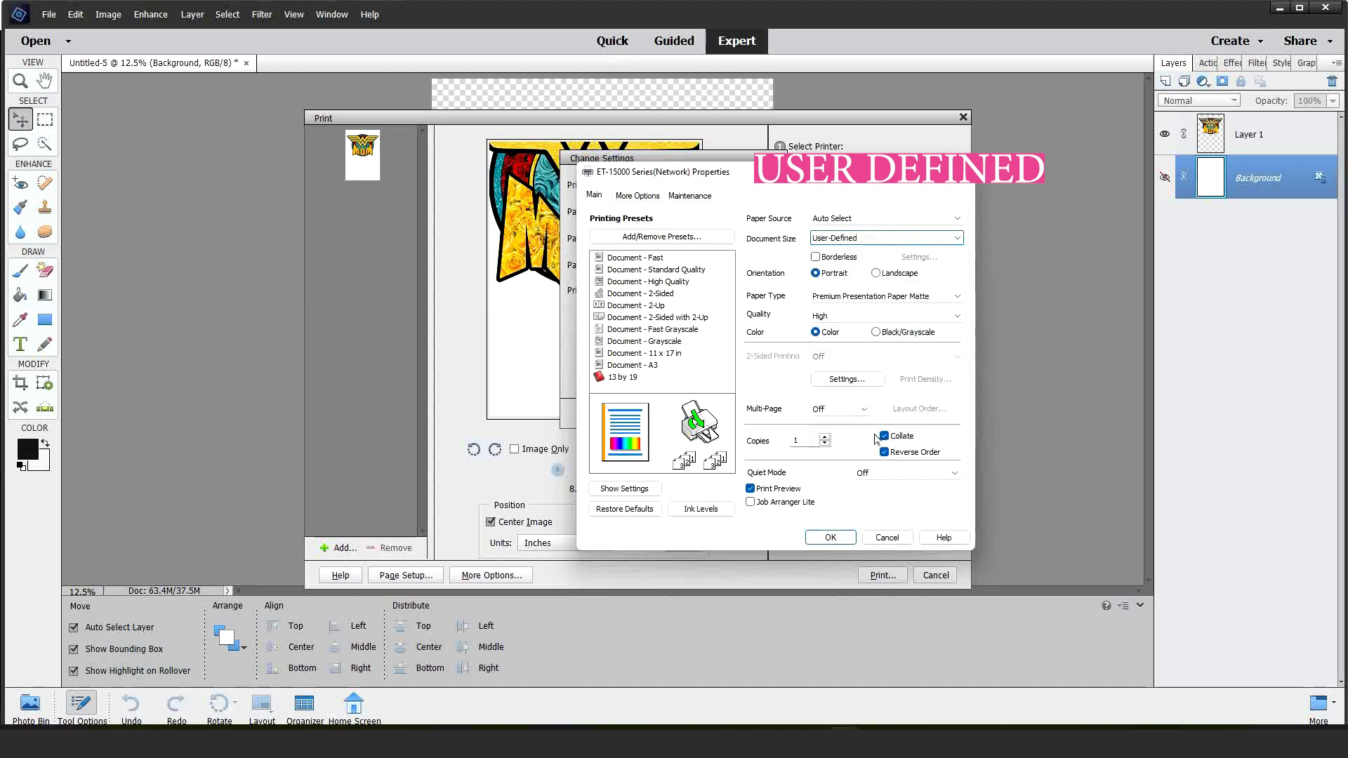
left_click(918, 239)
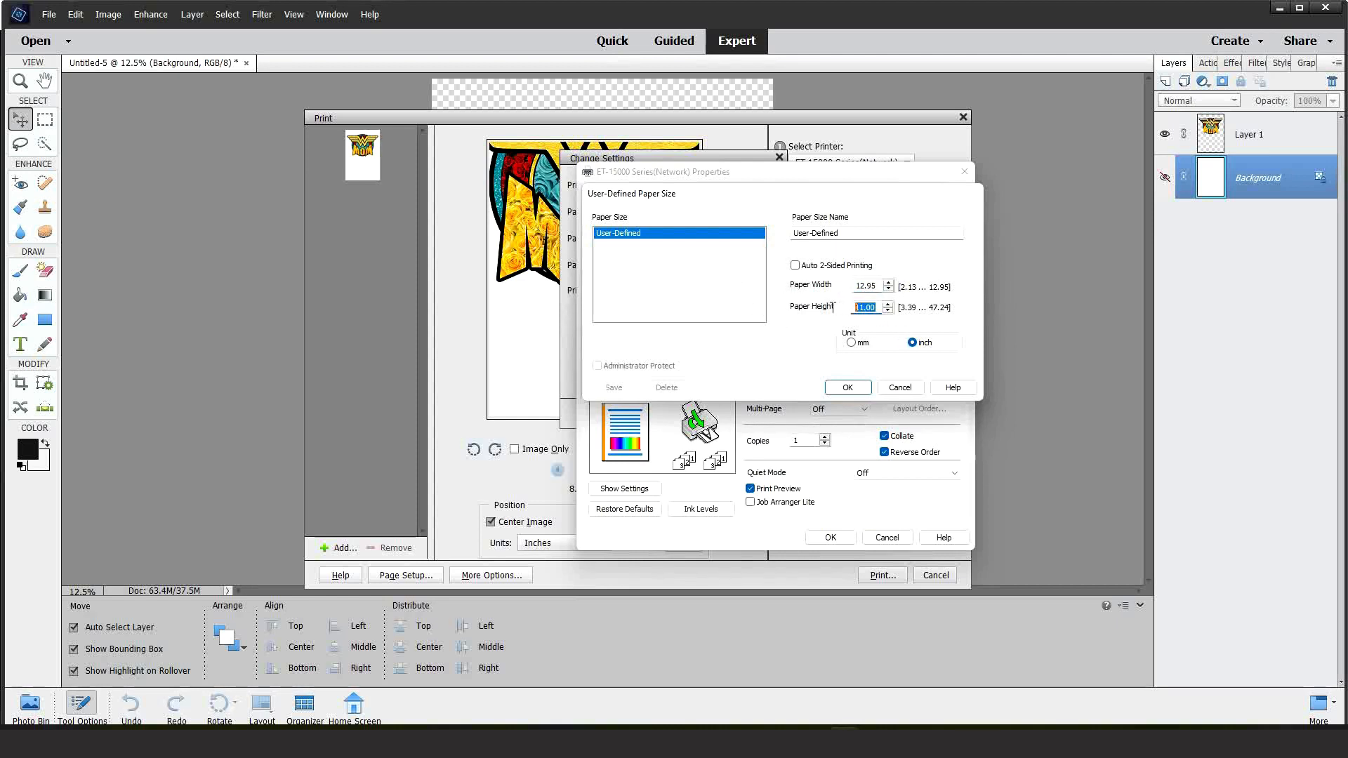
Confirm a custom paper size of 12.95 inches wide by 19 inches tall
type("19")
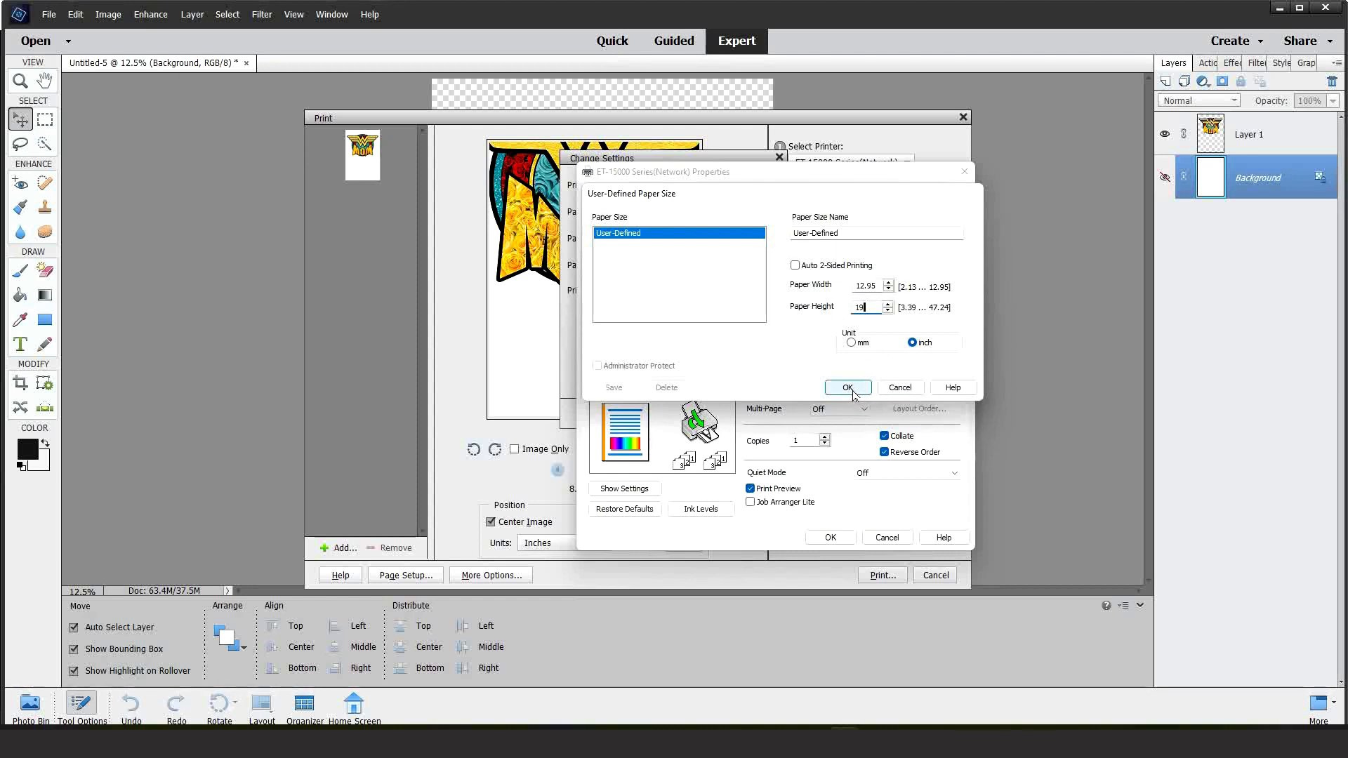
left_click(847, 388)
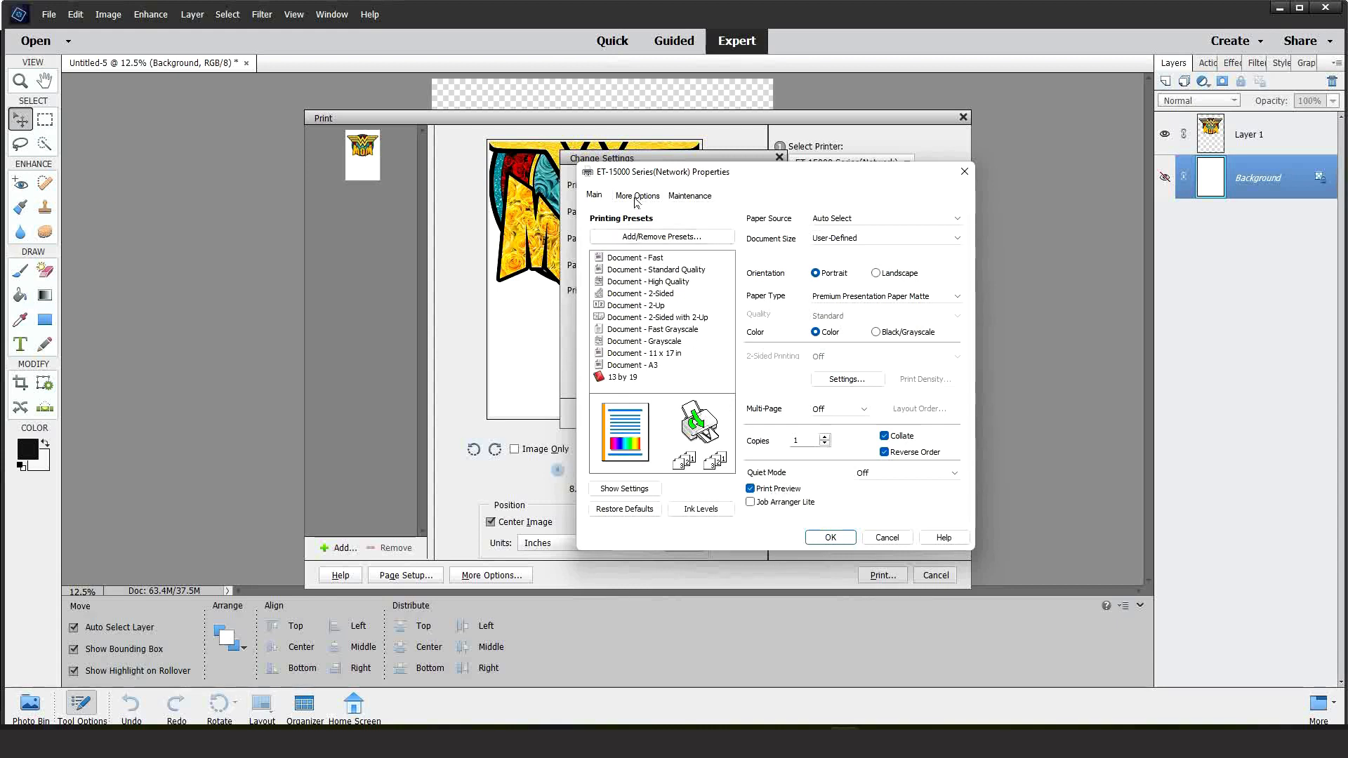
Confirm Mirror Image is on and send the tall 12.95×19 design to print
left_click(638, 195)
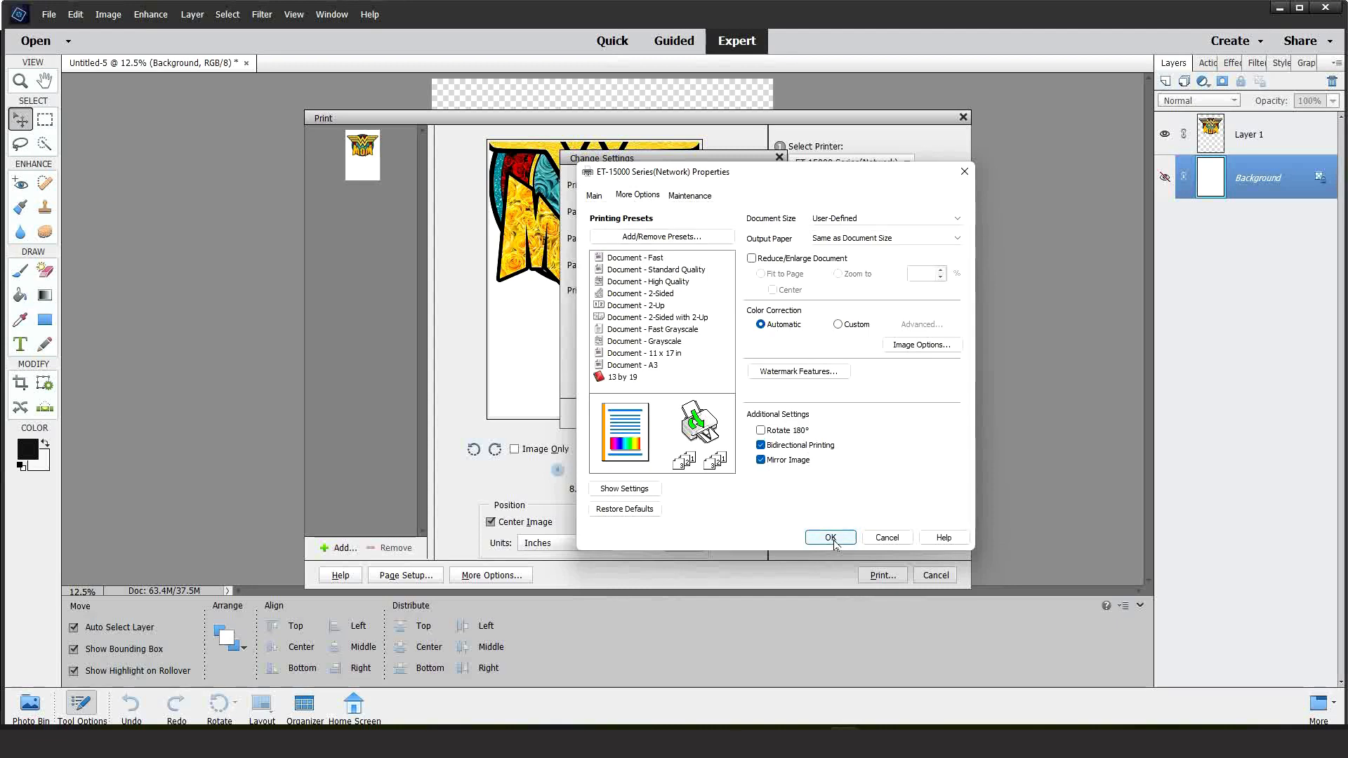
left_click(829, 537)
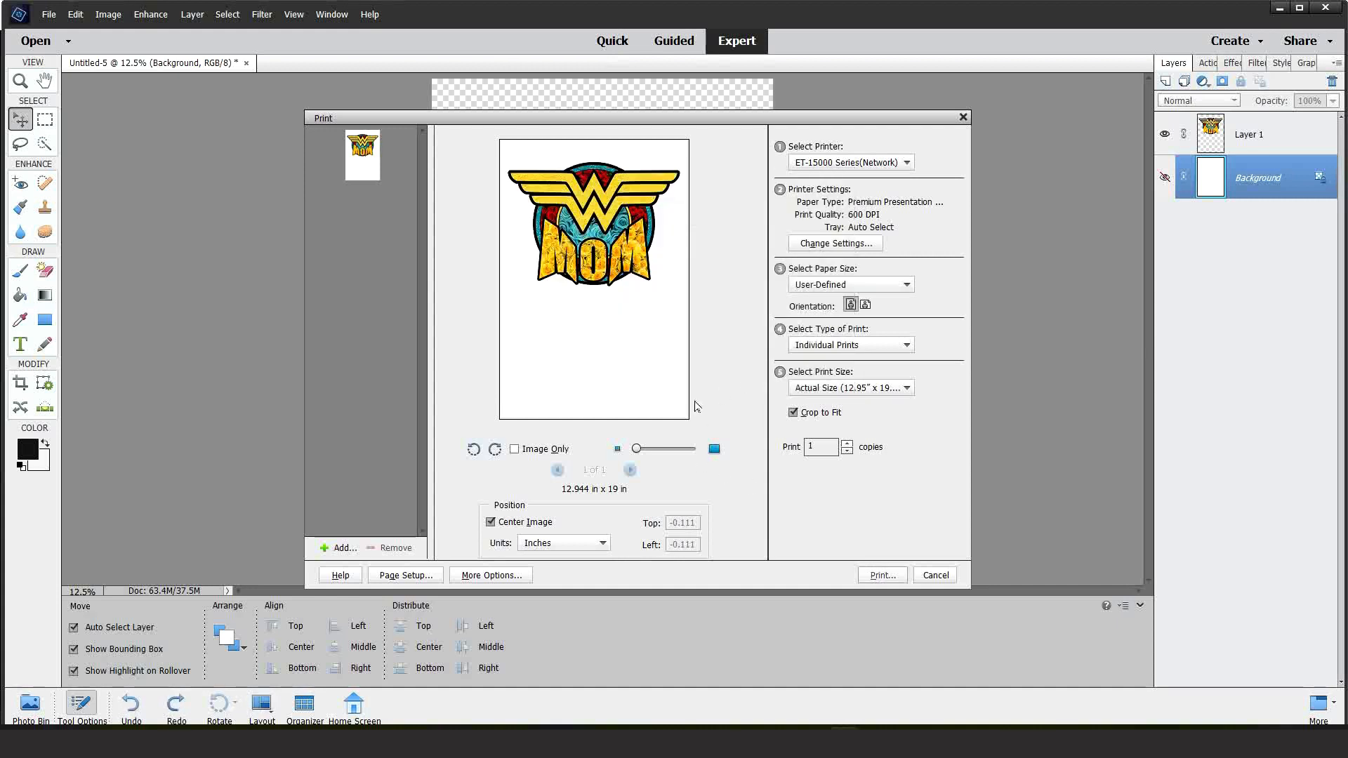
left_click(490, 575)
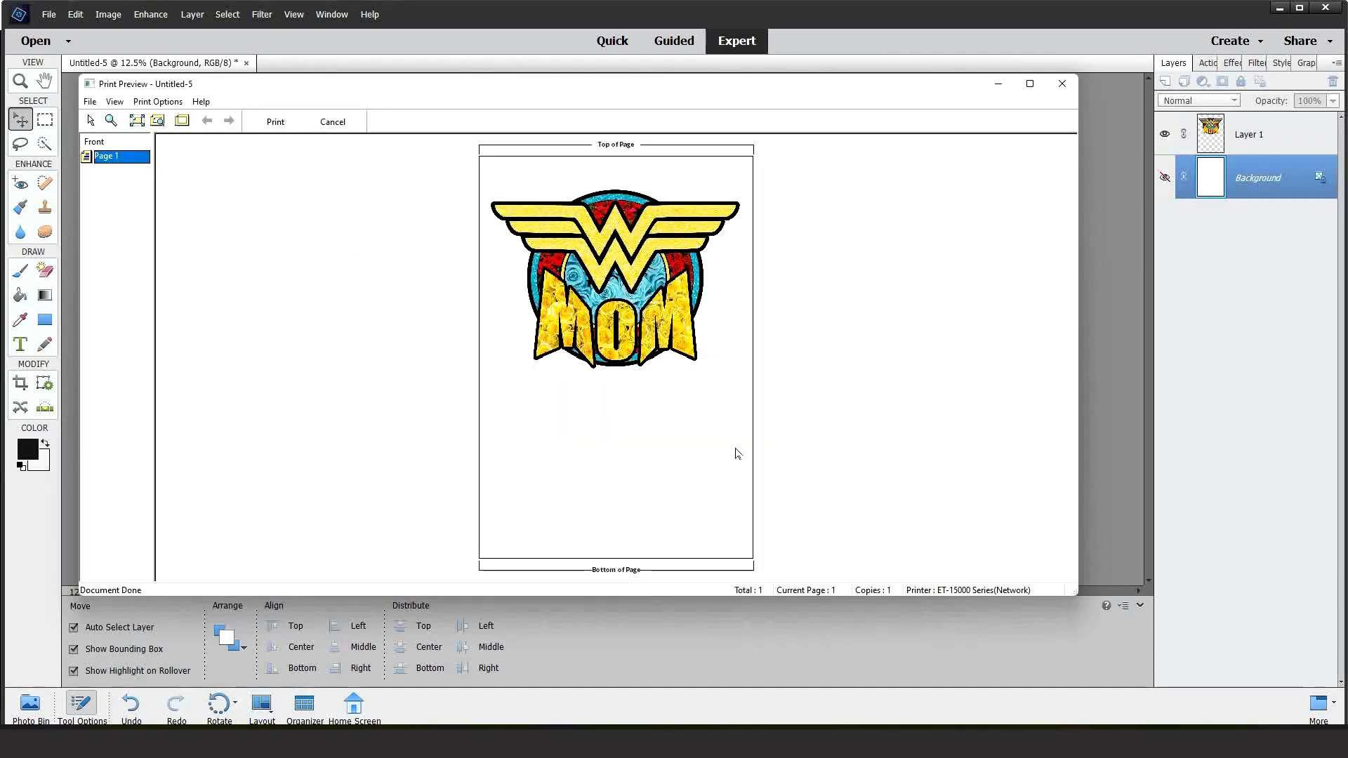
mouse_move(631, 454)
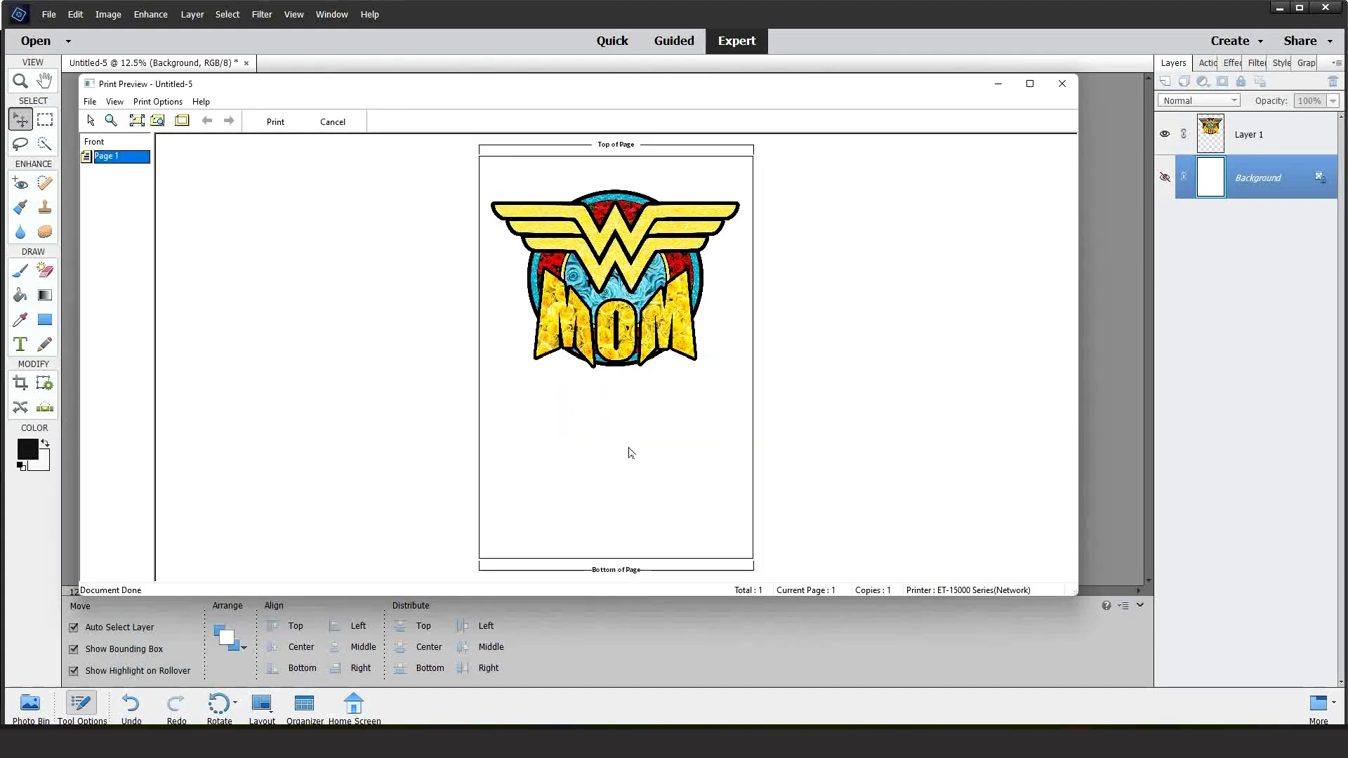